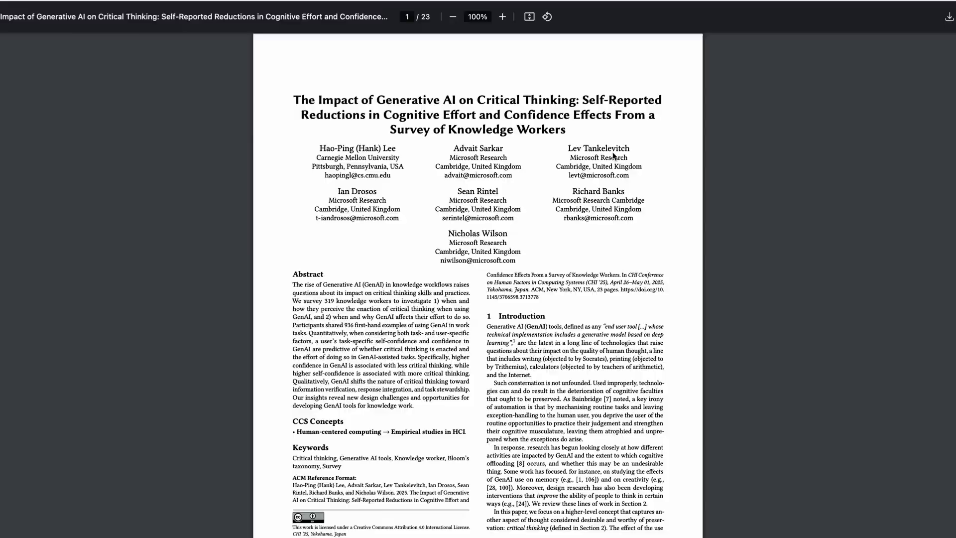
Scroll the critical-thinking paper from page 1 to the Method section on page 4
scroll("down", 3)
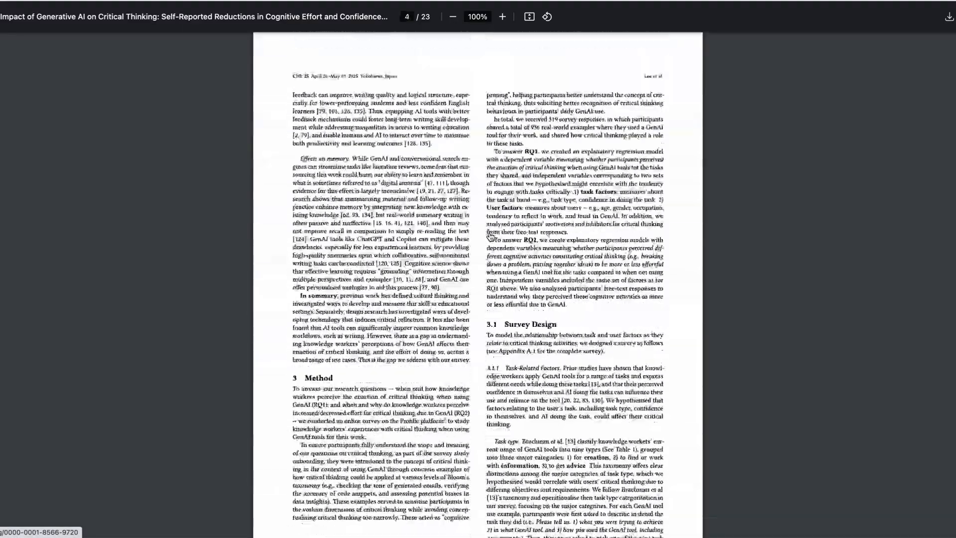
scroll("down", 3)
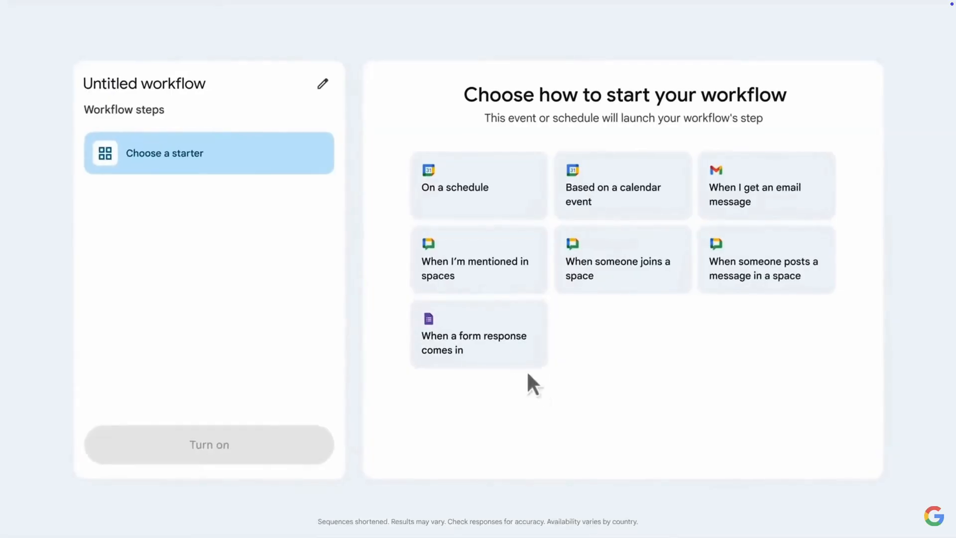
Choose the 'When a form response comes in' starter as the workflow trigger
left_click(478, 334)
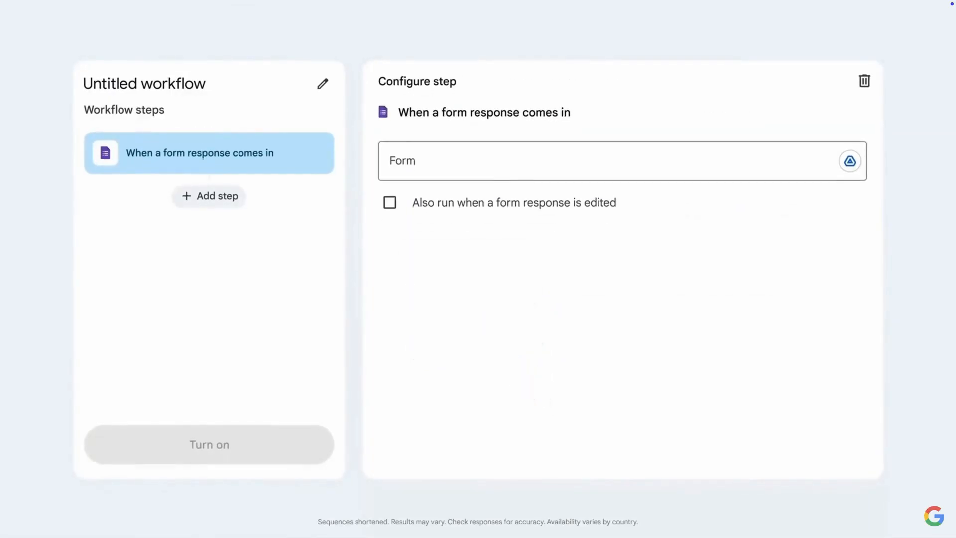
mouse_move(692, 171)
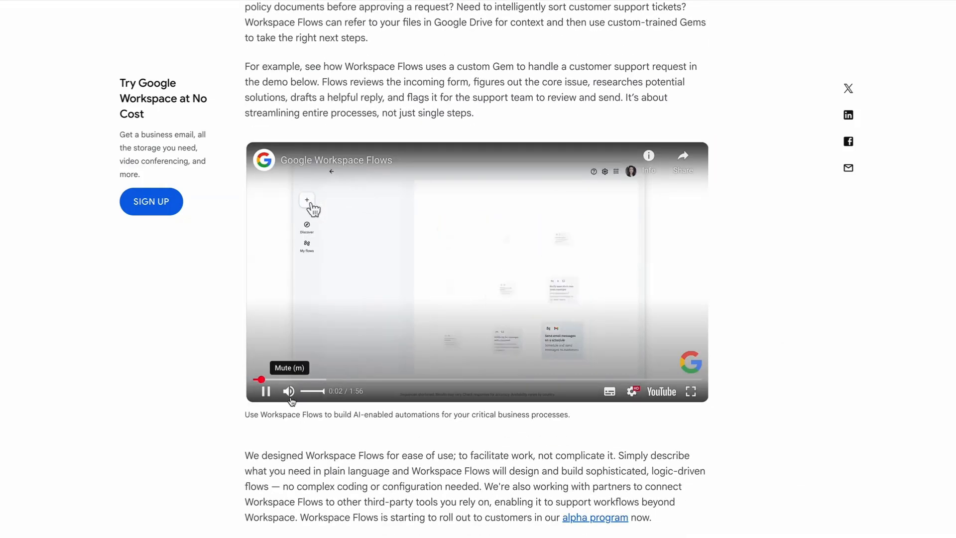
Scroll past the Workspace Flows video and Docs audio section to Sheets 'Help me analyze'
scroll("down", 3)
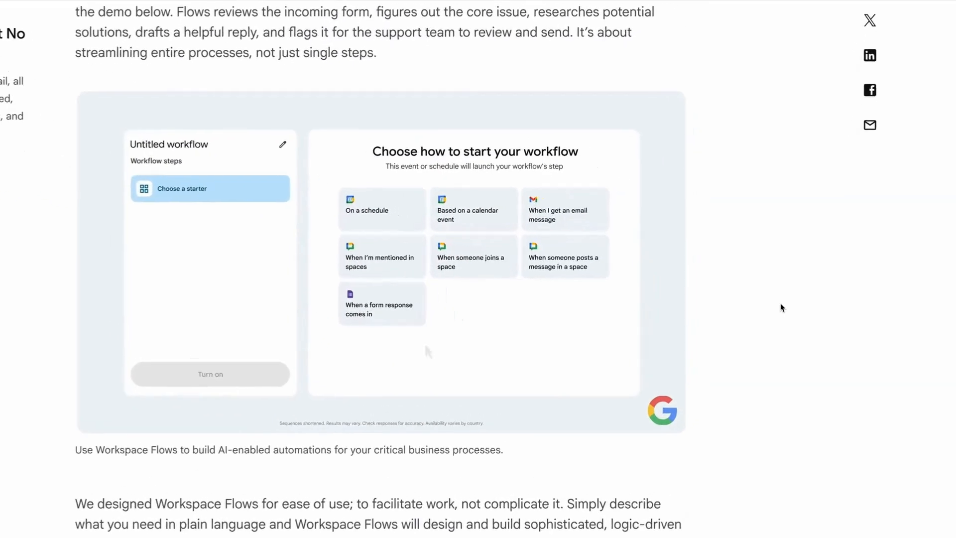
left_click(378, 305)
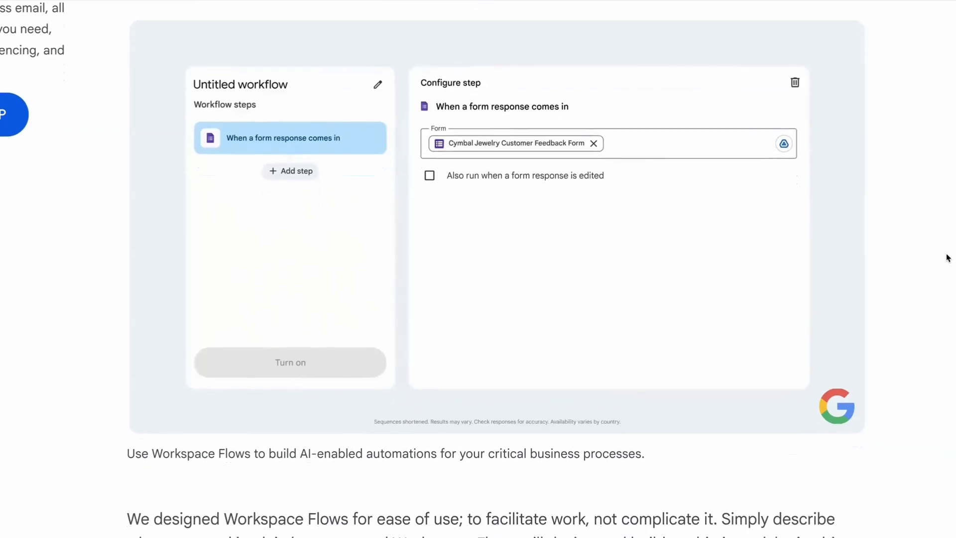
left_click(290, 171)
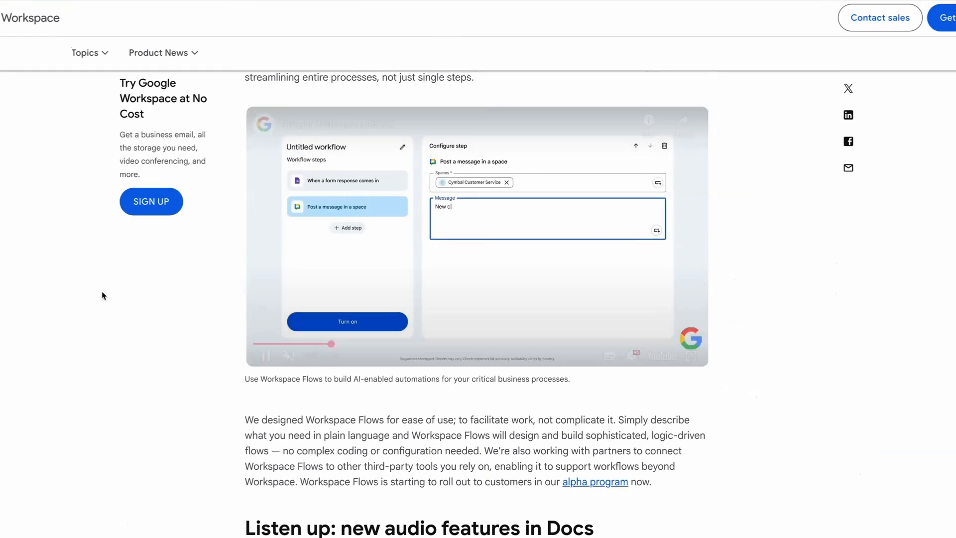
scroll("down", 3)
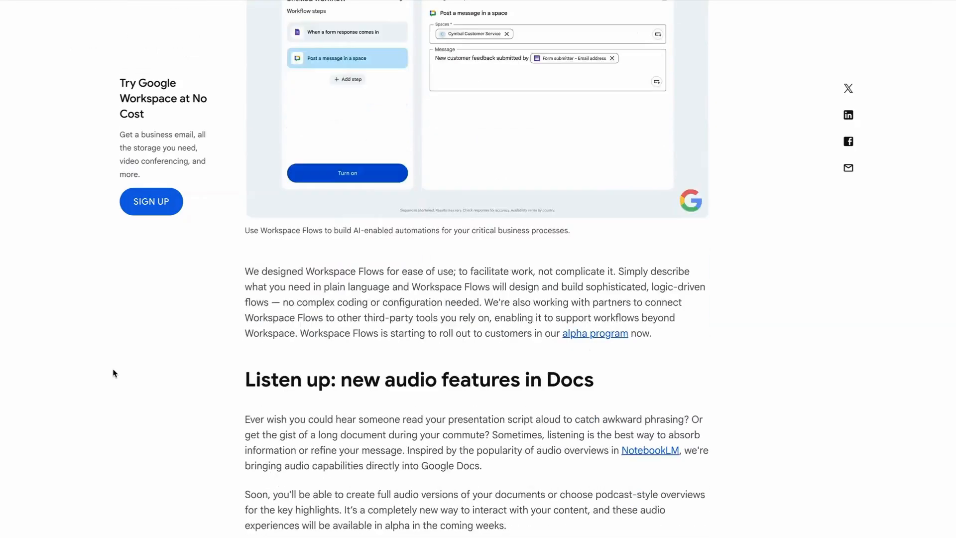
scroll("down", 3)
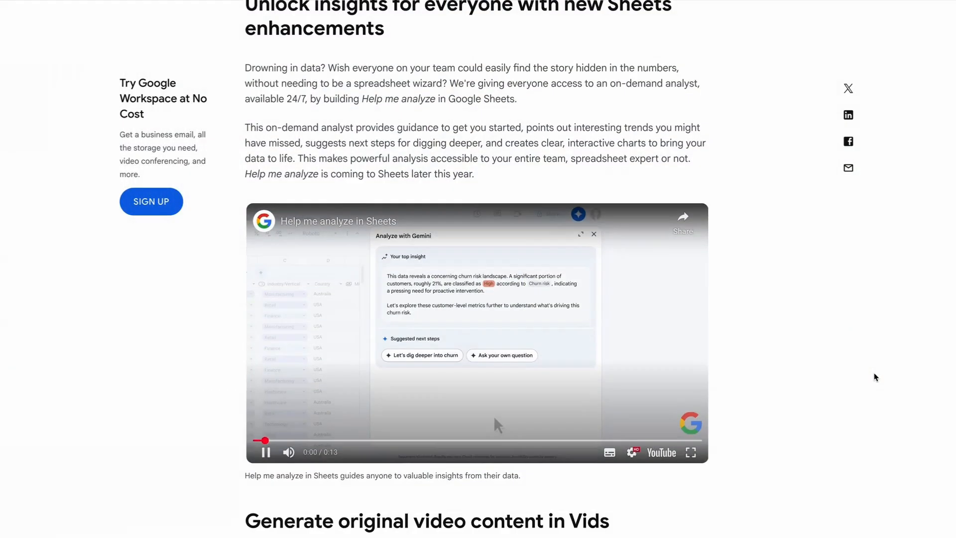
Scroll past the Help me analyze video and Vids section to the Google Meet heading
scroll("down", 3)
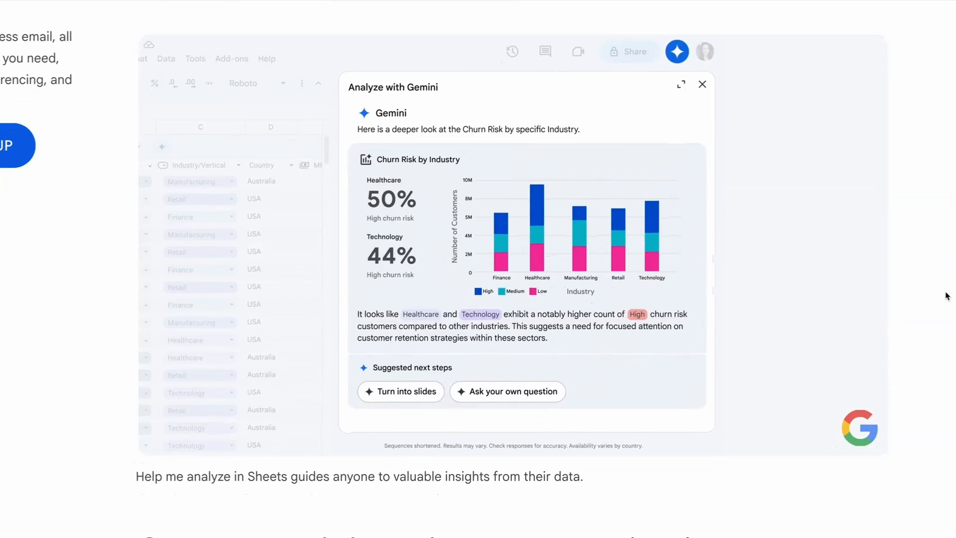
scroll("down", 3)
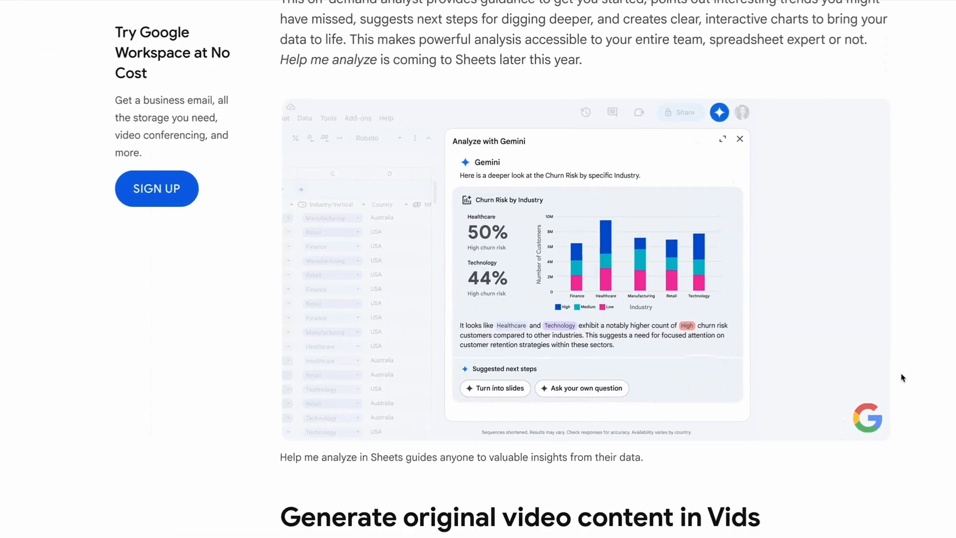
scroll("down", 3)
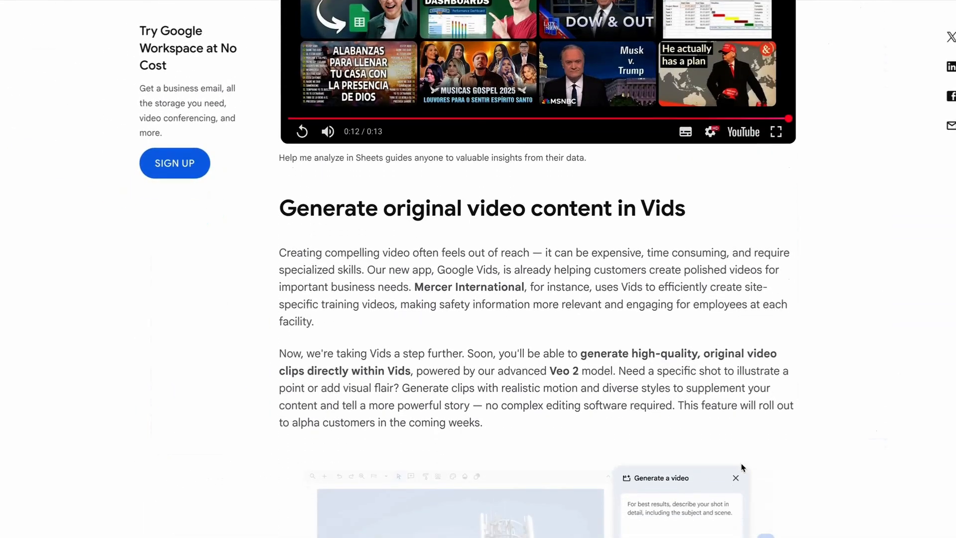
scroll("down", 3)
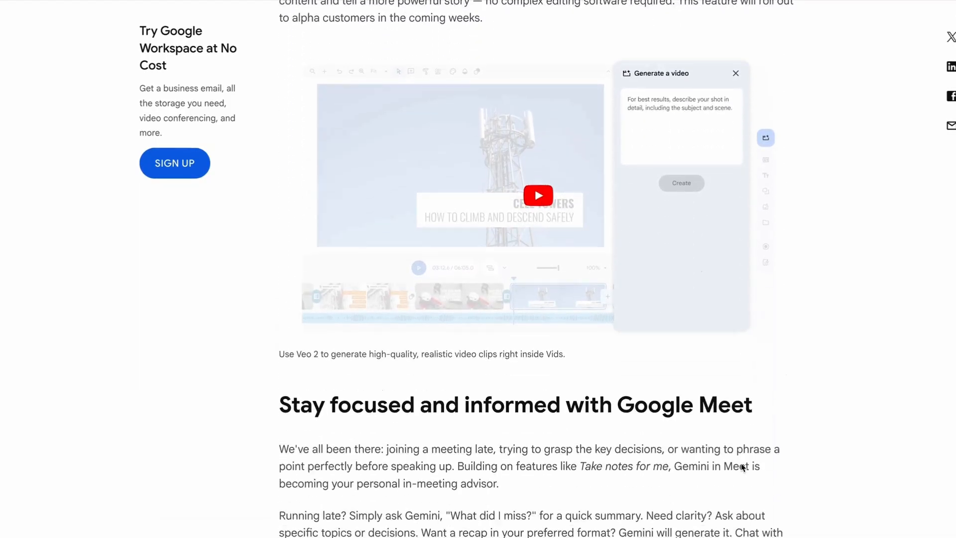
scroll("down", 3)
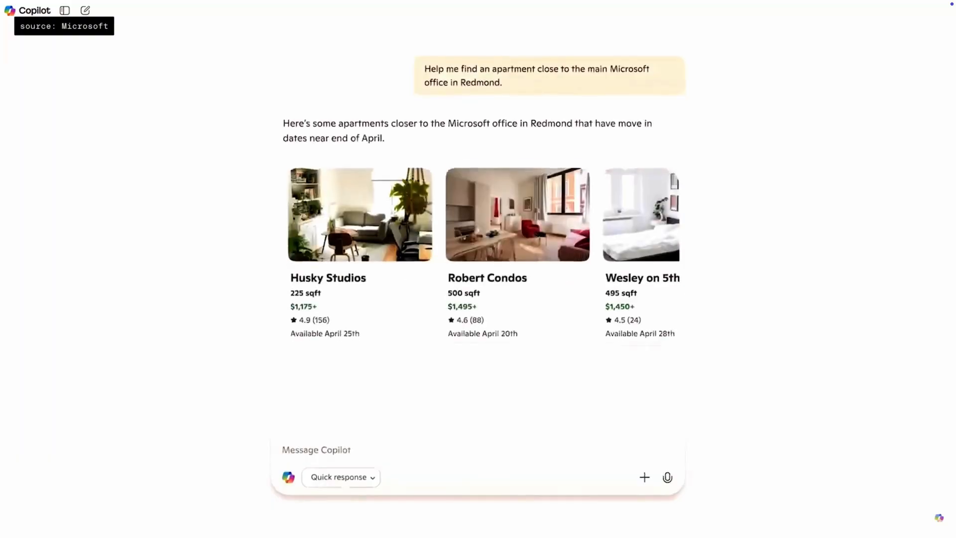
Browse the Redmond apartment cards and ask Copilot to schedule Husky Apartments tours Saturday
scroll("right", 3)
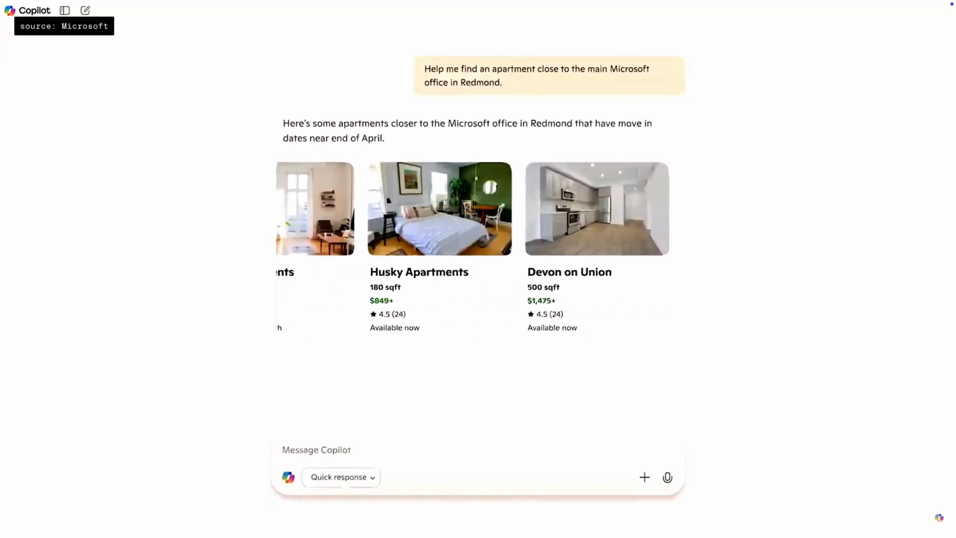
type("These look promising! Can you schedule tours to view the Husky Apartments this Saturday morning?")
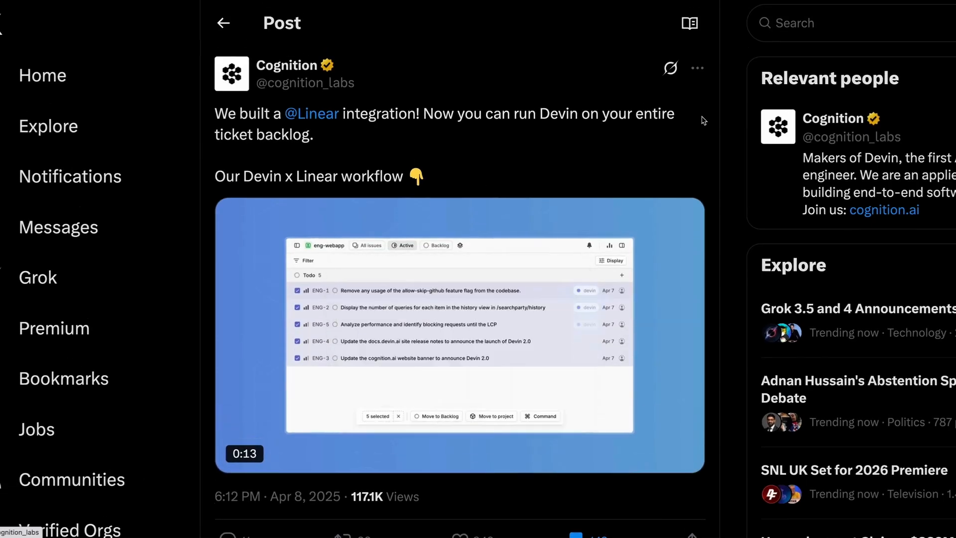
Read down through Cognition's Devin x Linear thread
scroll("down", 3)
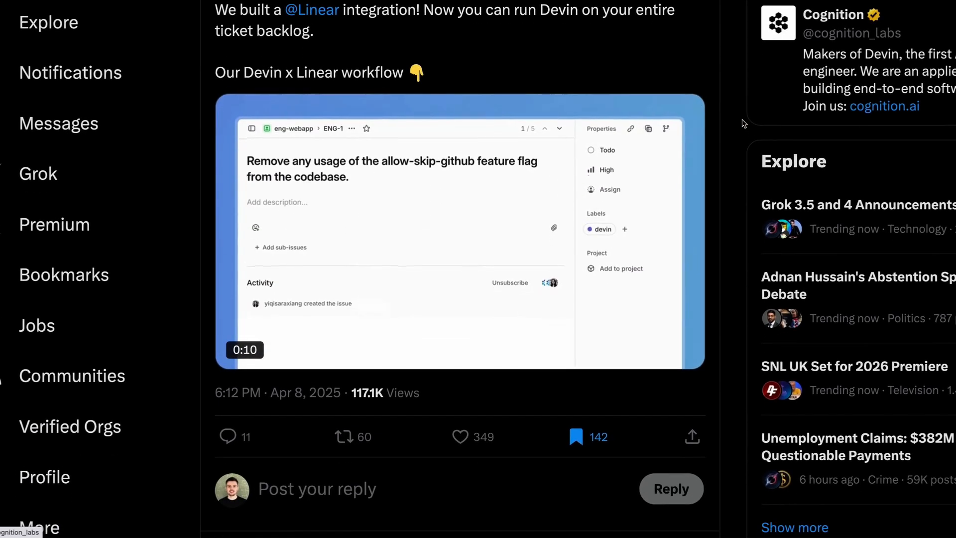
scroll("down", 3)
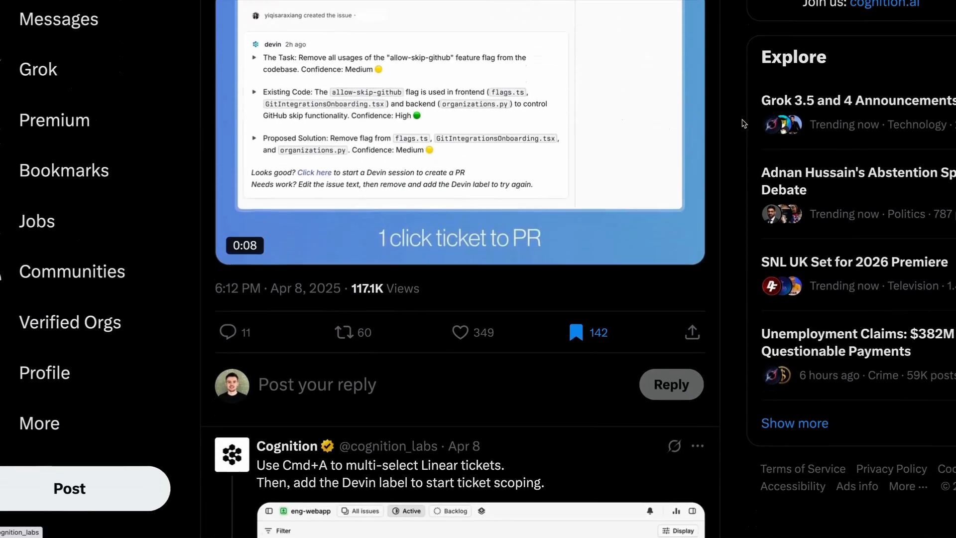
scroll("down", 3)
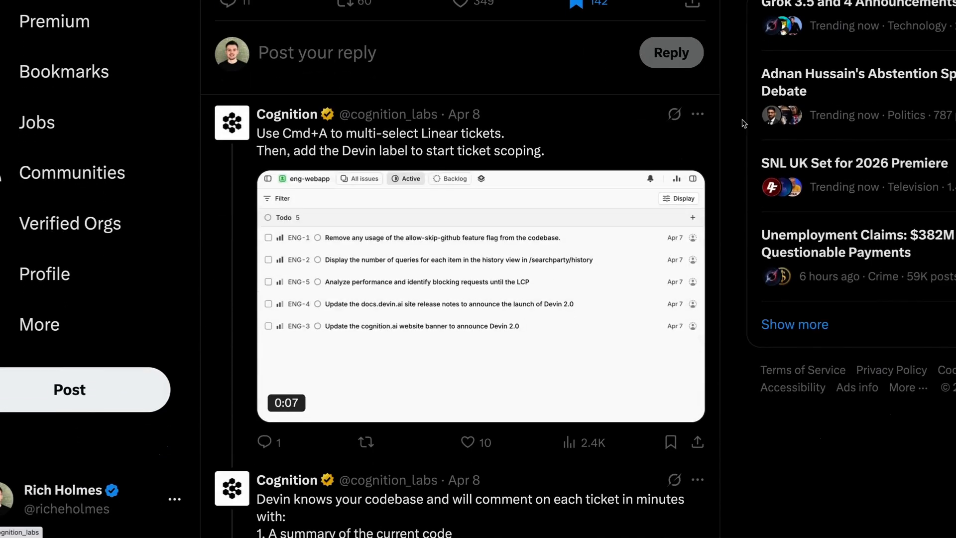
scroll("down", 3)
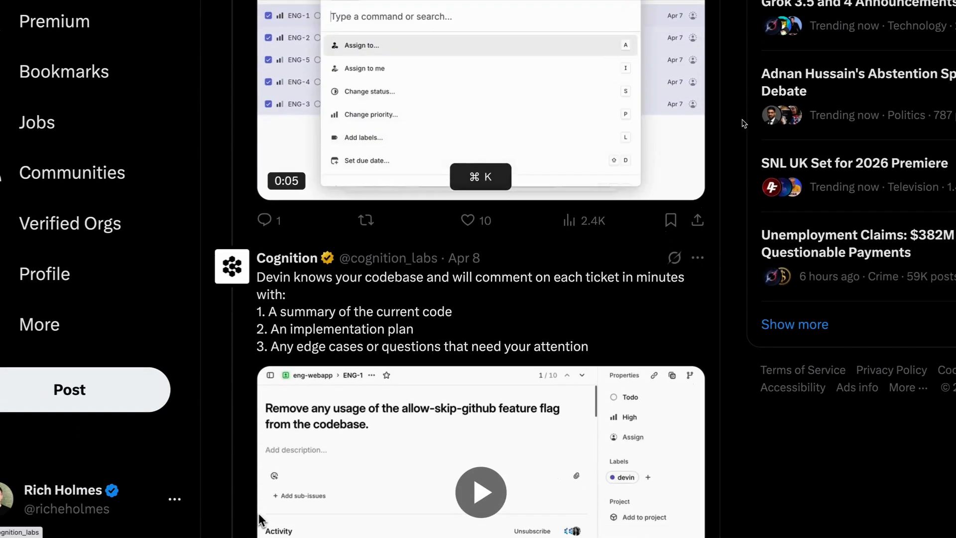
scroll("down", 3)
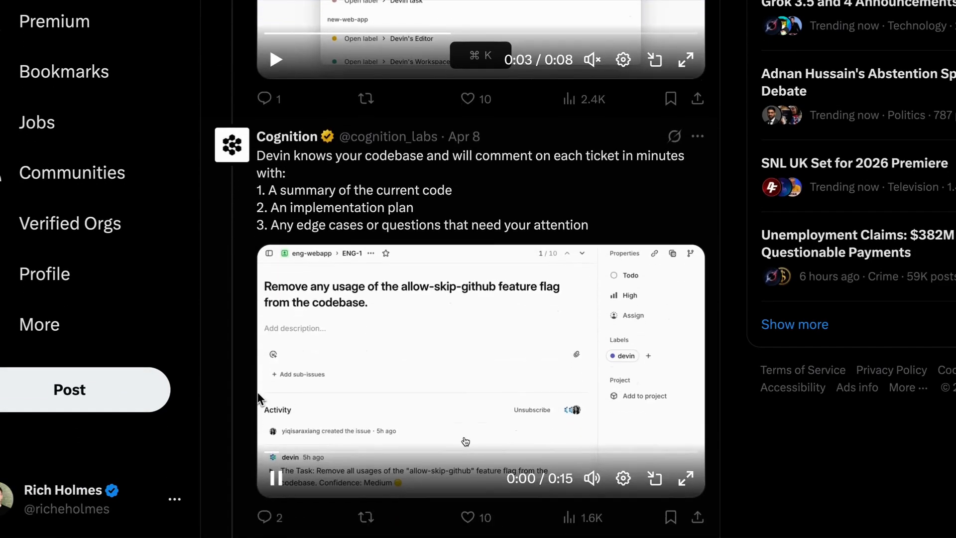
scroll("down", 3)
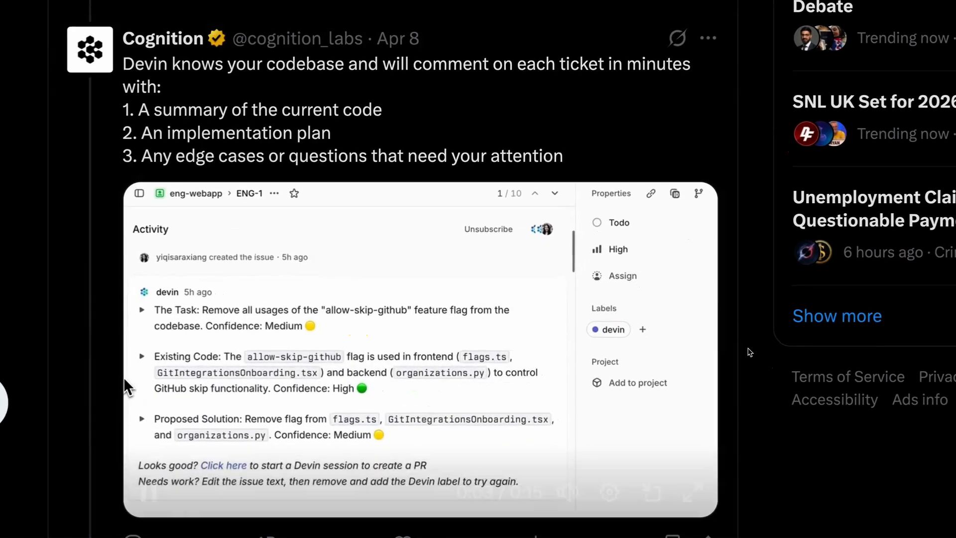
Open the post about Devin's 17 PRs raised and merged and read its replies
left_click(141, 355)
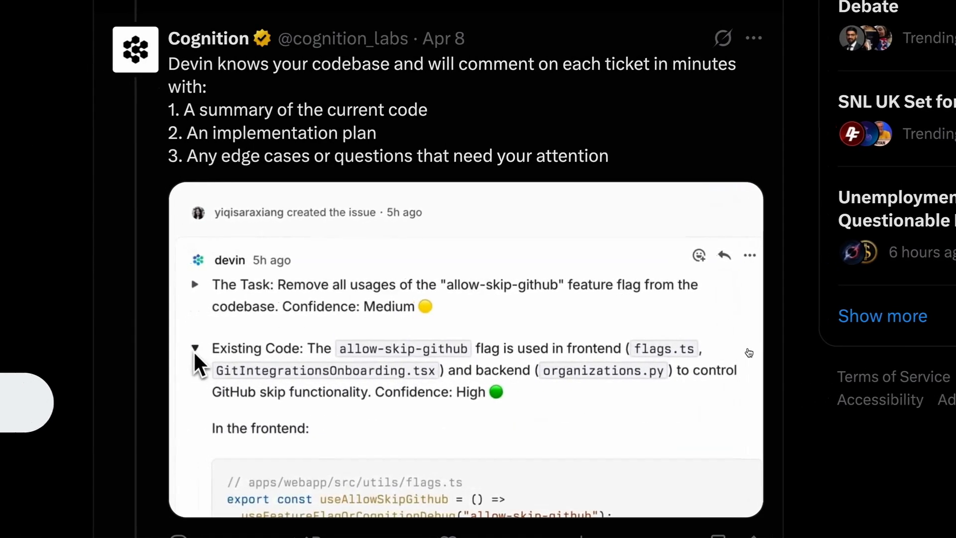
scroll("down", 3)
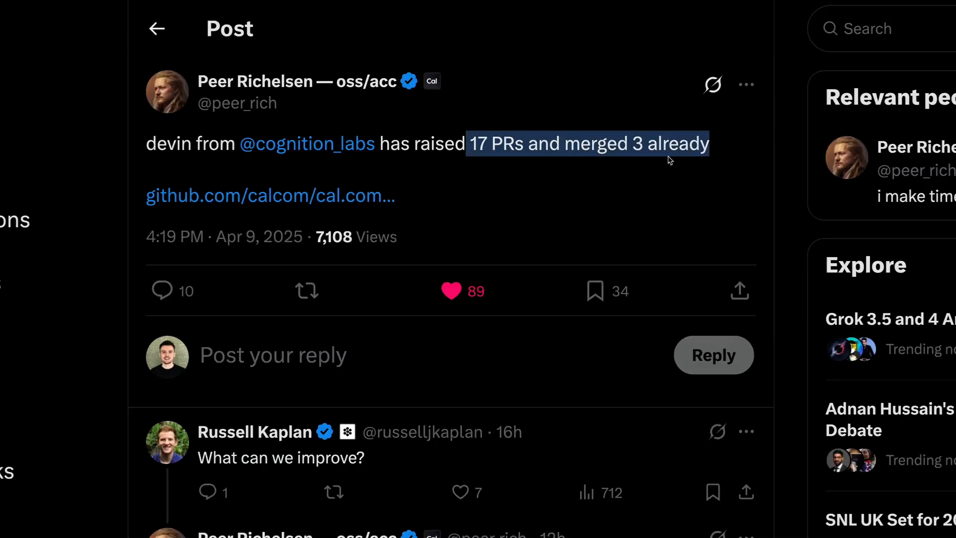
scroll("down", 3)
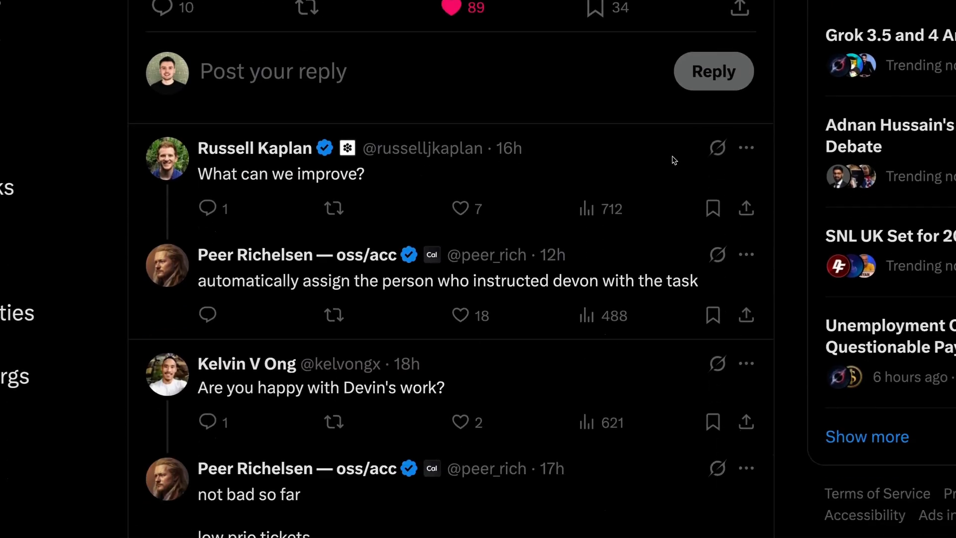
scroll("down", 3)
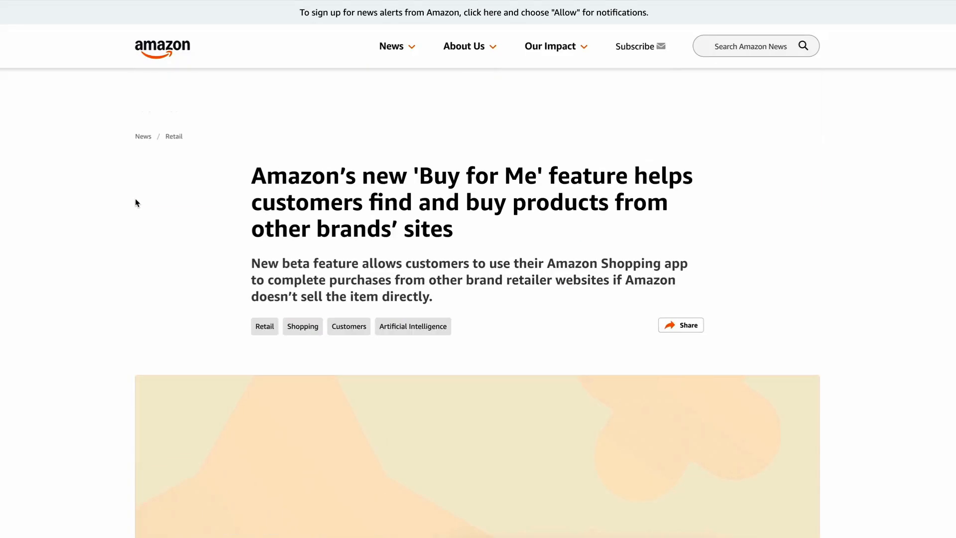
scroll("down", 3)
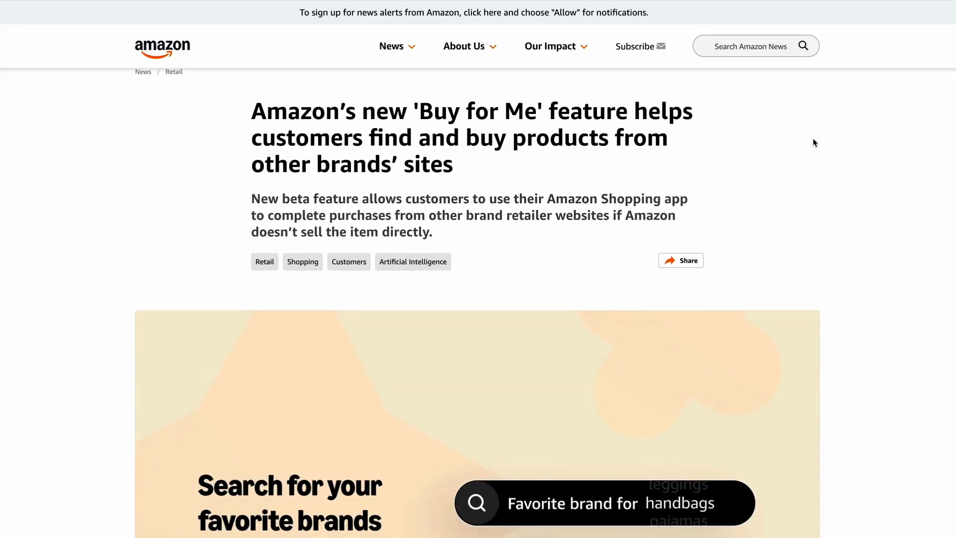
scroll("down", 3)
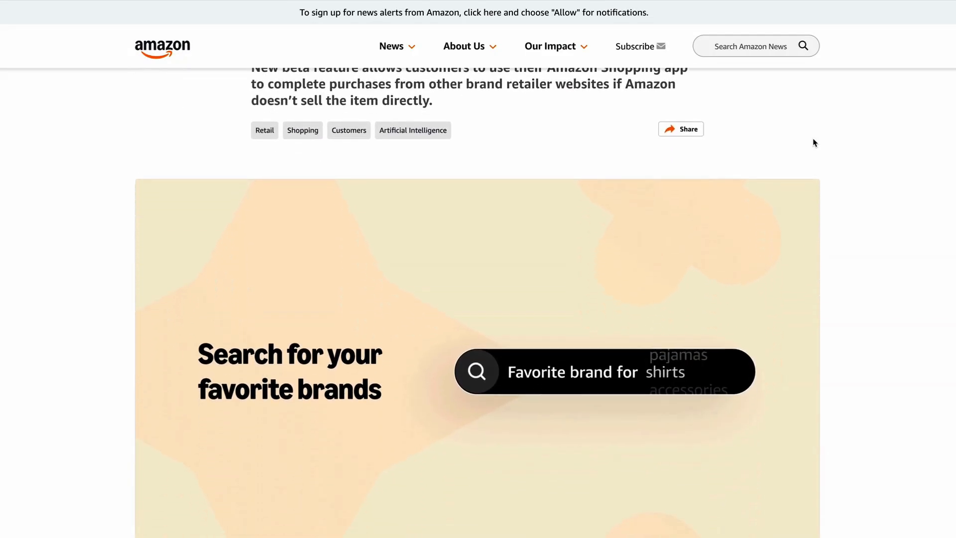
scroll("down", 3)
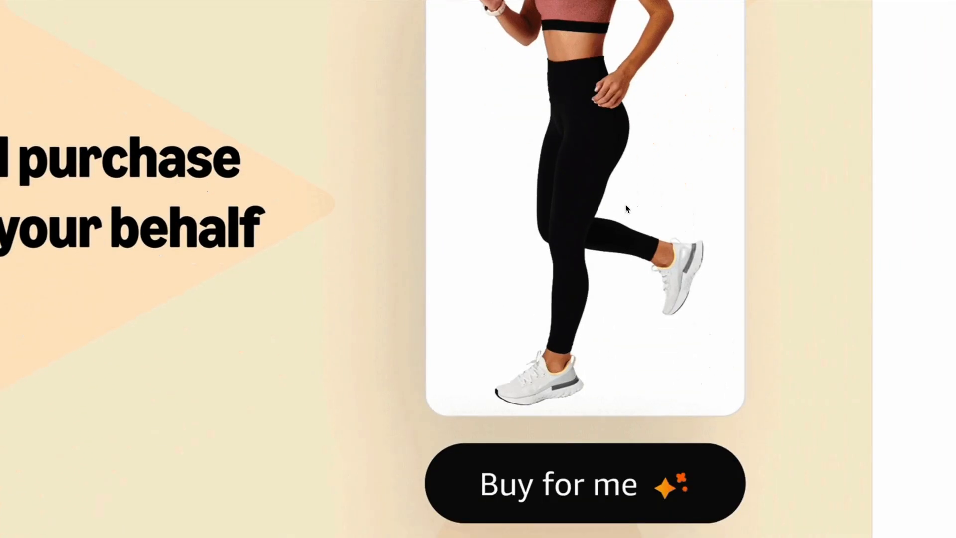
scroll("up", 3)
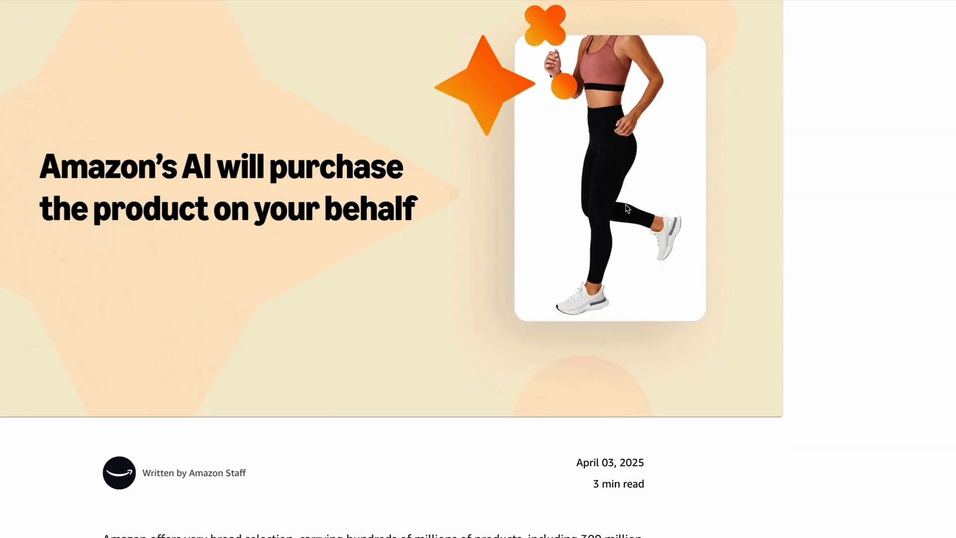
scroll("down", 3)
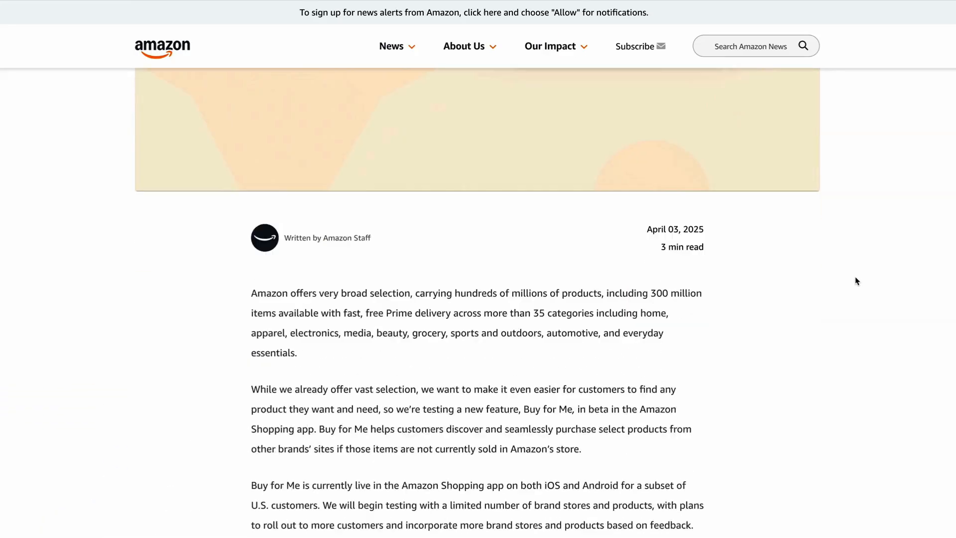
scroll("down", 3)
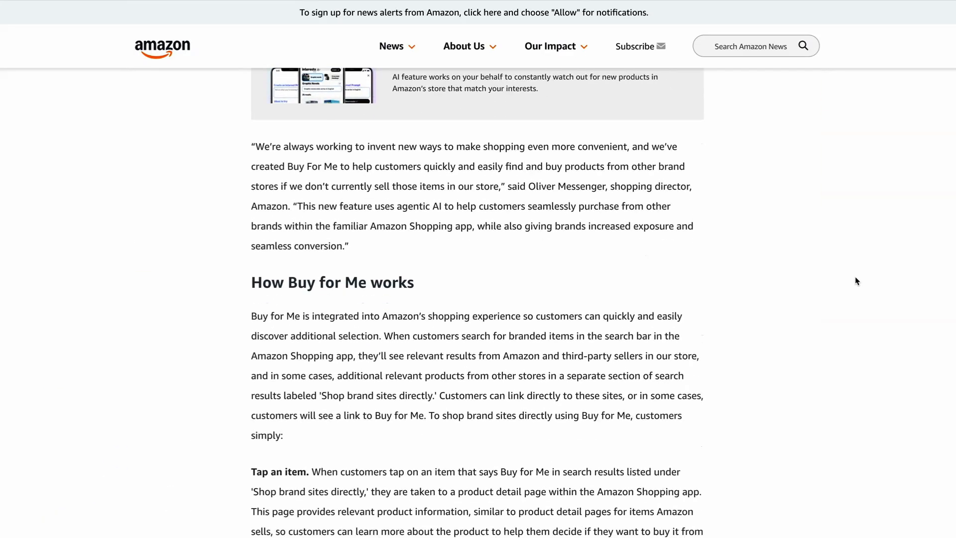
scroll("down", 3)
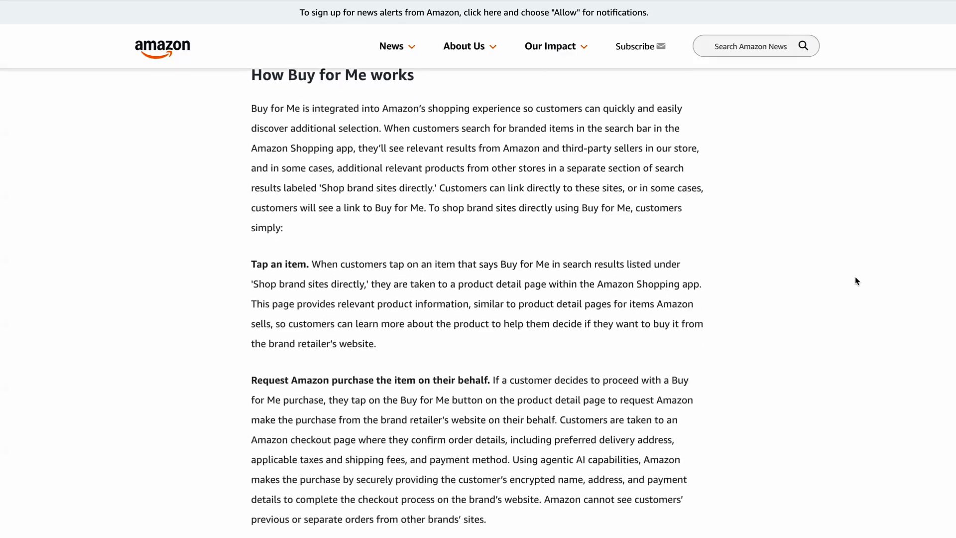
scroll("down", 3)
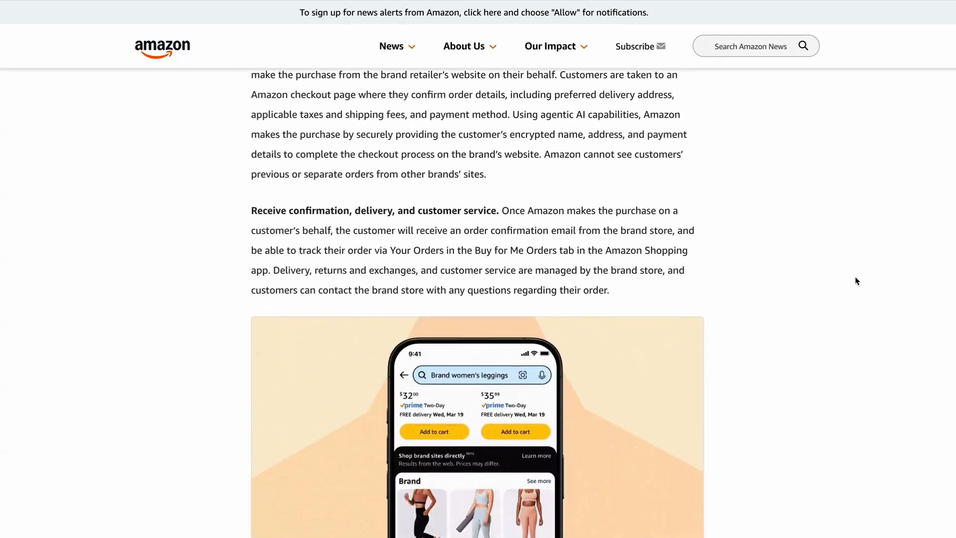
scroll("down", 3)
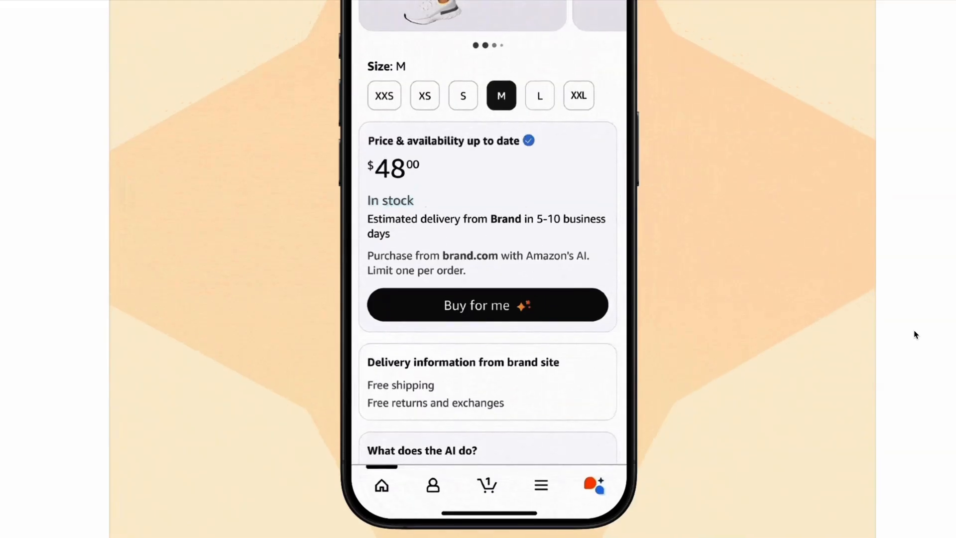
scroll("down", 3)
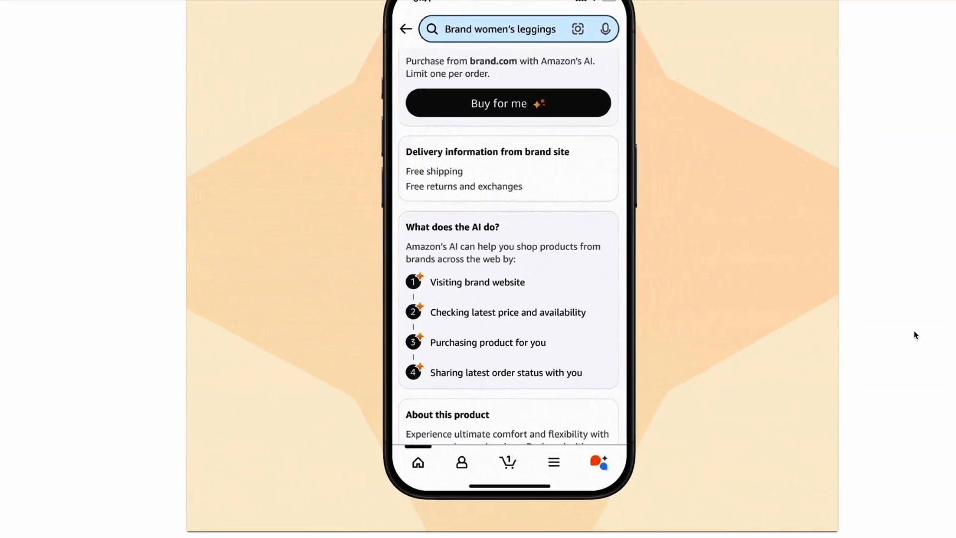
scroll("up", 3)
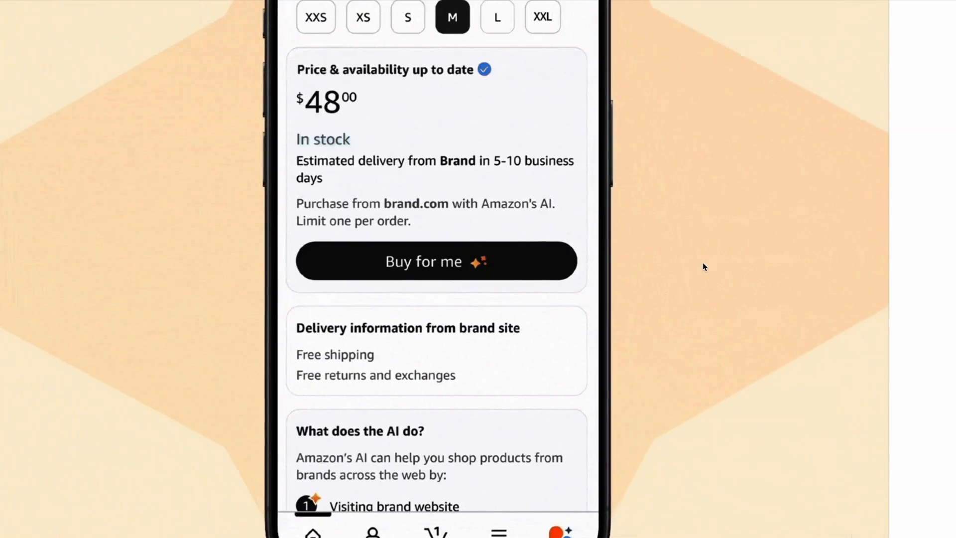
scroll("down", 3)
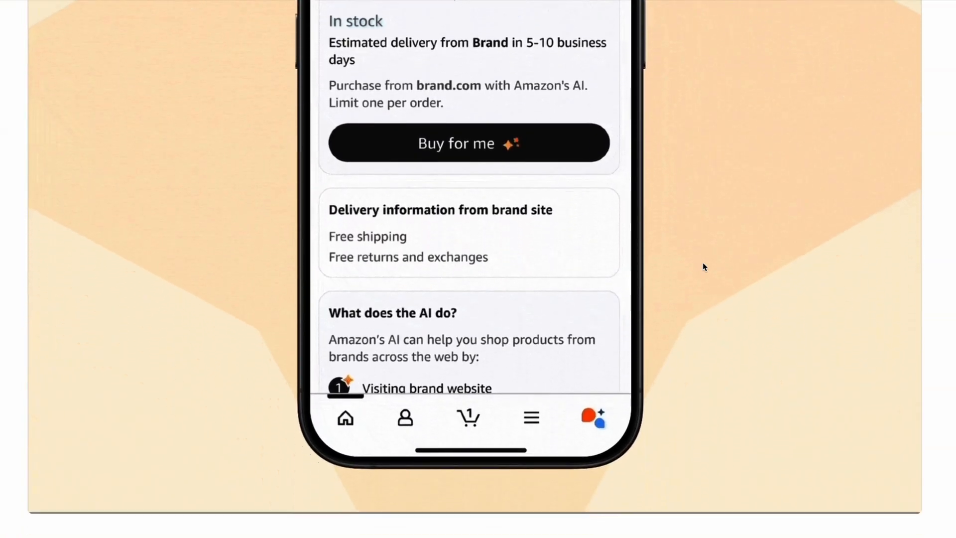
scroll("down", 3)
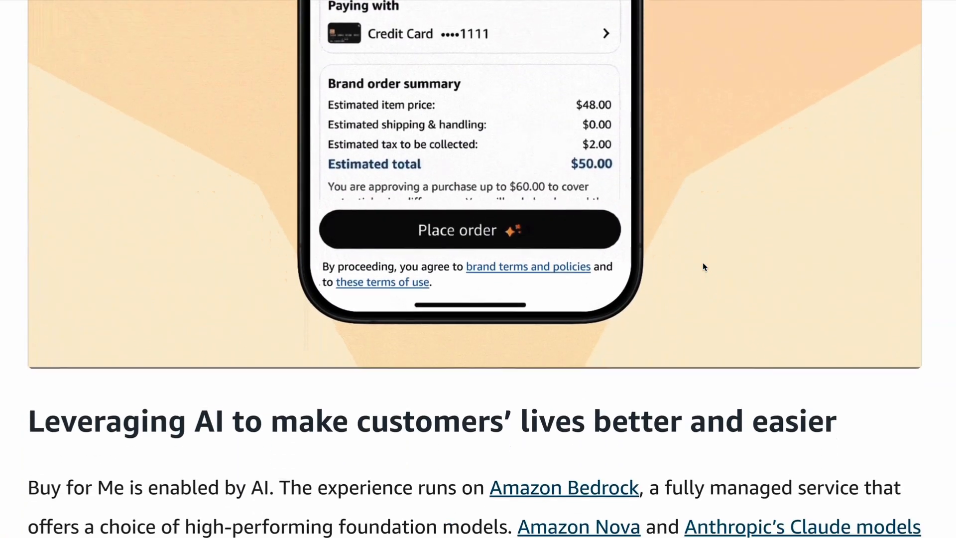
scroll("down", 3)
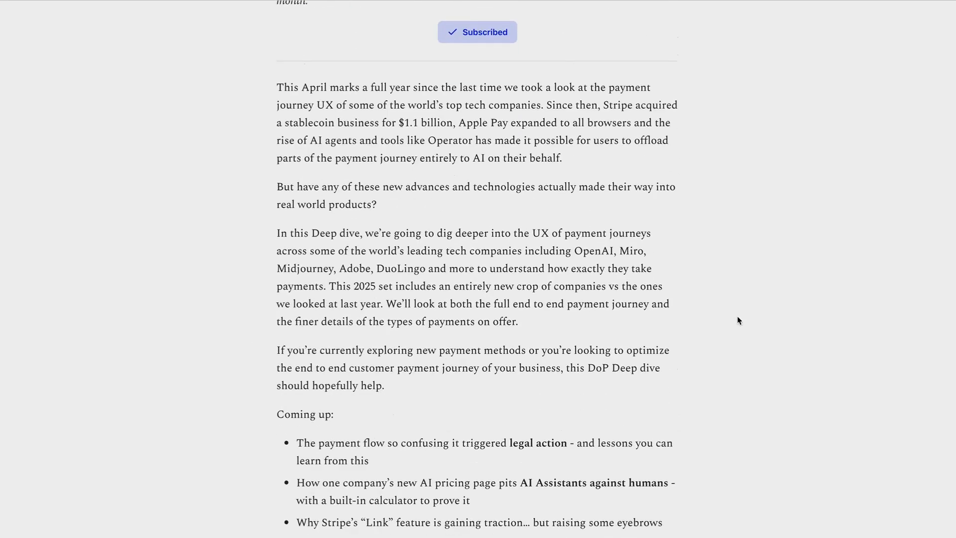
scroll("down", 3)
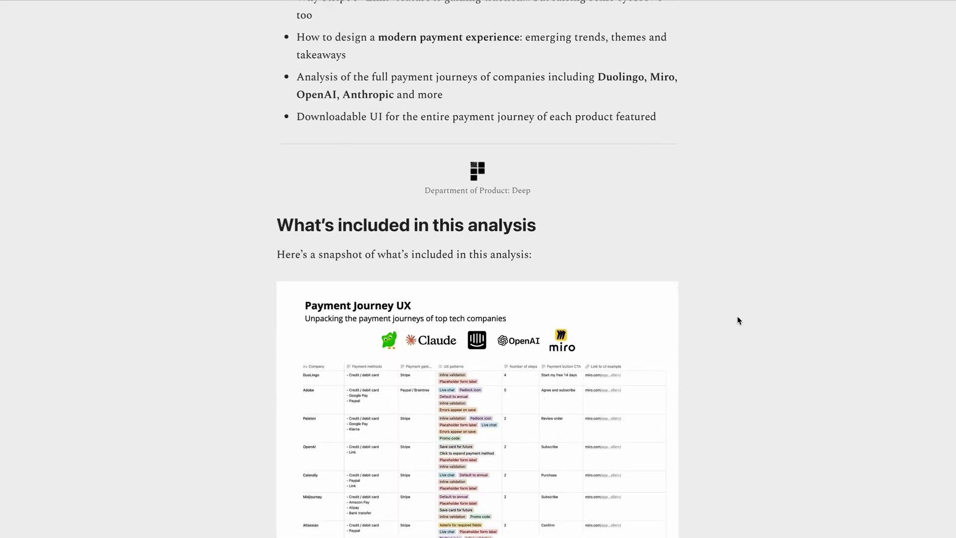
scroll("down", 3)
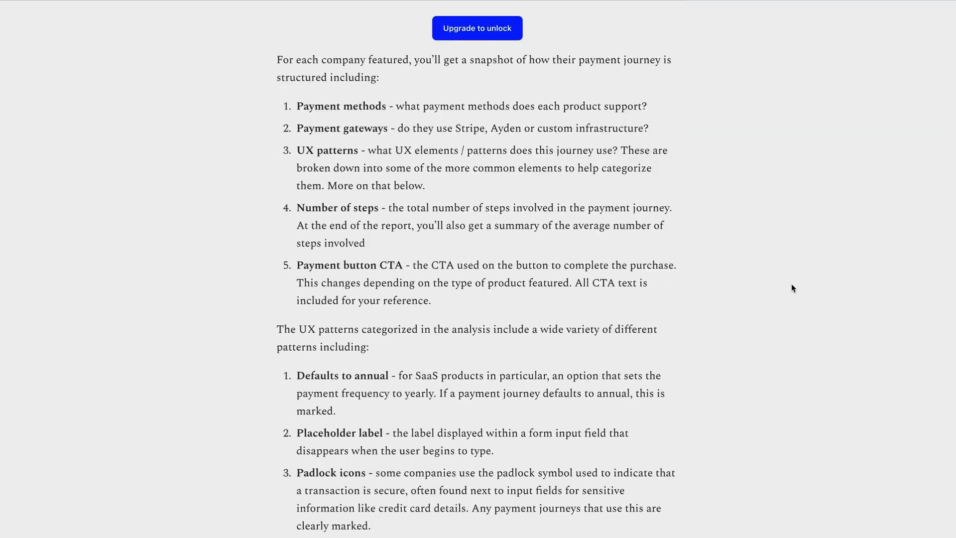
scroll("down", 3)
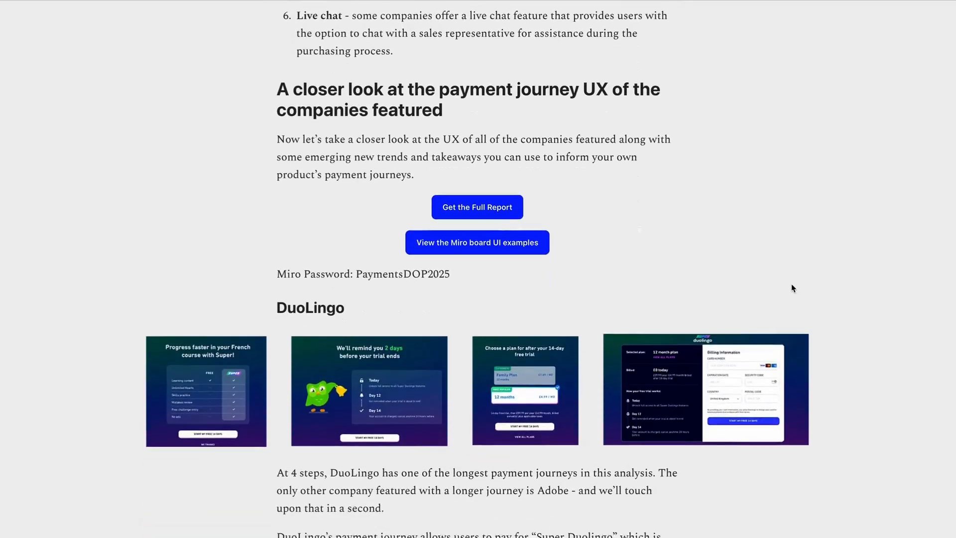
scroll("down", 3)
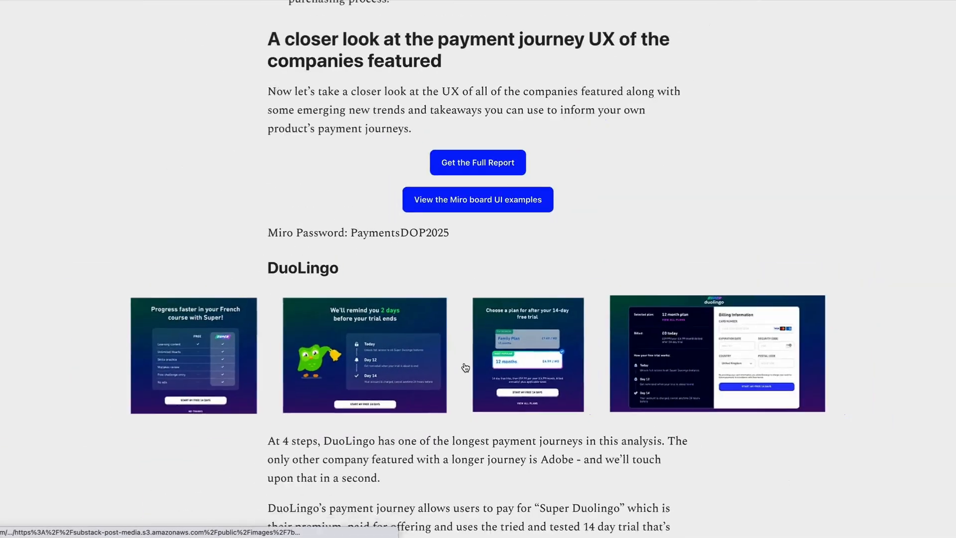
scroll("down", 3)
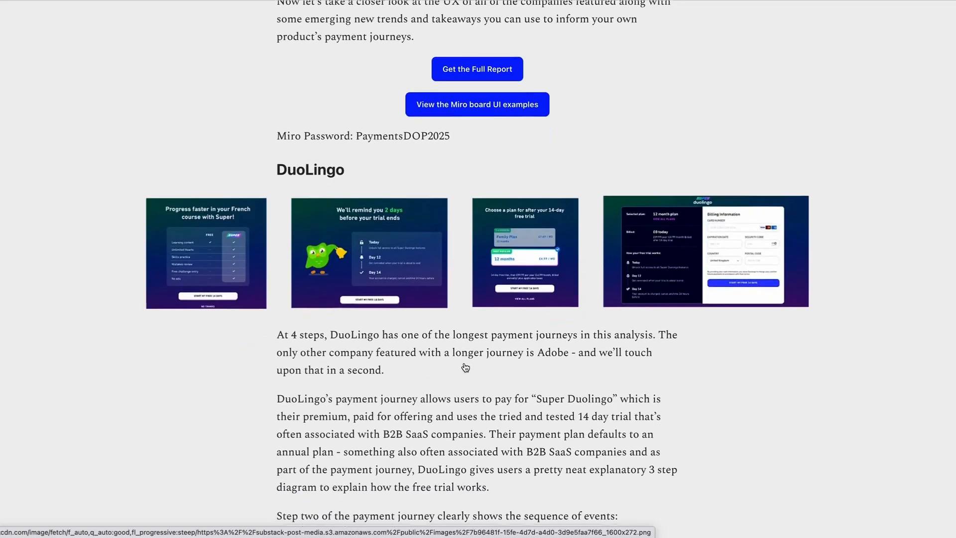
scroll("down", 3)
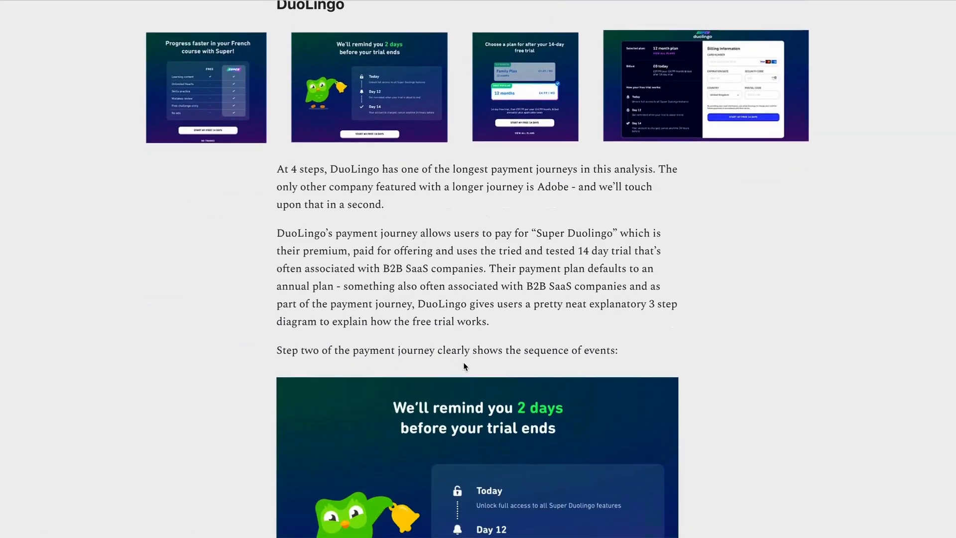
scroll("down", 3)
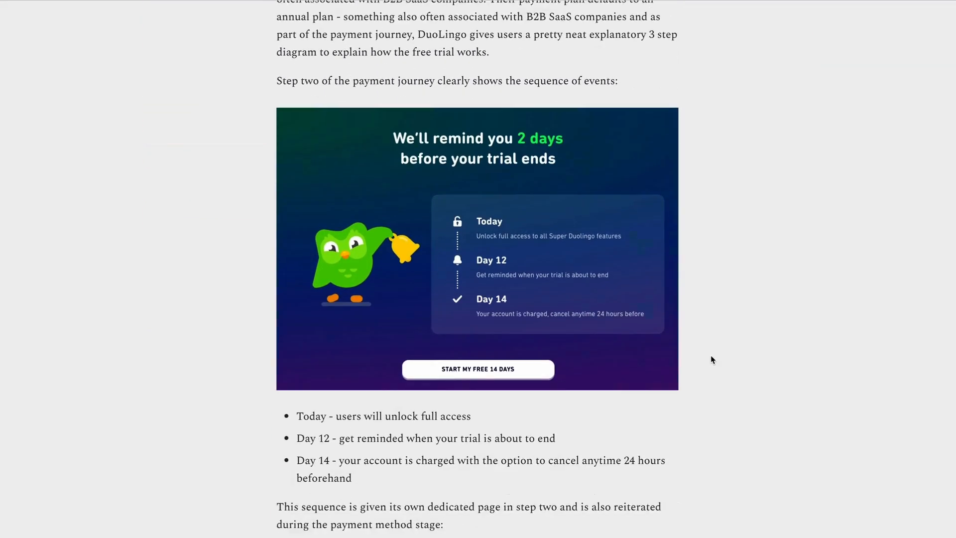
scroll("down", 3)
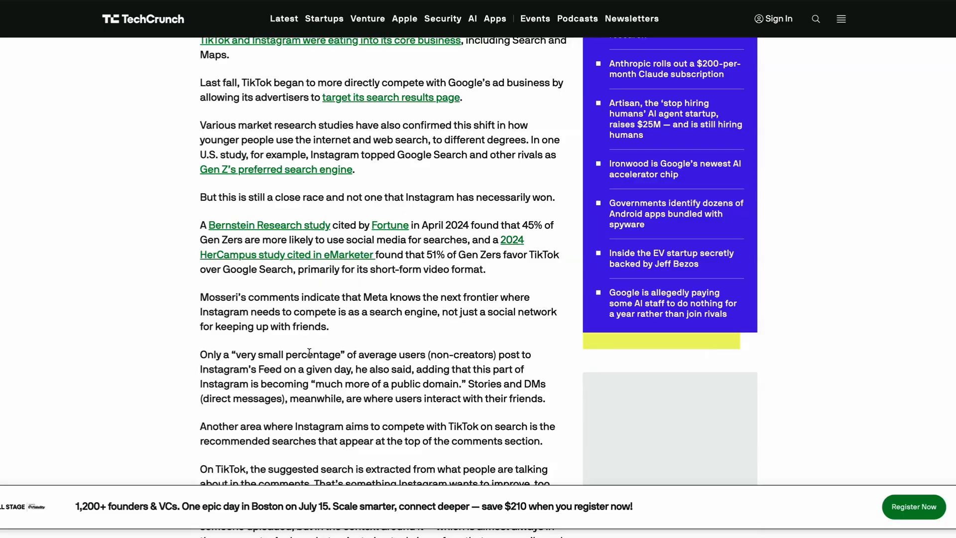
scroll("up", 3)
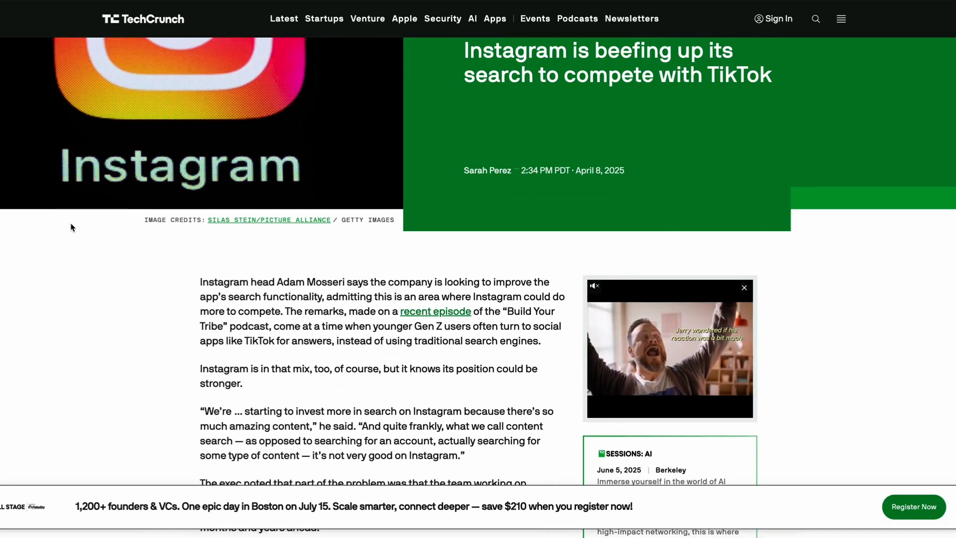
scroll("down", 3)
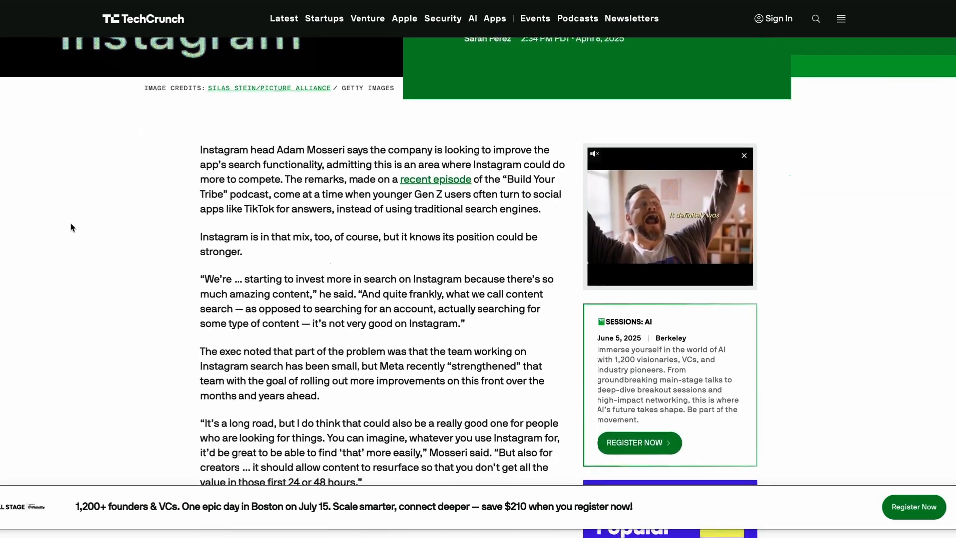
scroll("down", 3)
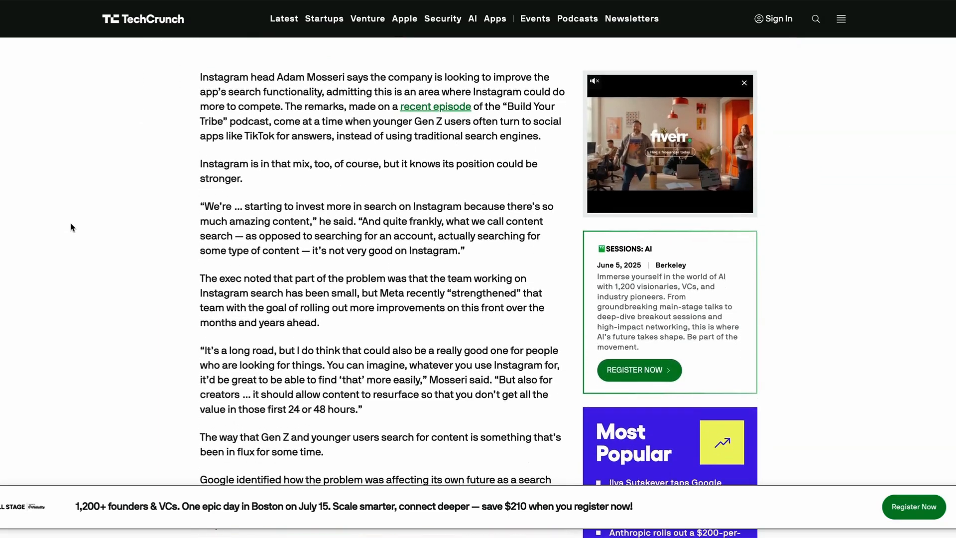
key("ctrl+plus")
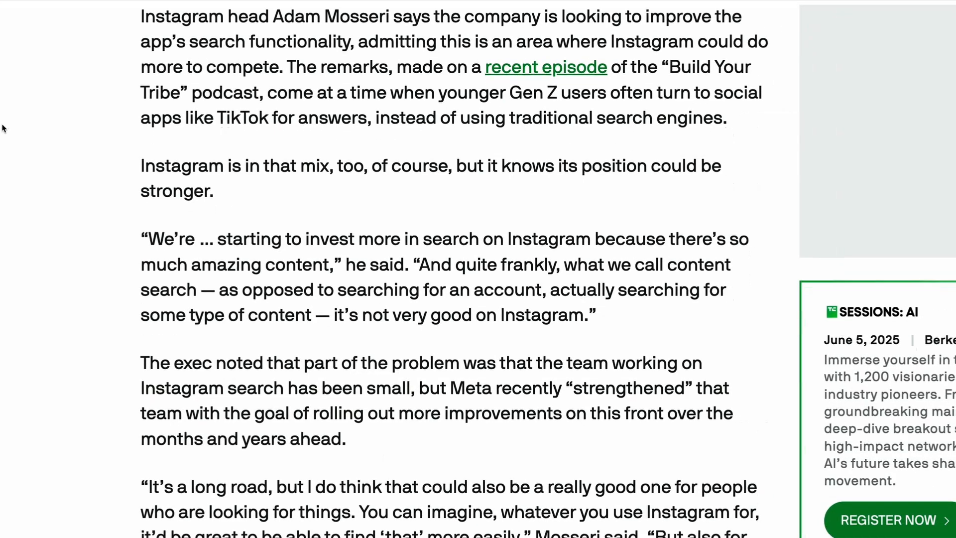
scroll("down", 3)
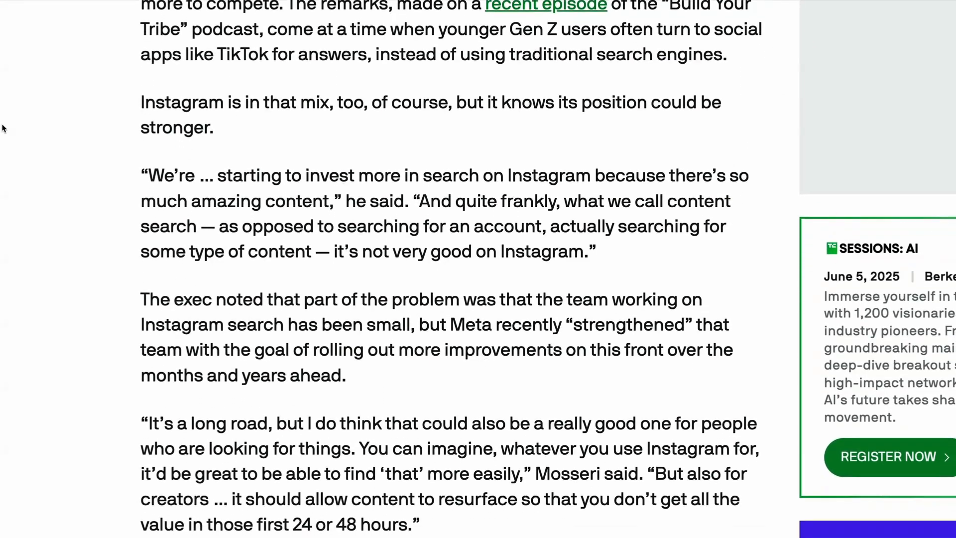
scroll("down", 3)
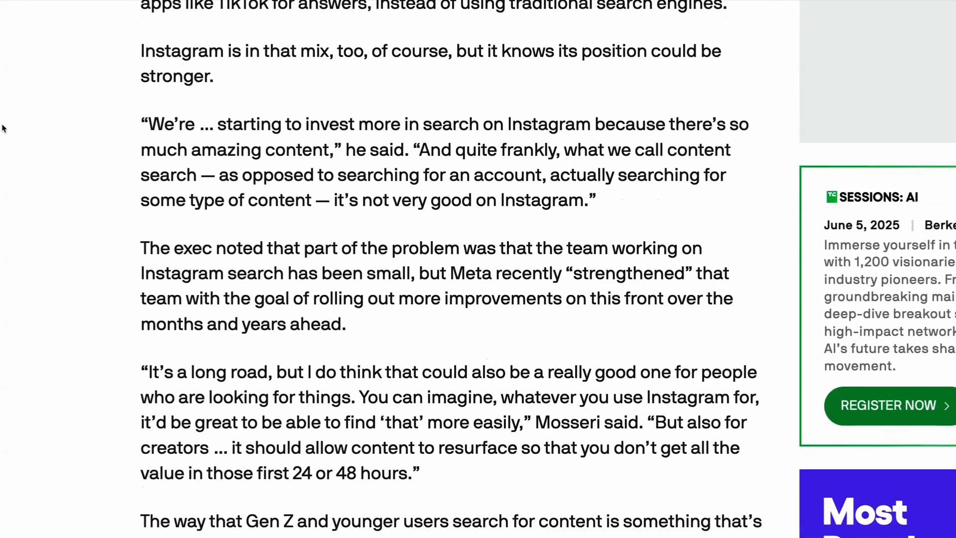
scroll("down", 3)
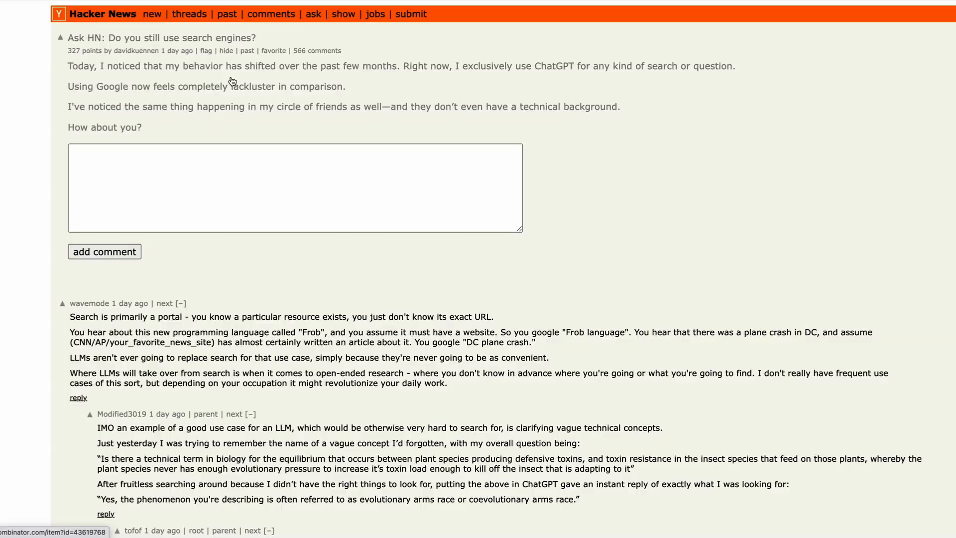
Enlarge the Substack note's search-engine themes summary image, then close it
scroll("down", 3)
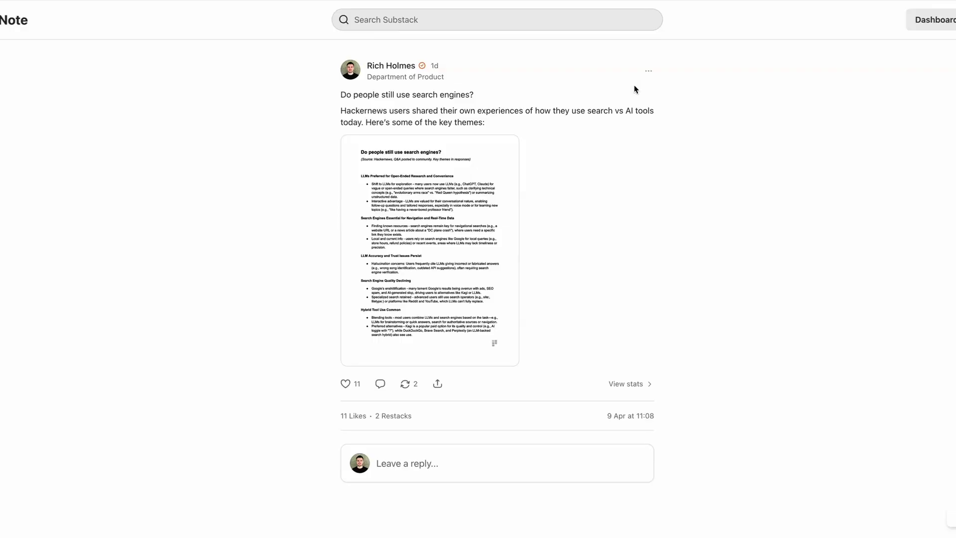
left_click(429, 250)
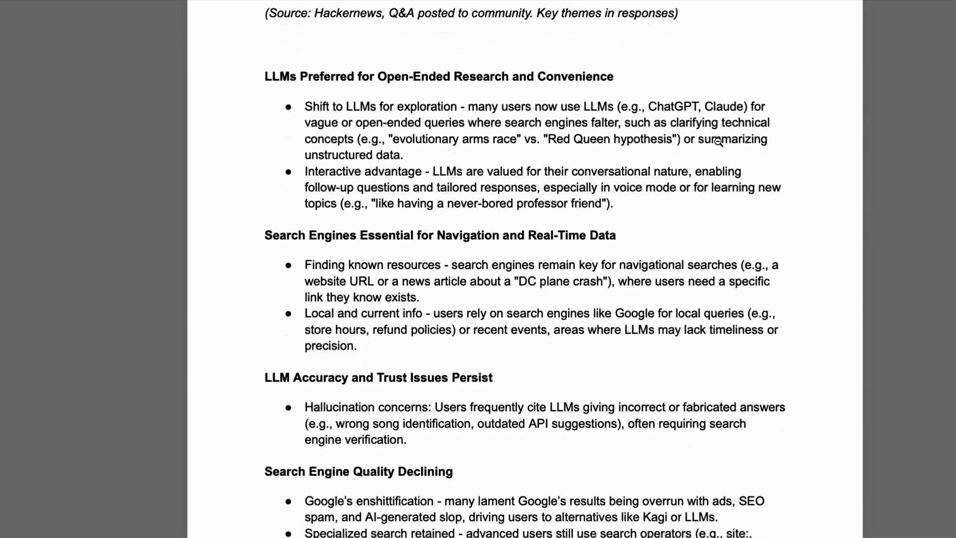
scroll("down", 3)
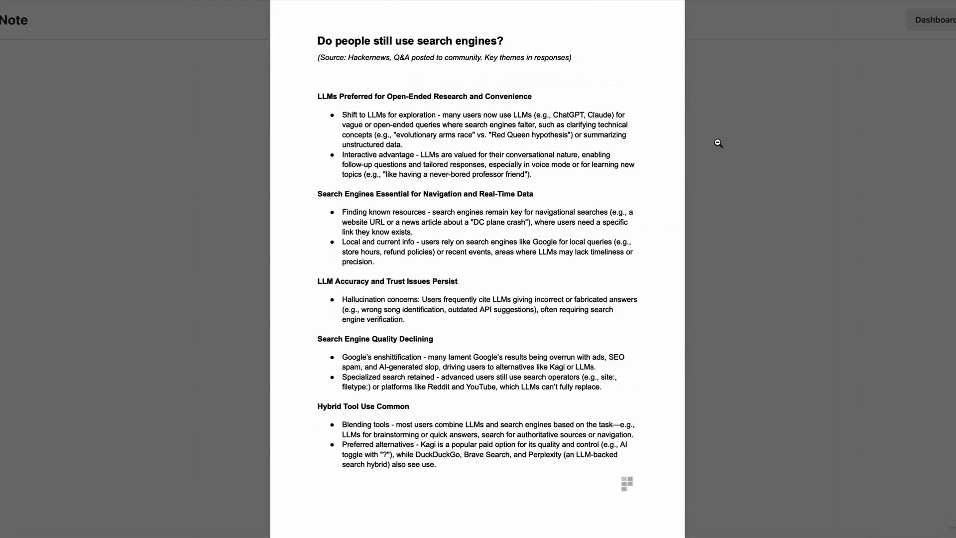
left_click(717, 143)
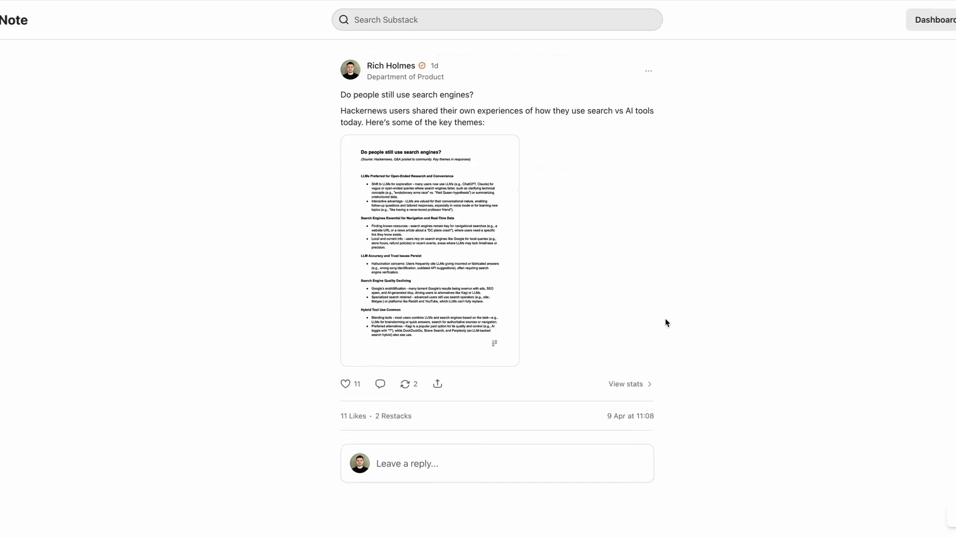
Read through the Hacker News comments debating LLMs versus search engines
scroll("down", 3)
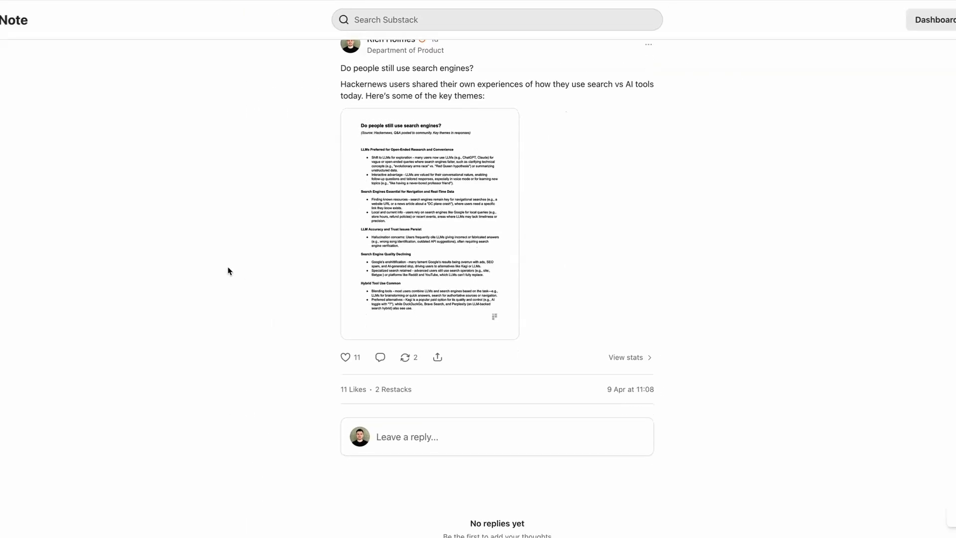
scroll("up", 3)
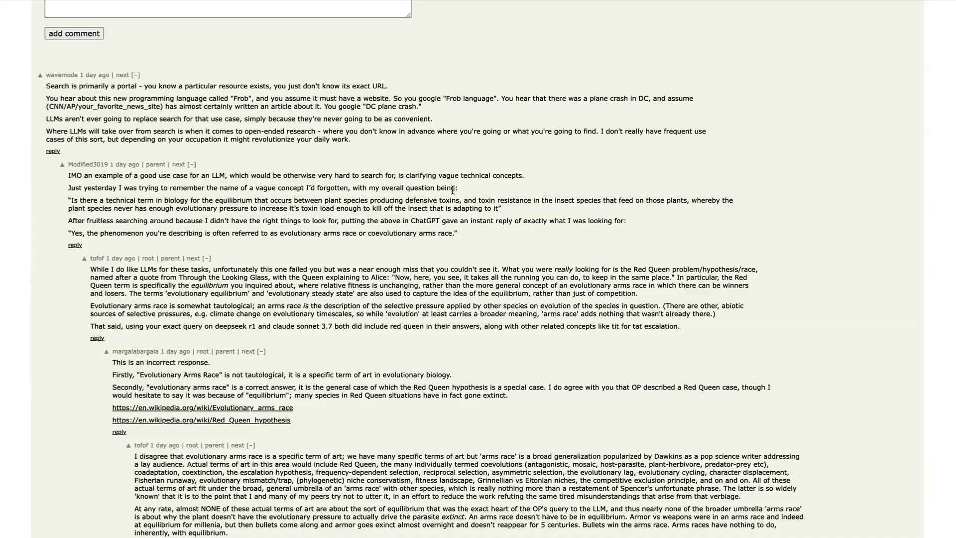
scroll("down", 3)
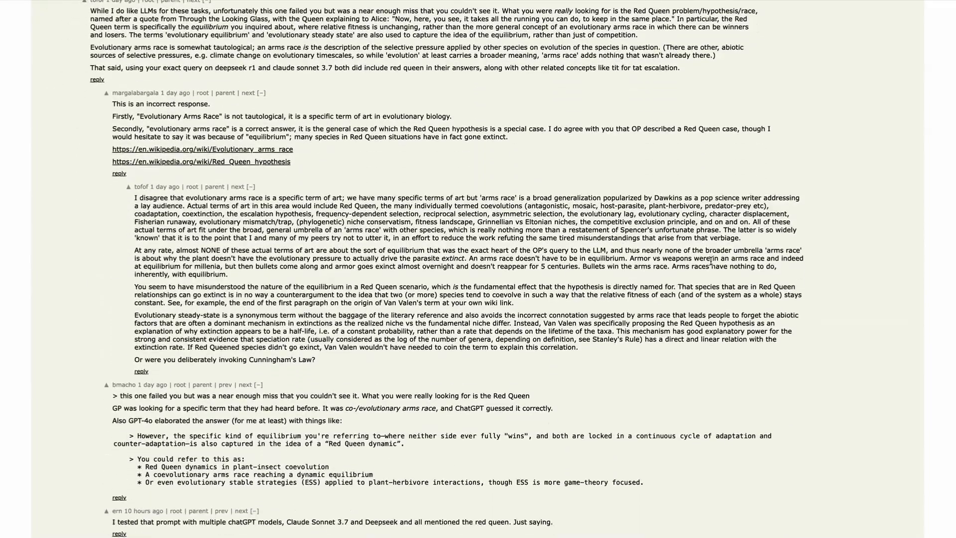
scroll("down", 3)
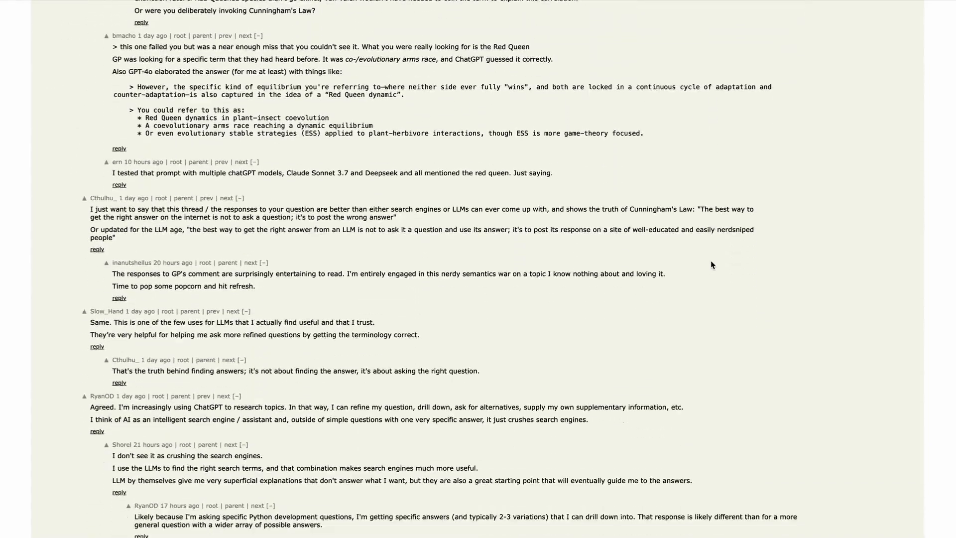
scroll("down", 3)
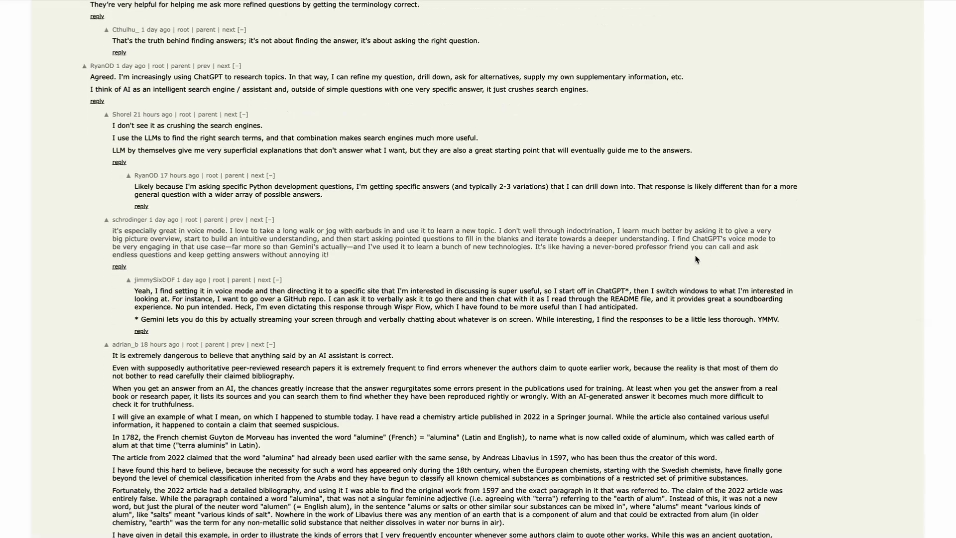
scroll("down", 3)
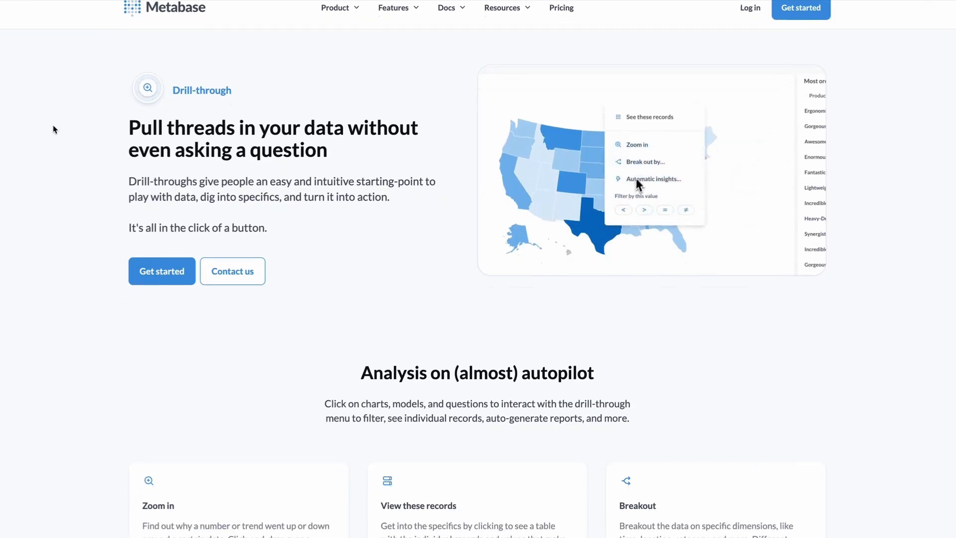
scroll("down", 3)
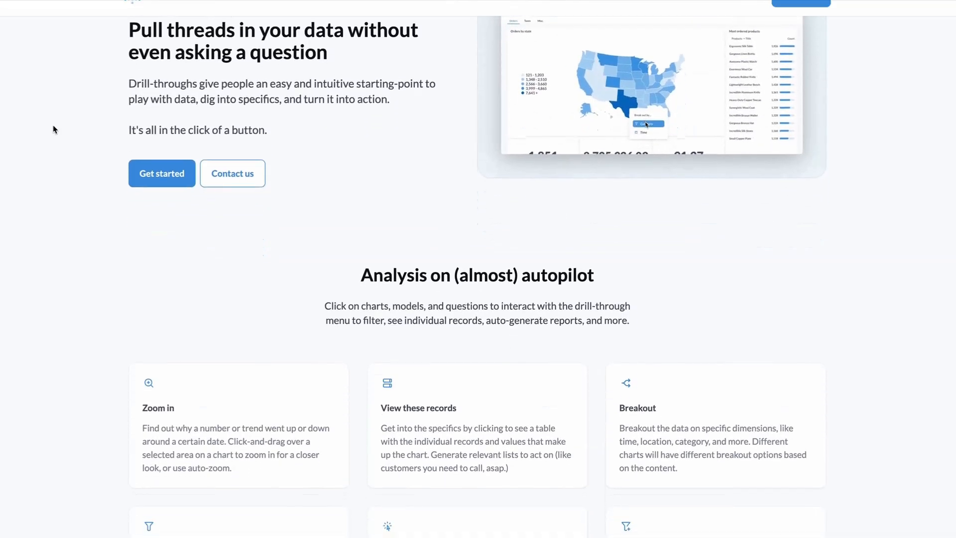
scroll("down", 3)
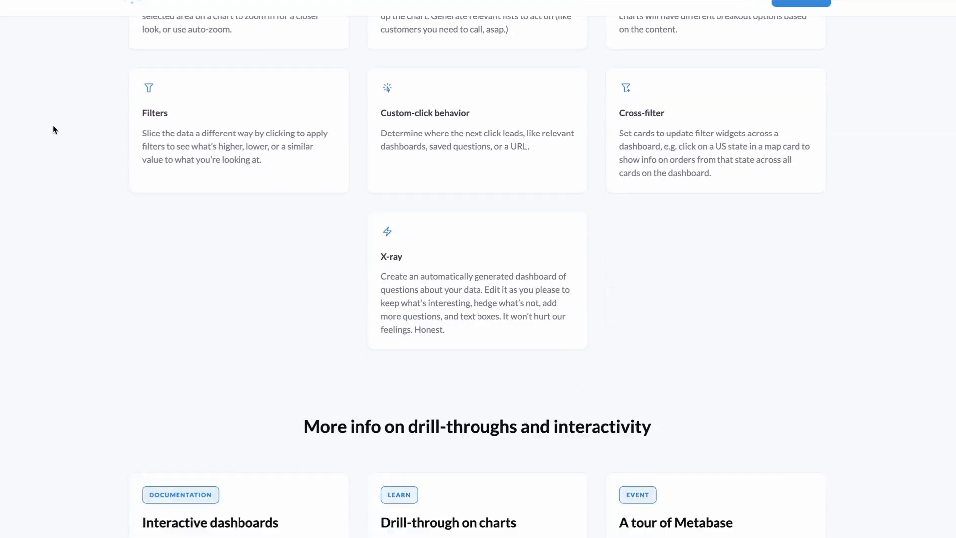
scroll("down", 3)
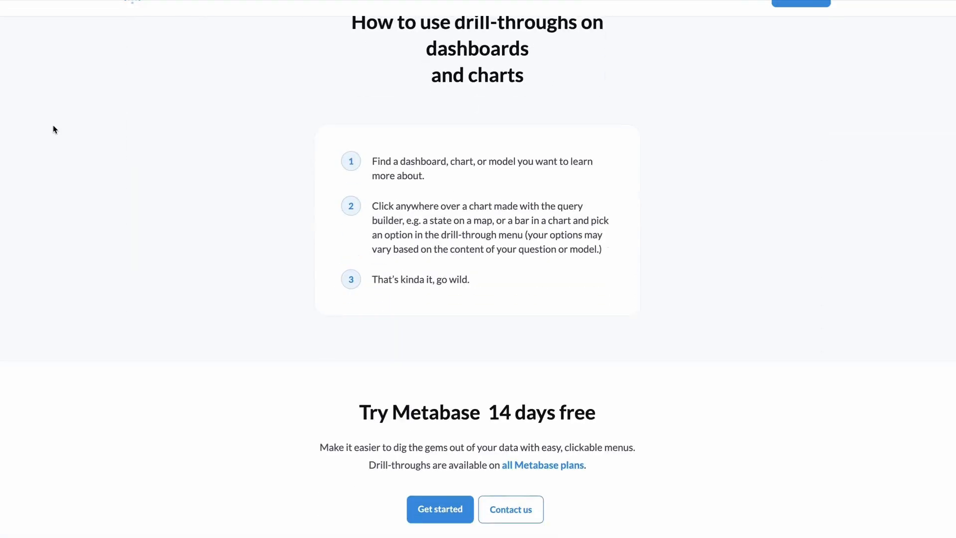
scroll("up", 3)
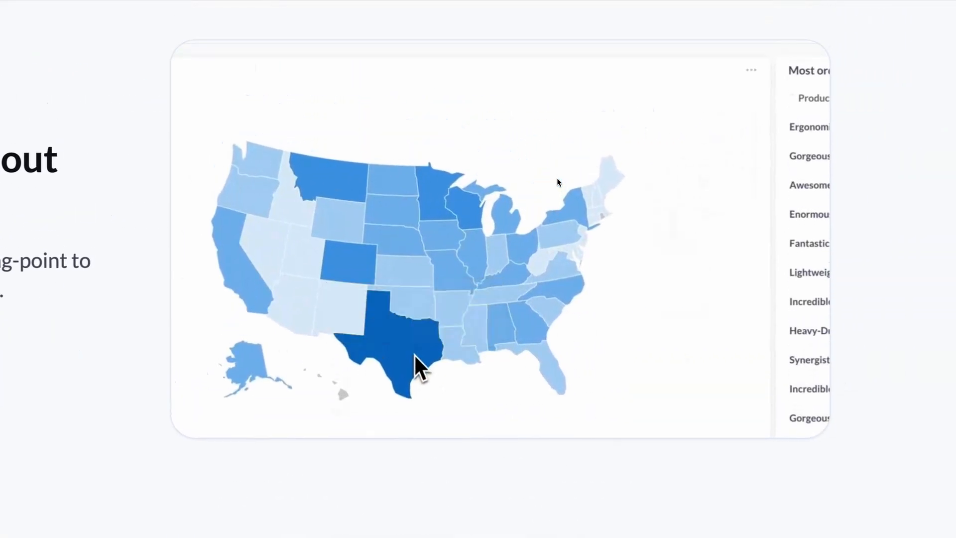
left_click(390, 347)
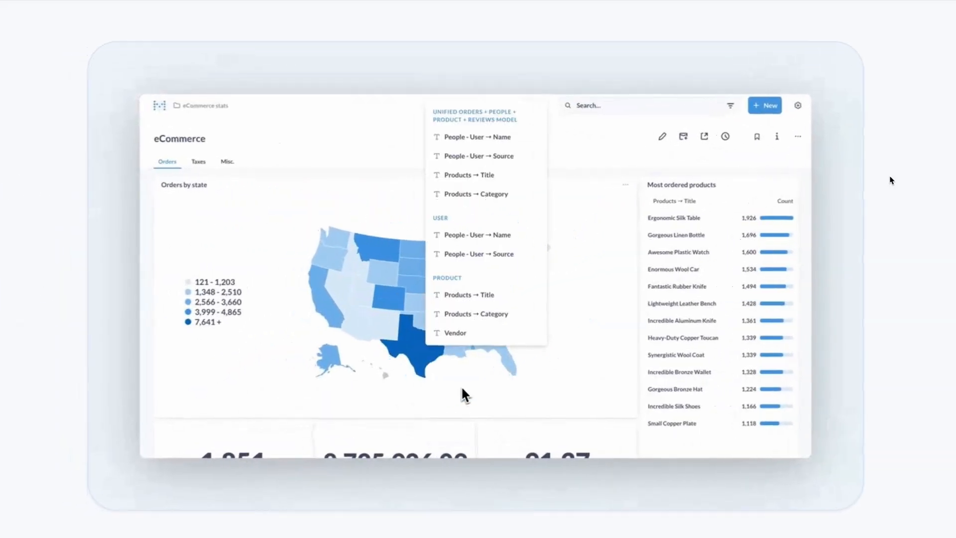
left_click(477, 313)
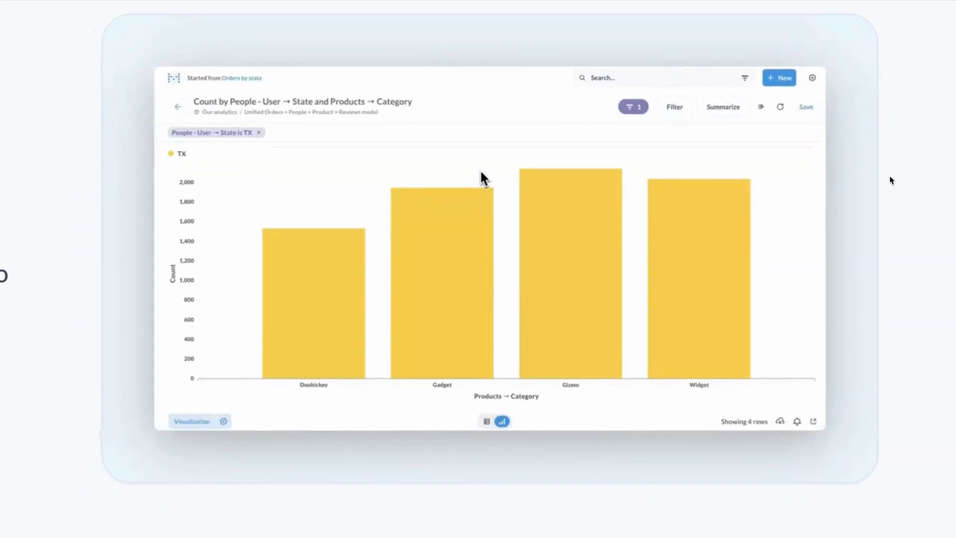
left_click(442, 189)
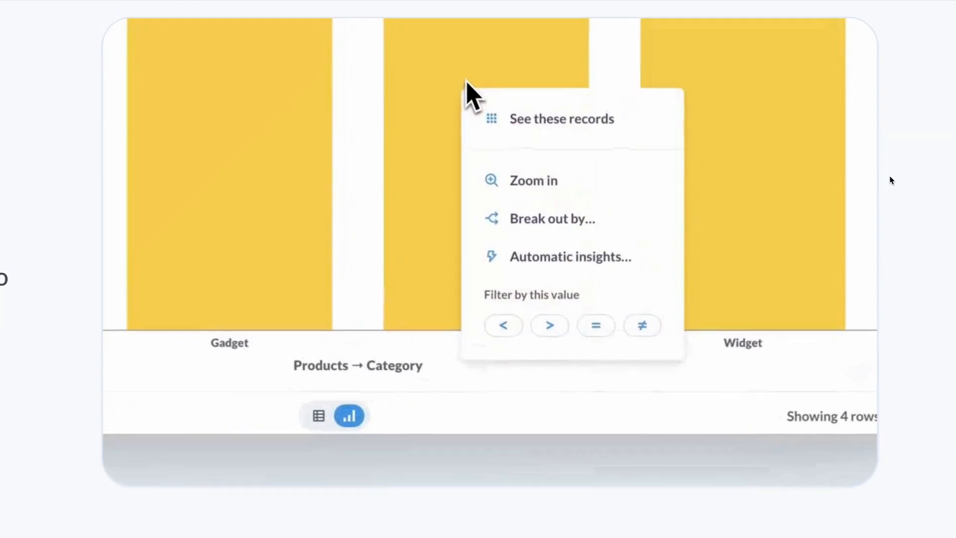
left_click(561, 118)
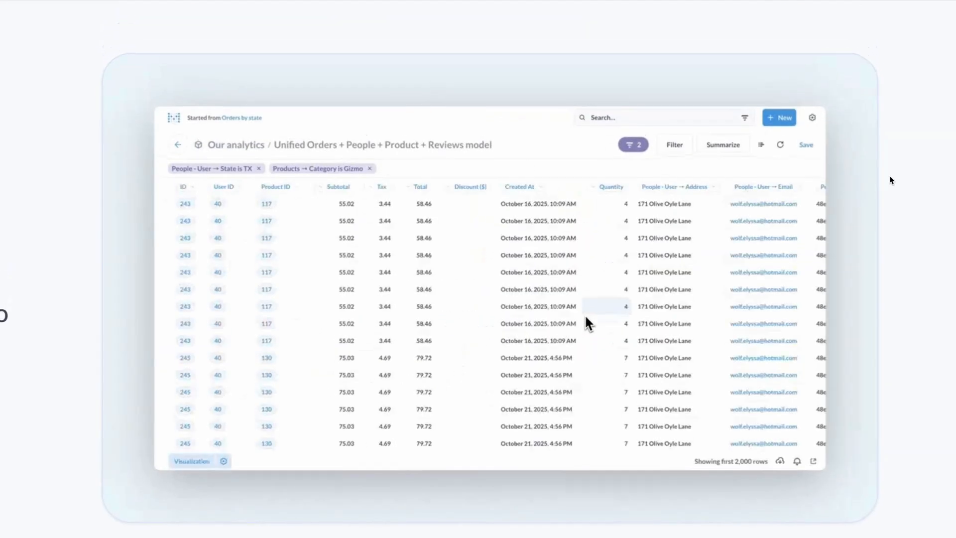
left_click(538, 267)
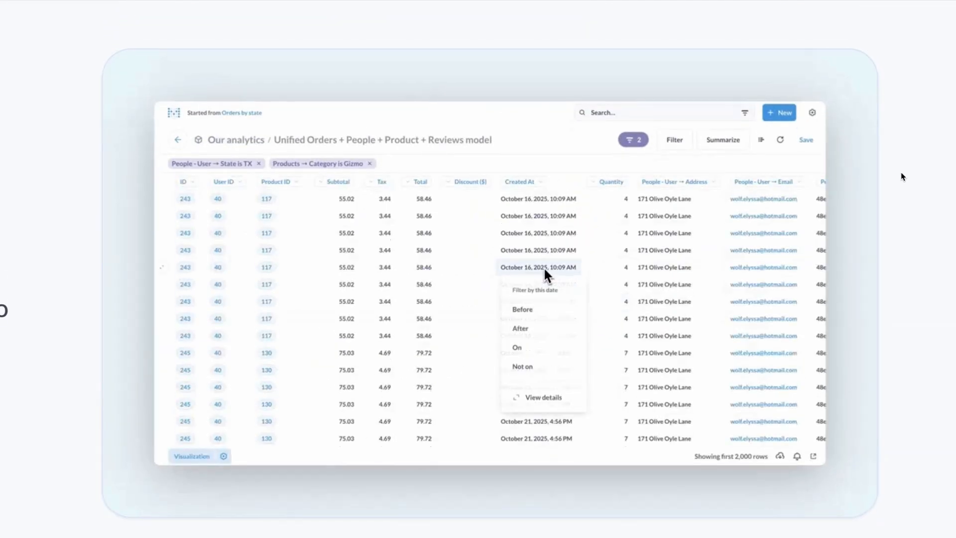
left_click(521, 309)
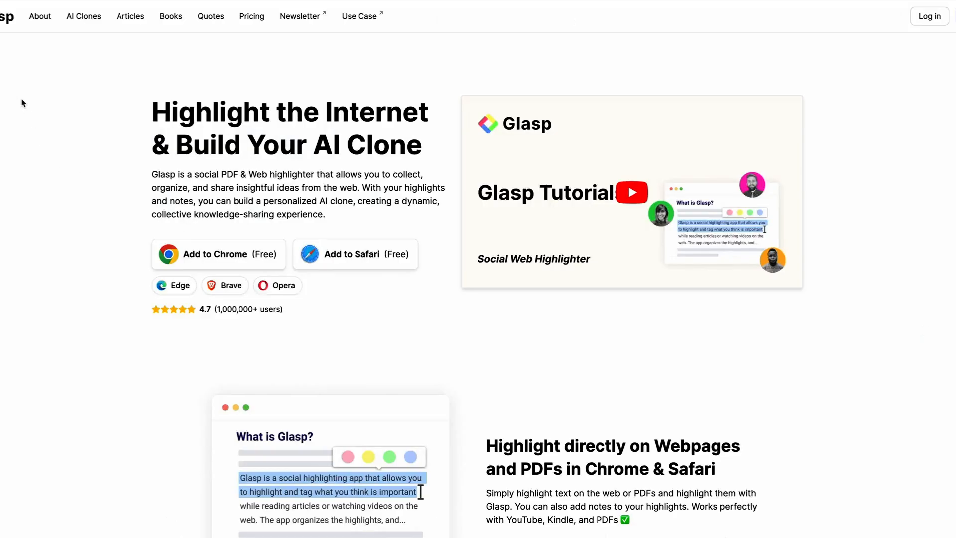
mouse_move(36, 79)
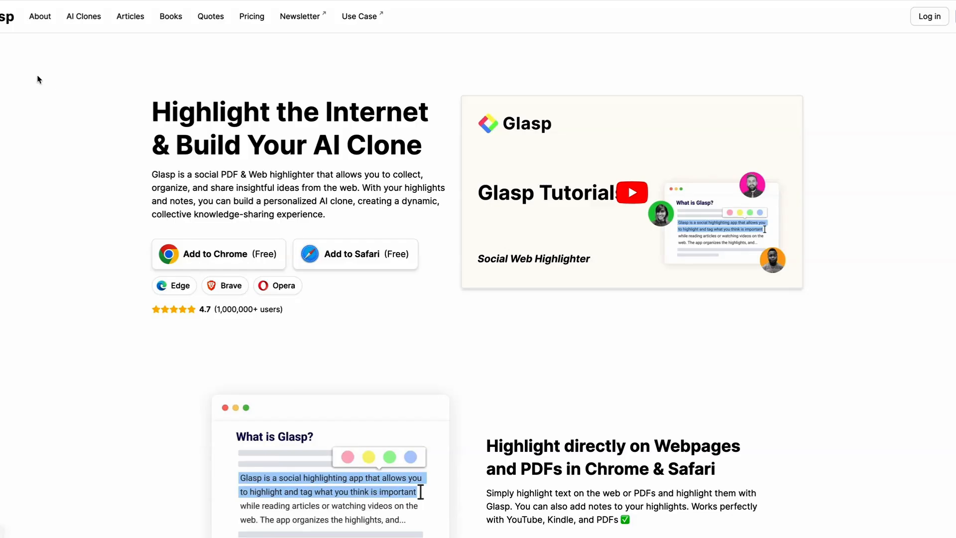
scroll("down", 3)
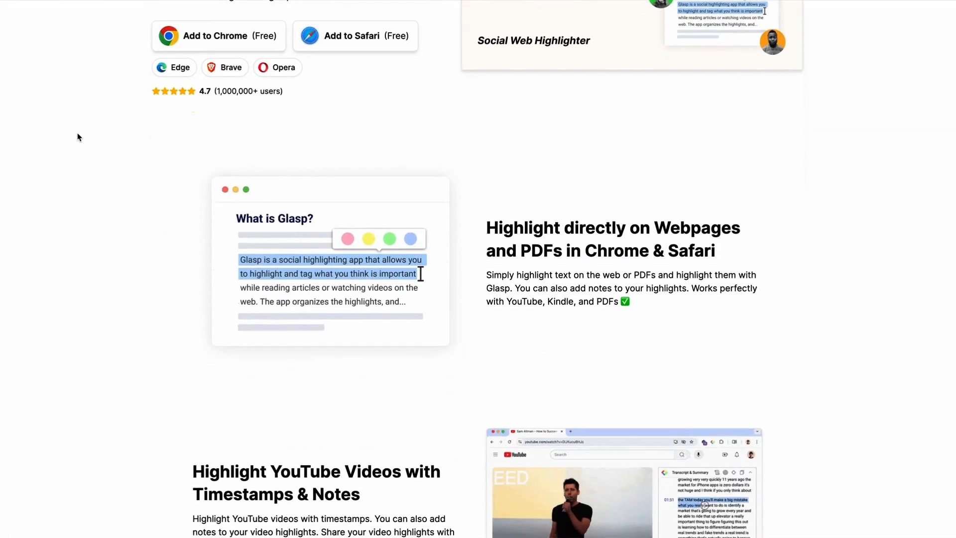
scroll("down", 3)
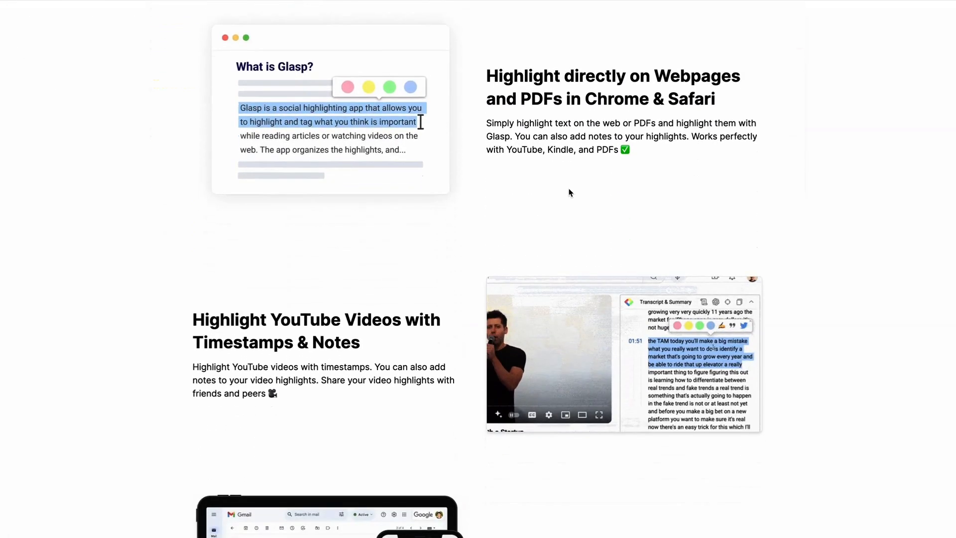
scroll("down", 3)
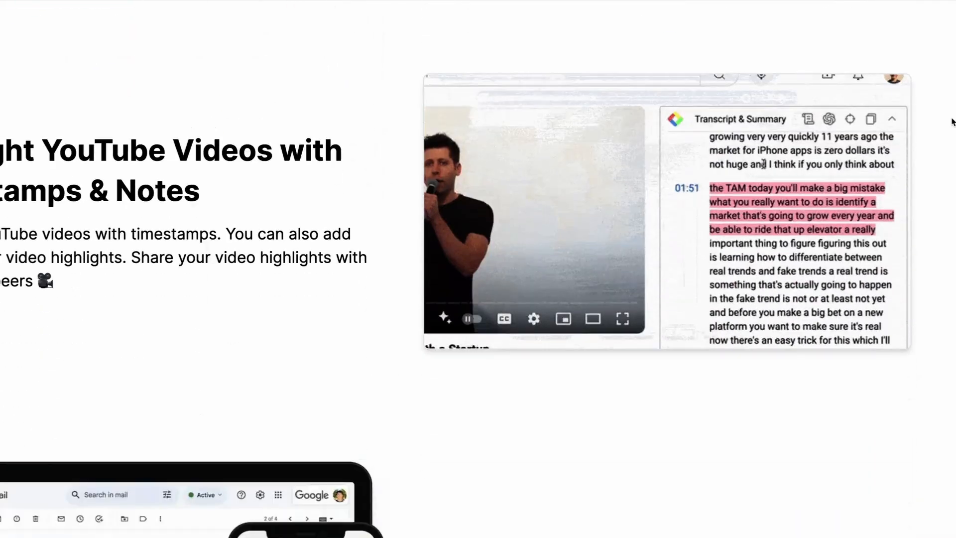
scroll("down", 3)
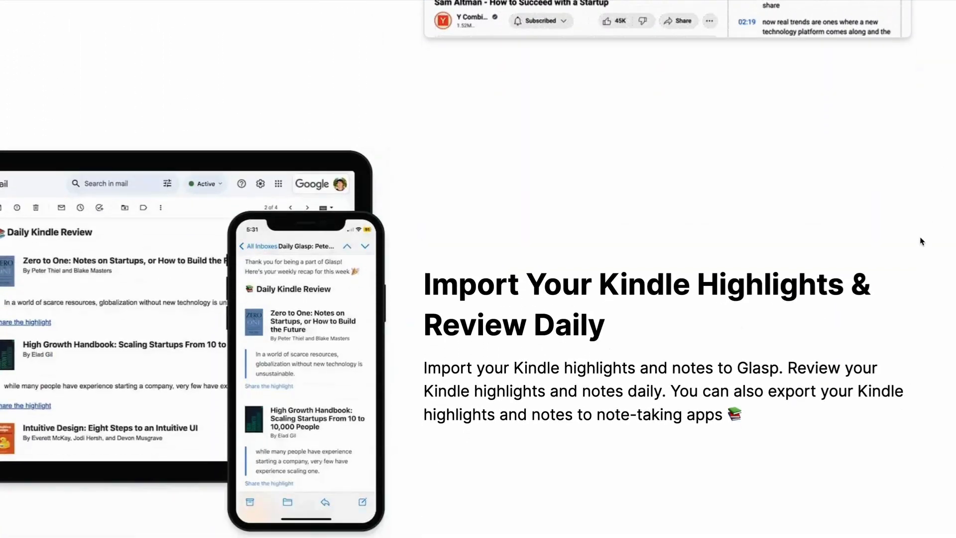
scroll("down", 3)
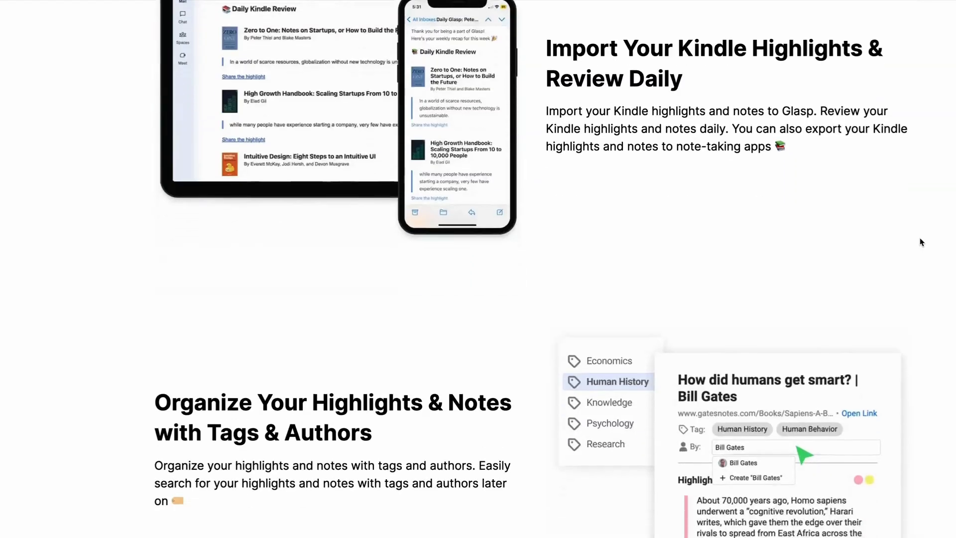
scroll("down", 3)
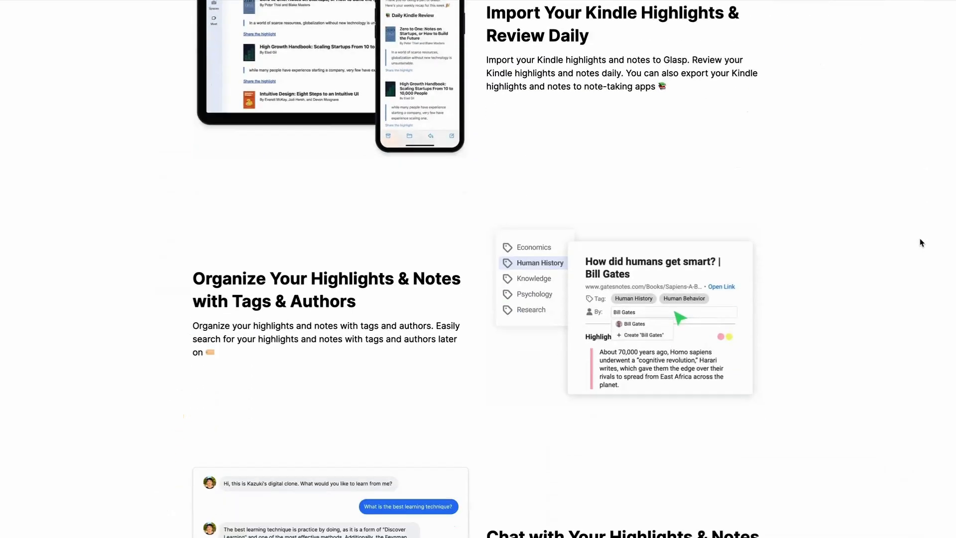
scroll("down", 3)
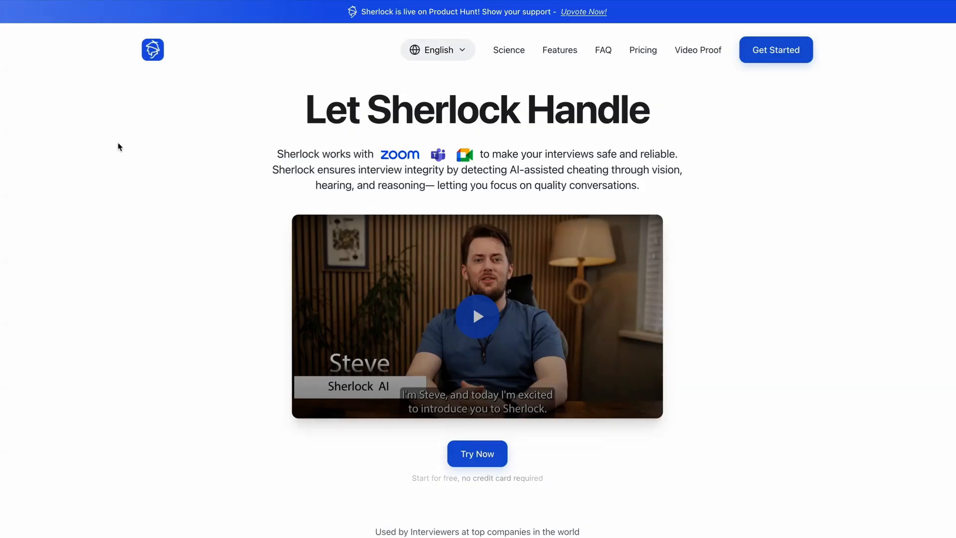
Scroll the Sherlock page past the video, The Science diagram and feature cards
scroll("down", 3)
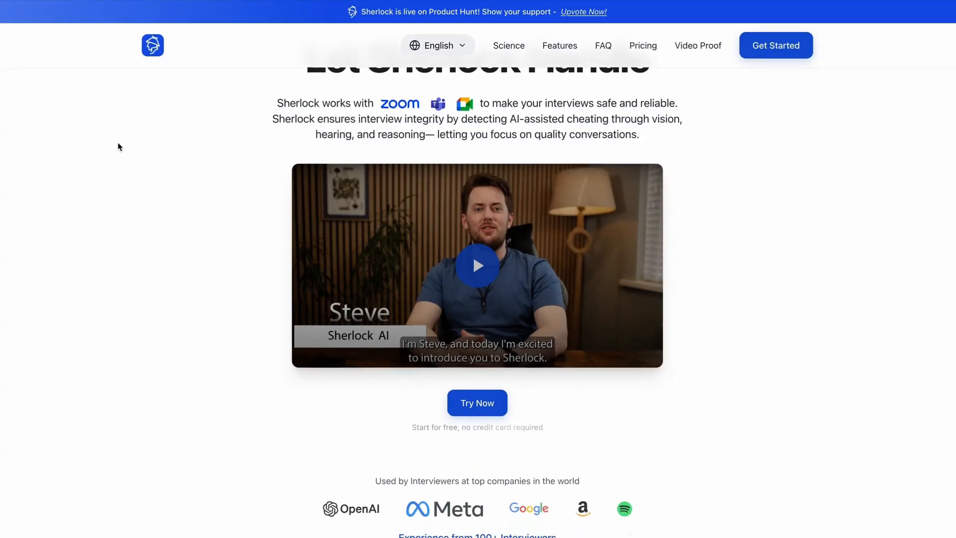
scroll("down", 3)
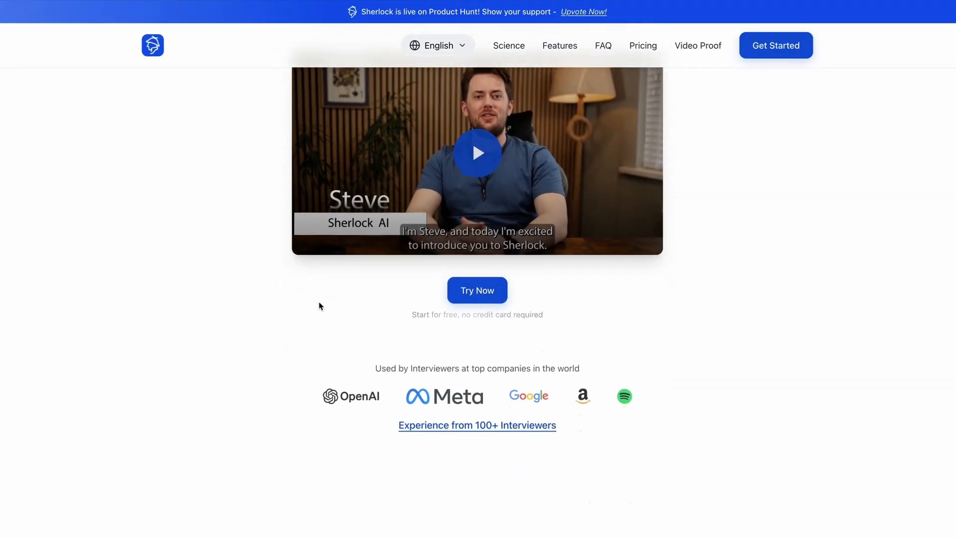
scroll("down", 3)
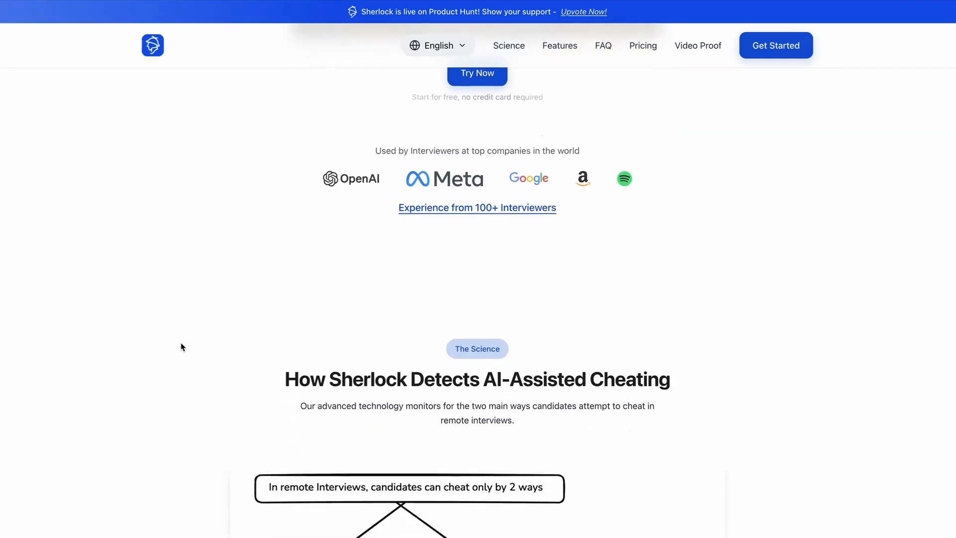
scroll("down", 3)
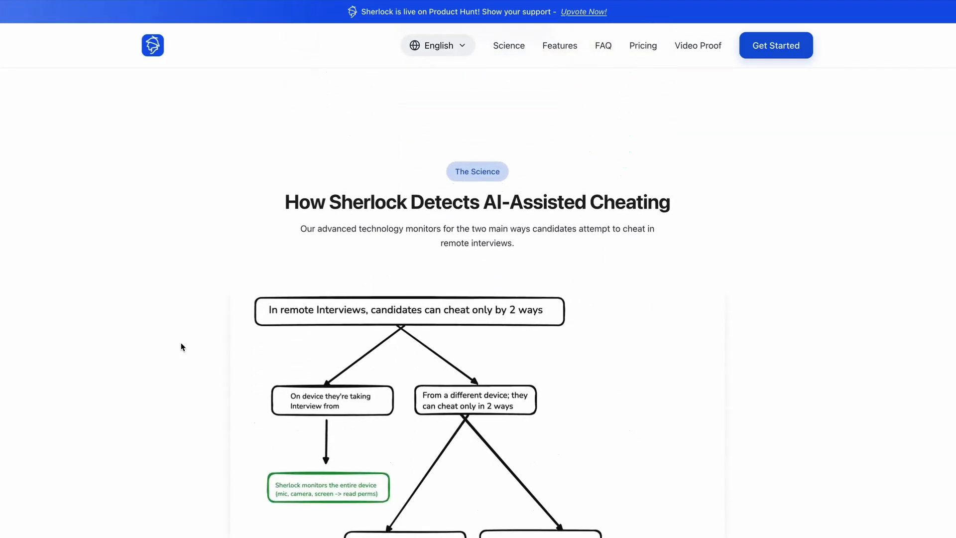
scroll("down", 3)
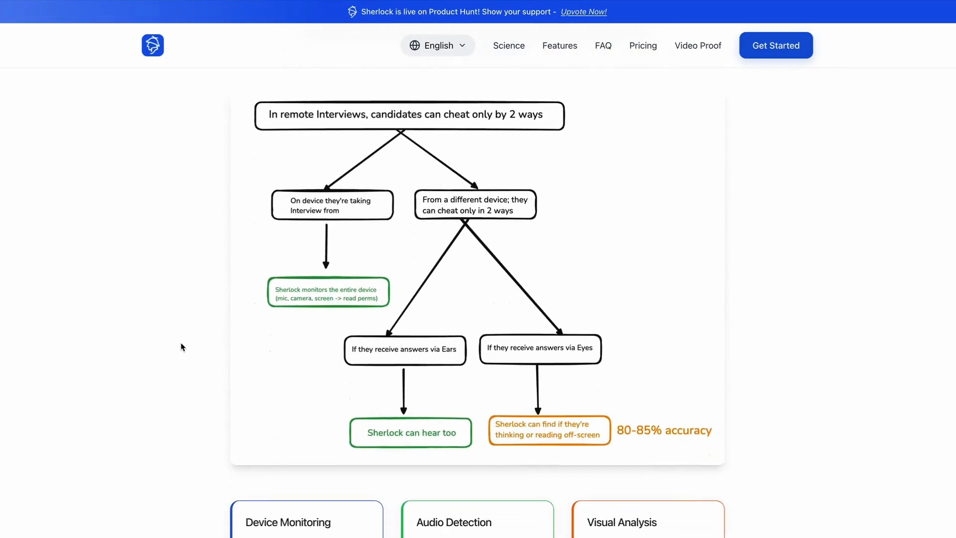
scroll("down", 3)
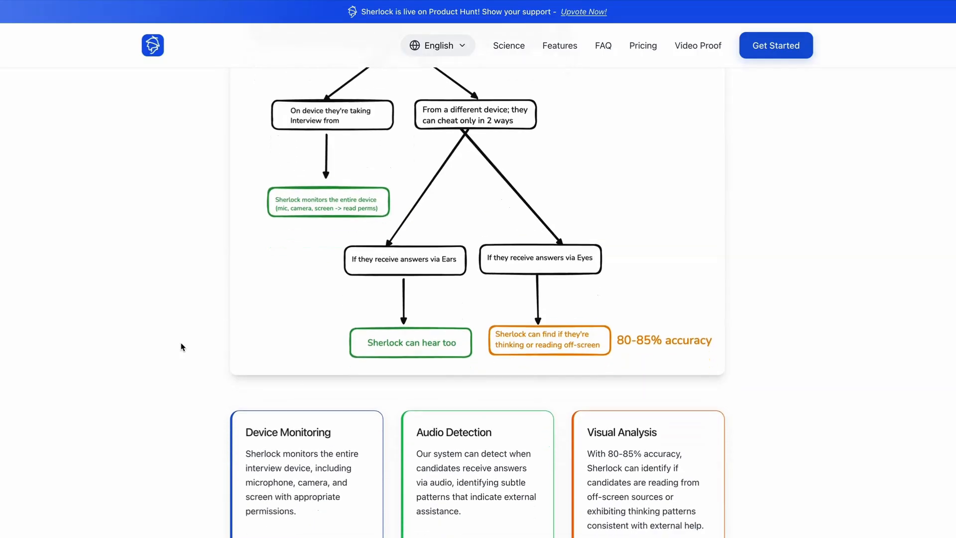
scroll("down", 3)
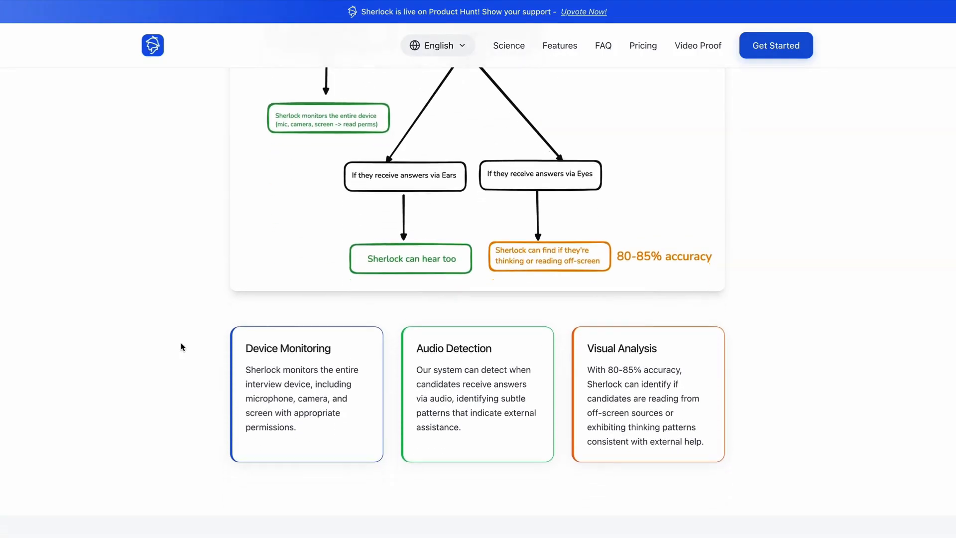
scroll("down", 3)
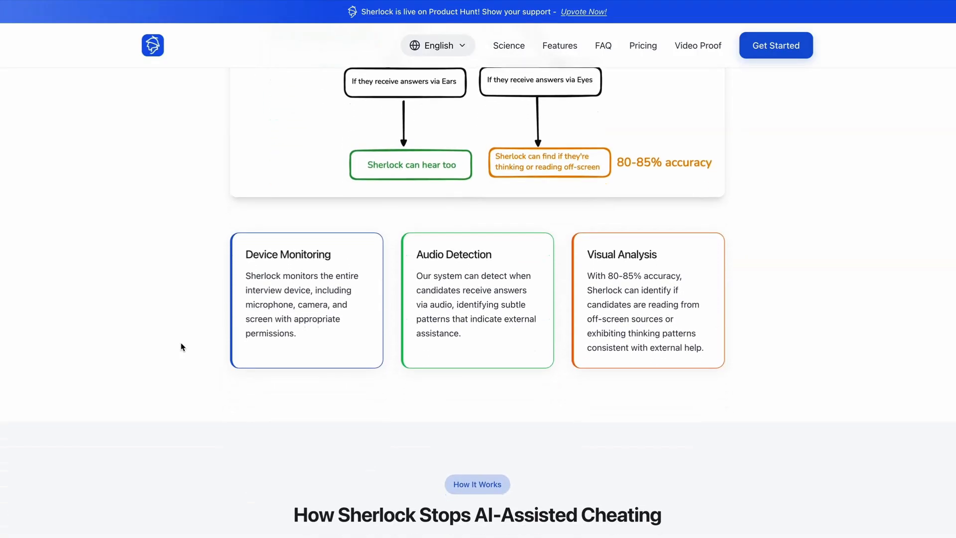
scroll("down", 3)
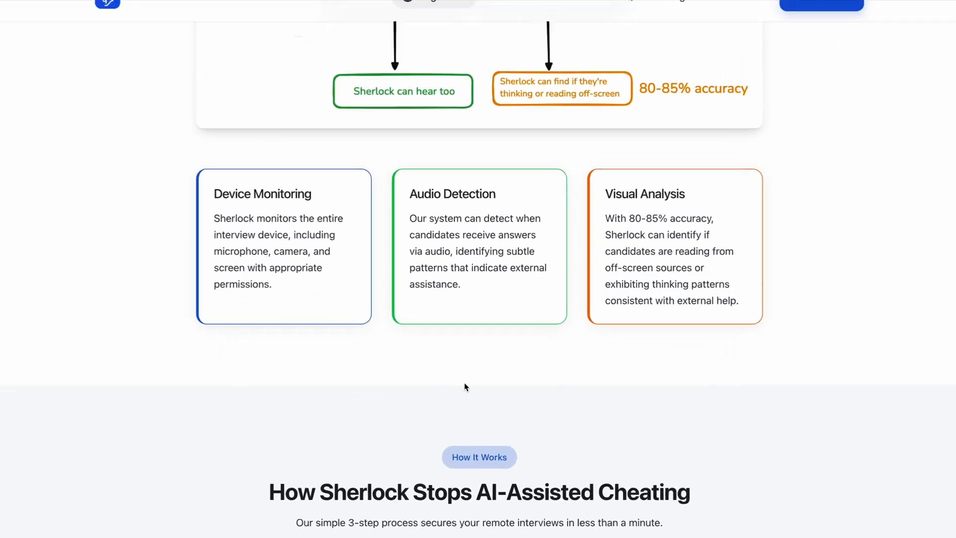
scroll("down", 3)
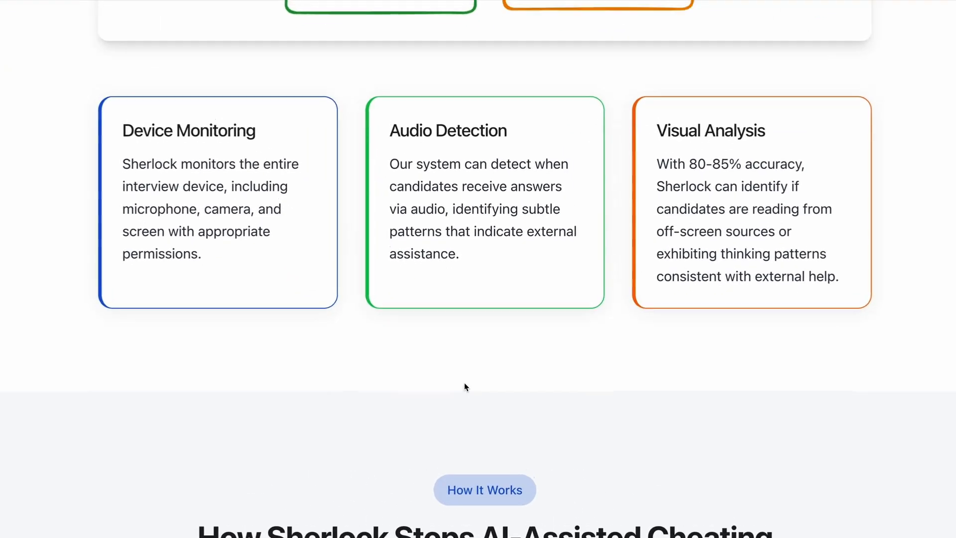
Continue through Sherlock's three How It Works steps down to Get Started
scroll("up", 3)
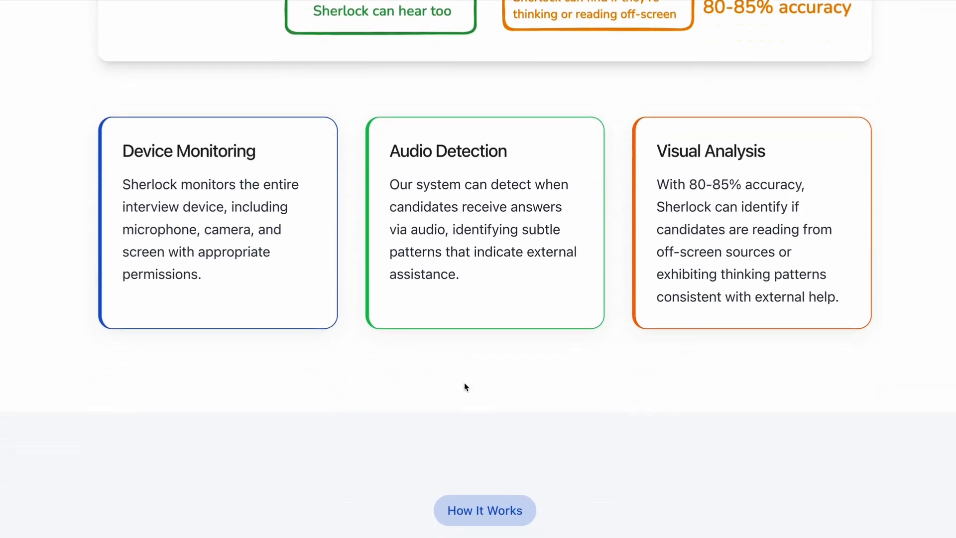
scroll("down", 3)
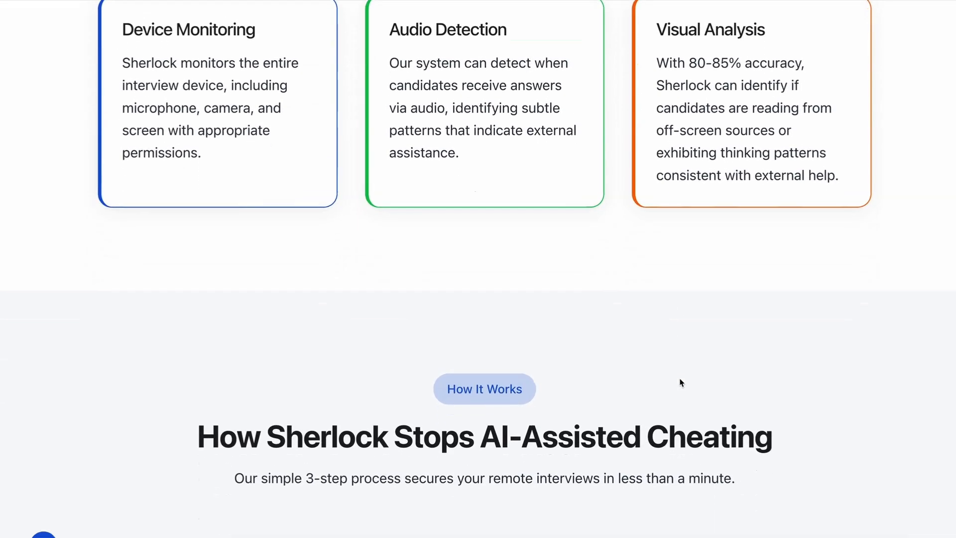
scroll("down", 3)
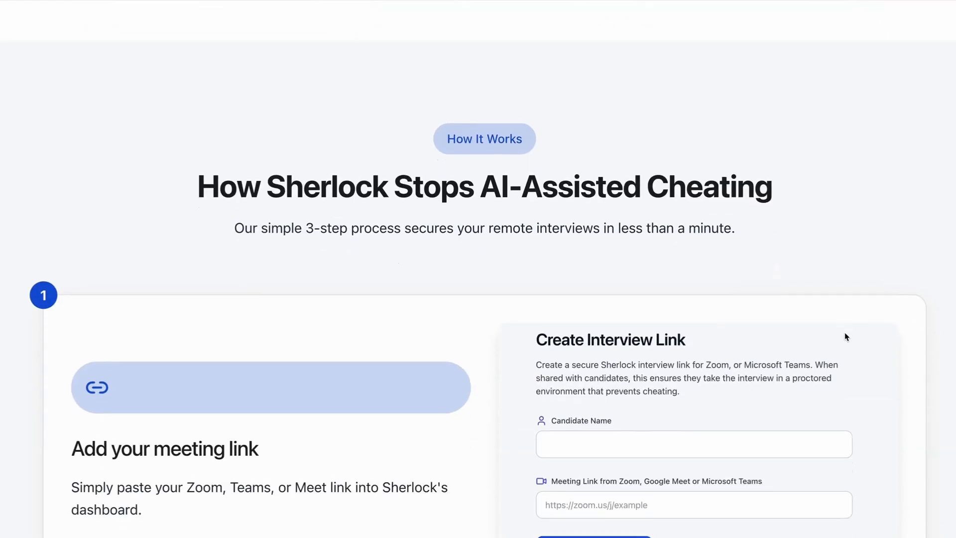
scroll("down", 3)
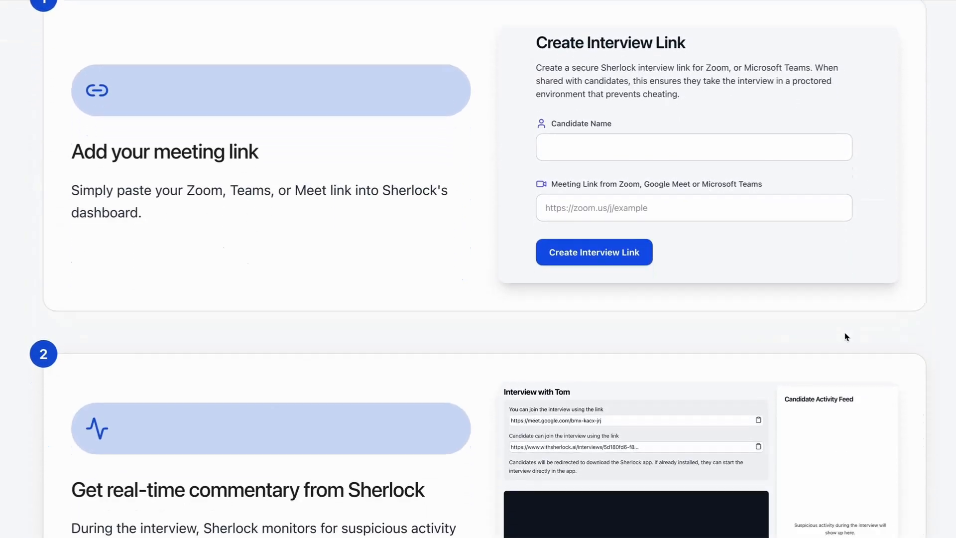
scroll("down", 3)
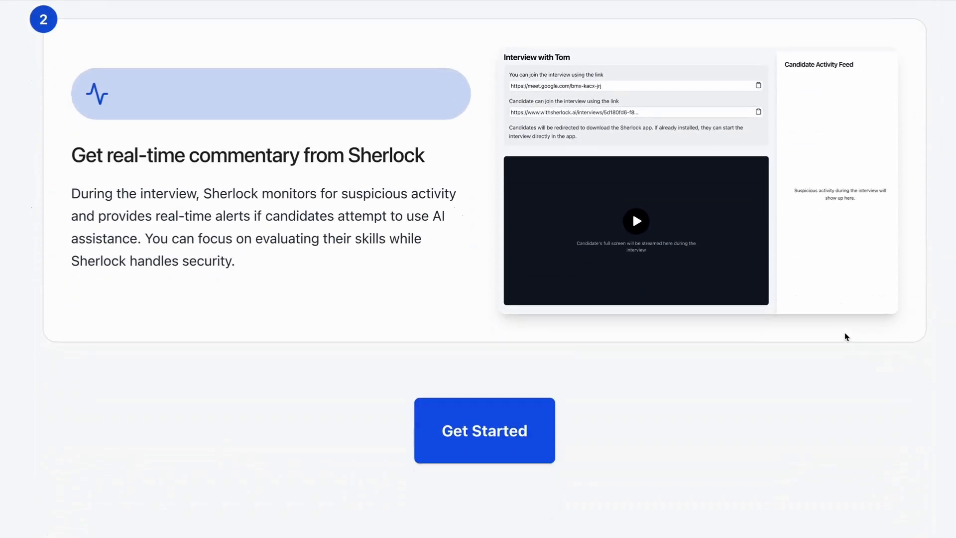
scroll("down", 3)
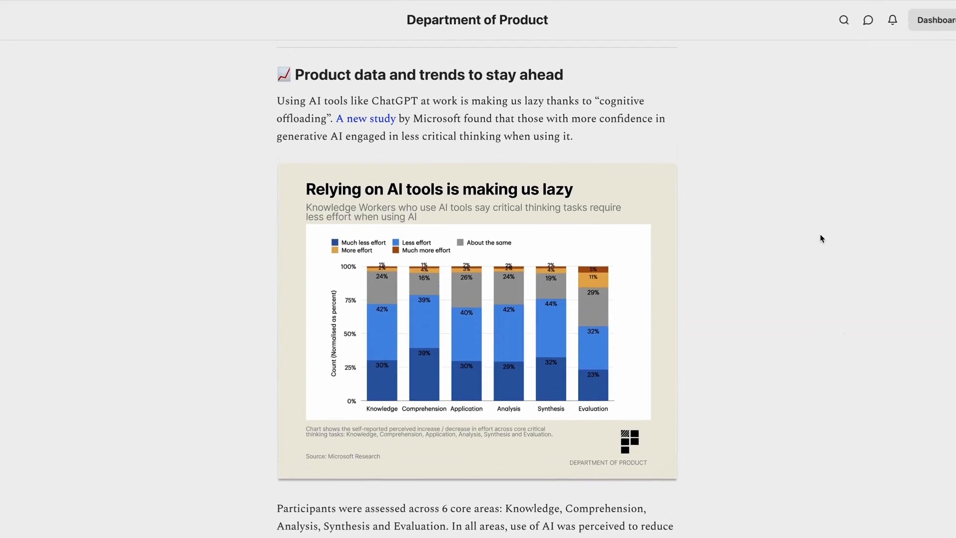
Scroll the Department of Product newsletter to the 'Relying on AI tools is making us lazy' chart
scroll("down", 3)
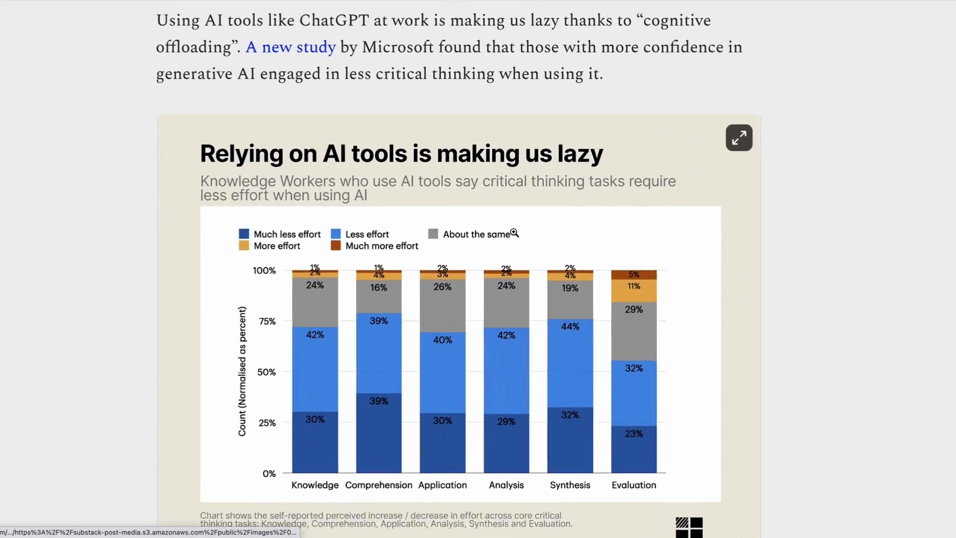
scroll("down", 3)
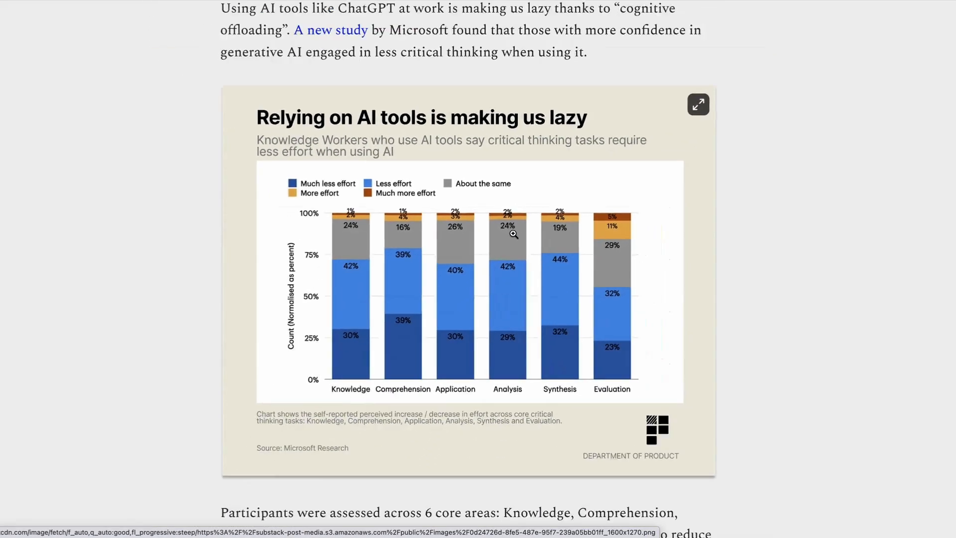
scroll("up", 3)
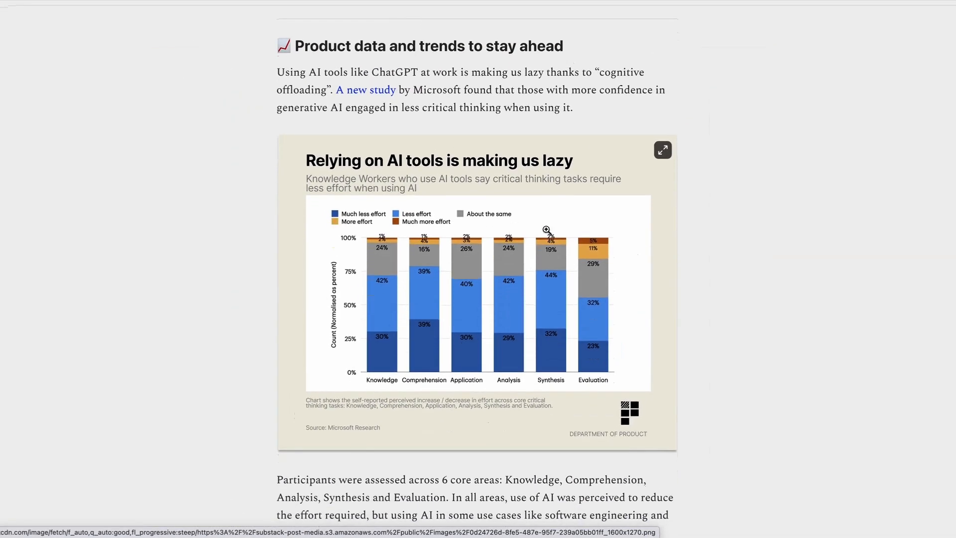
scroll("down", 3)
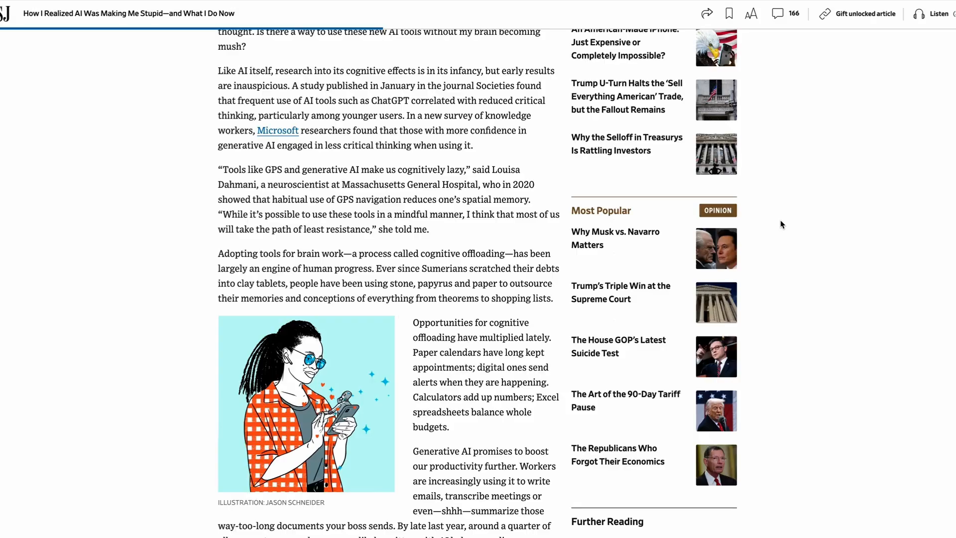
Read the WSJ essay from the top down to the 'cognitive offloading' passage
scroll("up", 3)
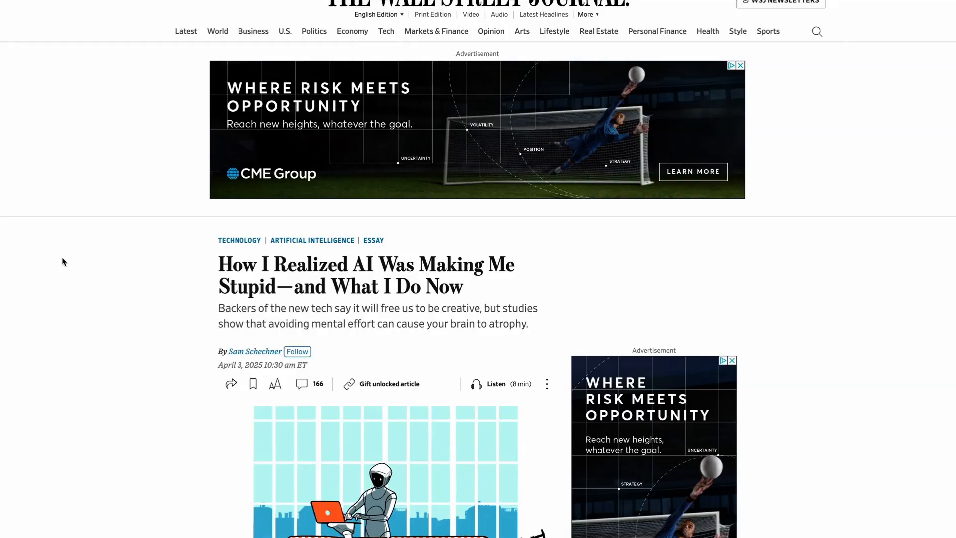
scroll("down", 3)
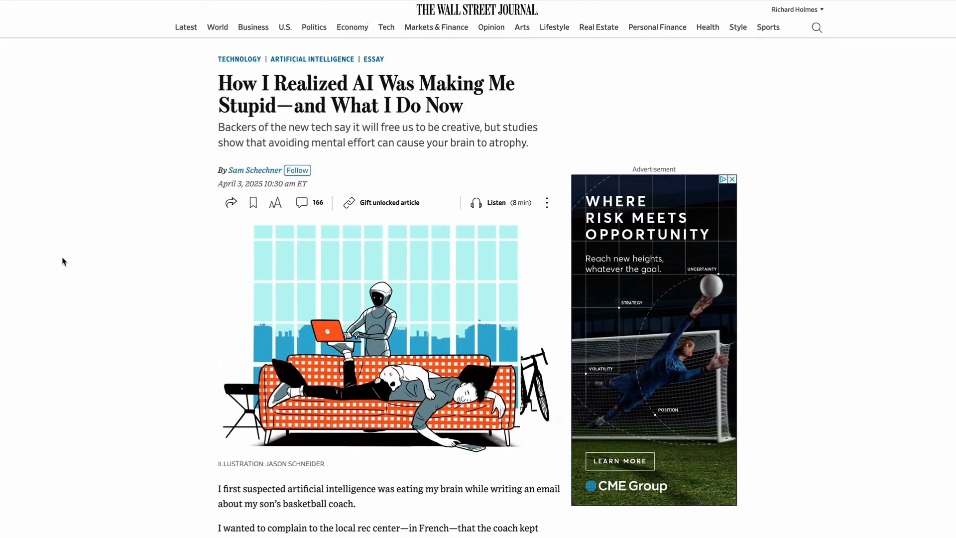
scroll("down", 3)
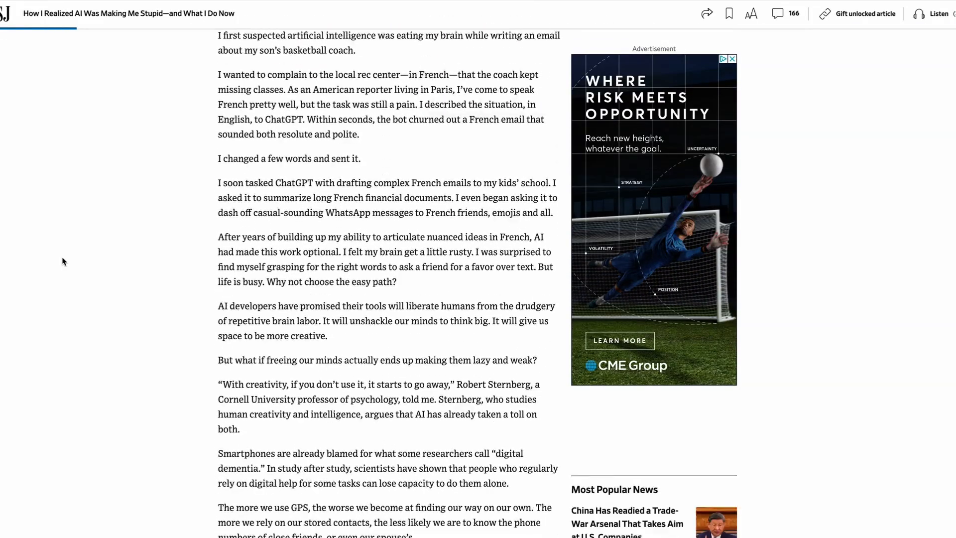
scroll("down", 3)
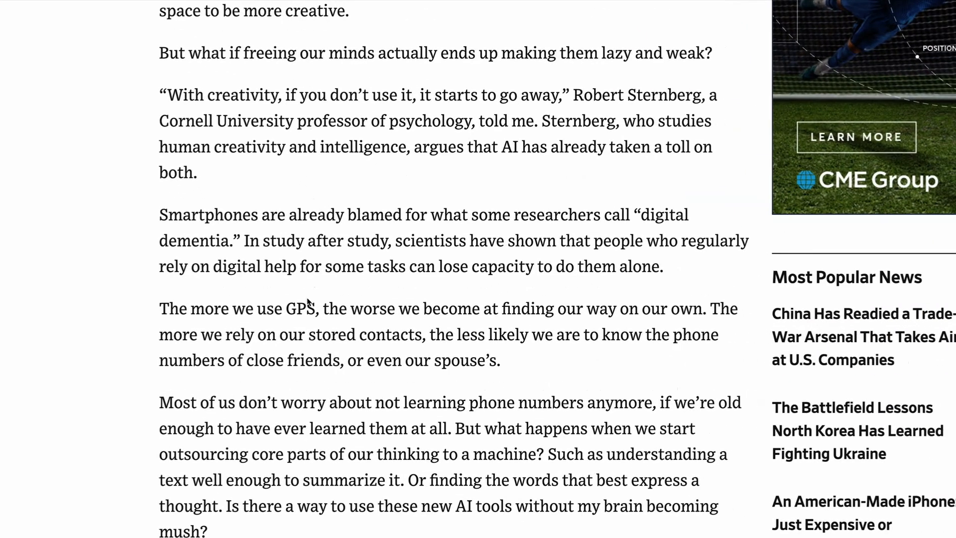
scroll("down", 3)
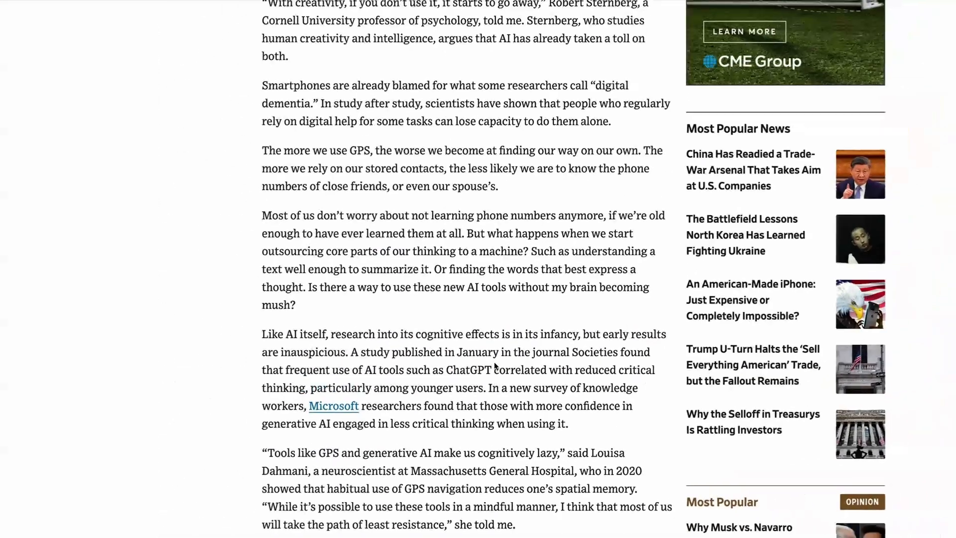
scroll("down", 3)
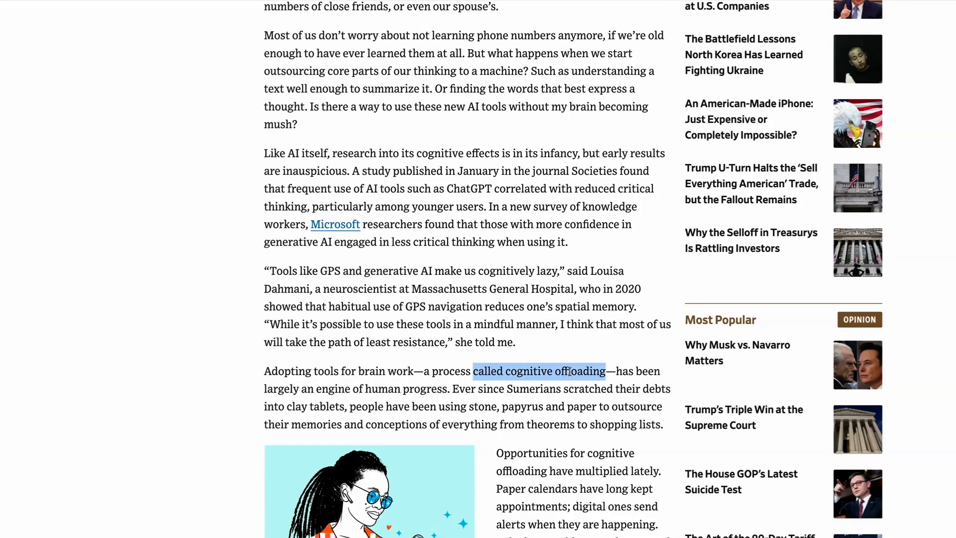
scroll("down", 3)
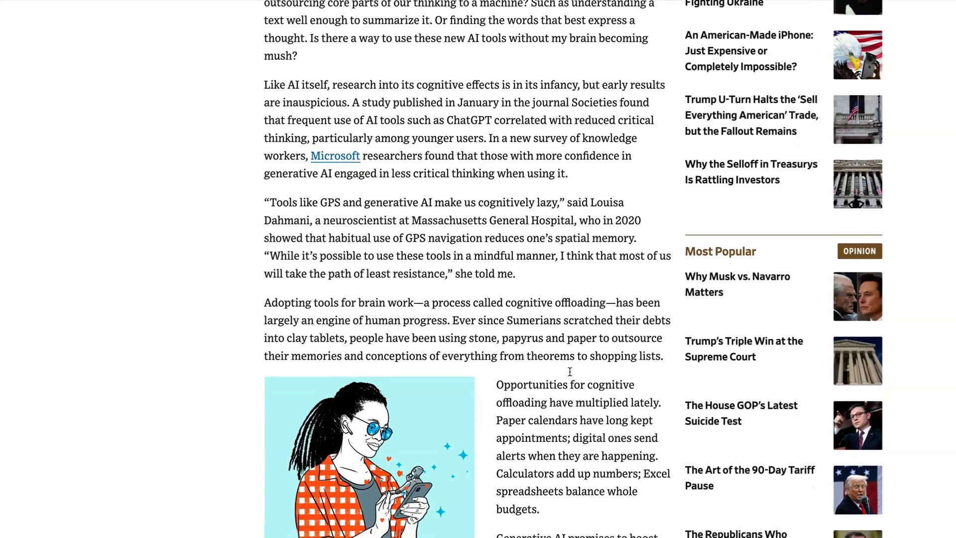
scroll("down", 3)
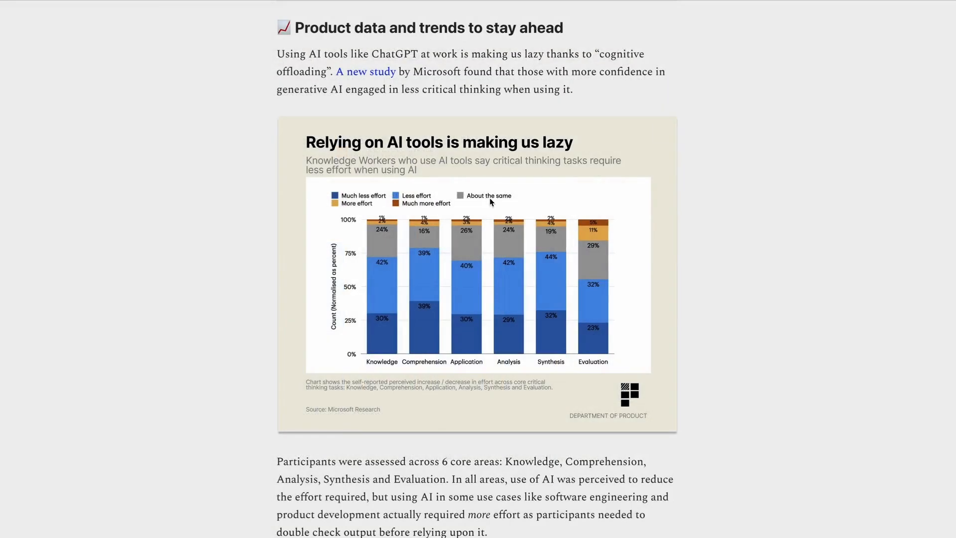
Open the Microsoft generative AI critical-thinking study PDF from the 'A new study' link
scroll("down", 3)
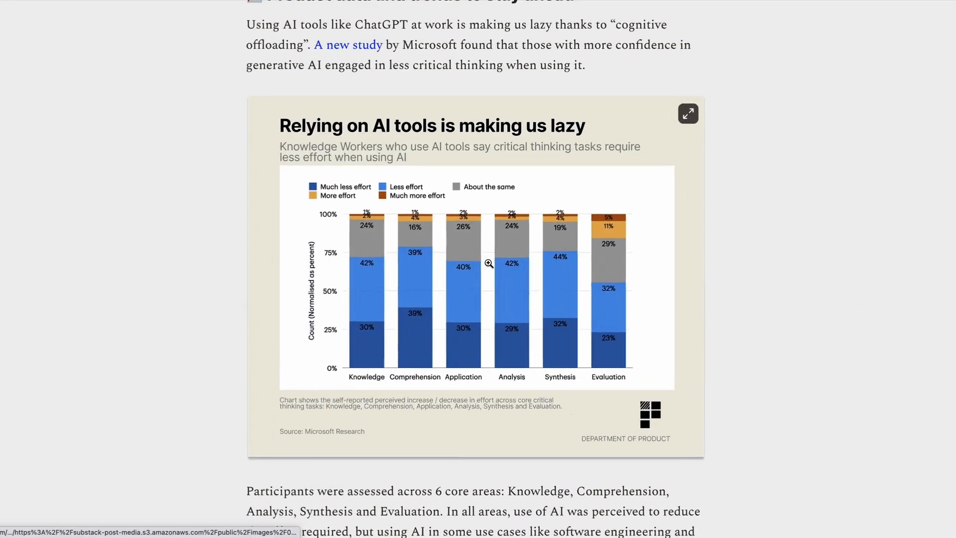
left_click(687, 114)
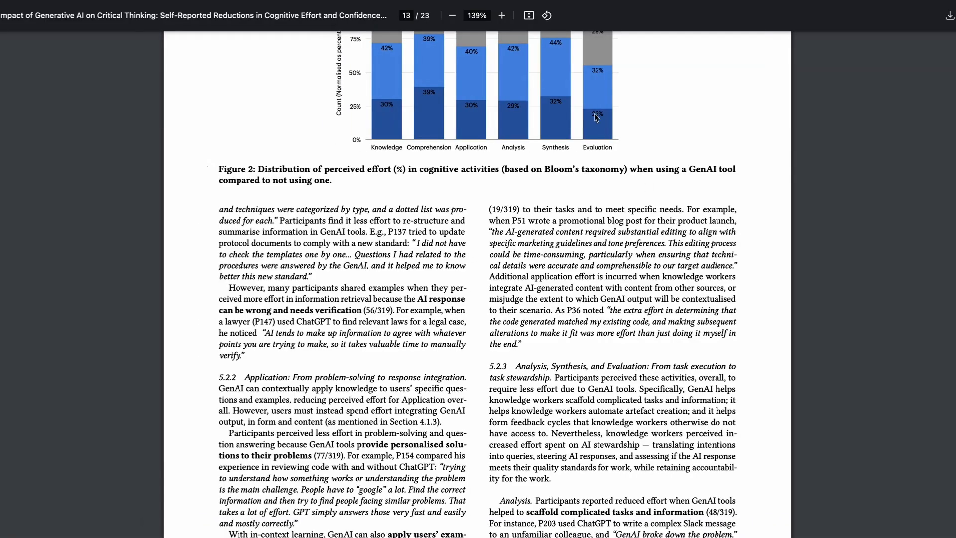
Zoom page 13 in and out to read P36's quote on checking AI-generated code
scroll("down", 3)
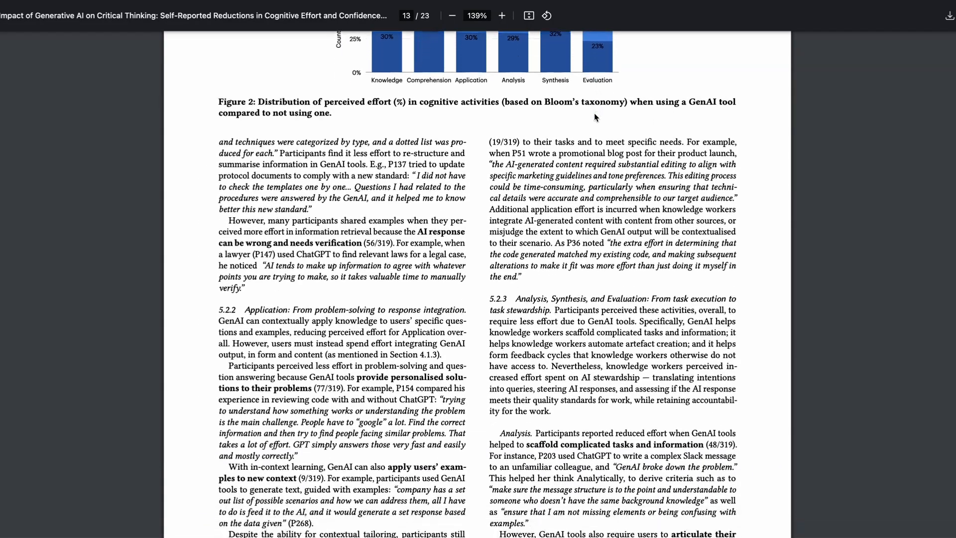
left_click(501, 15)
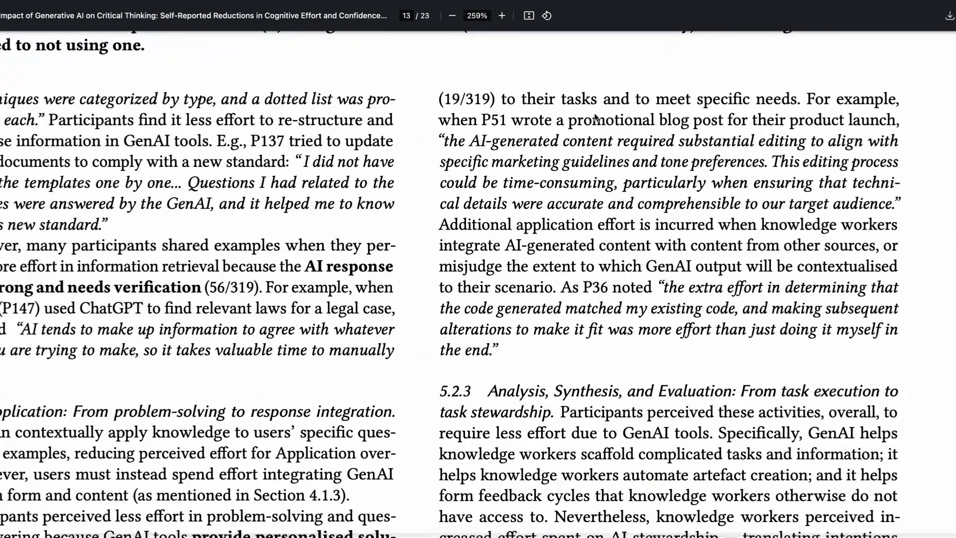
left_click(502, 16)
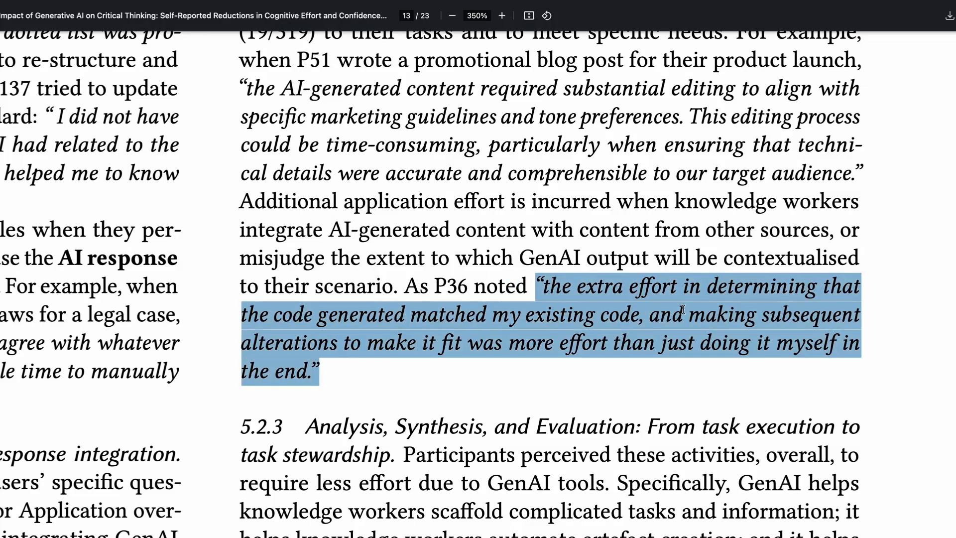
left_click(451, 16)
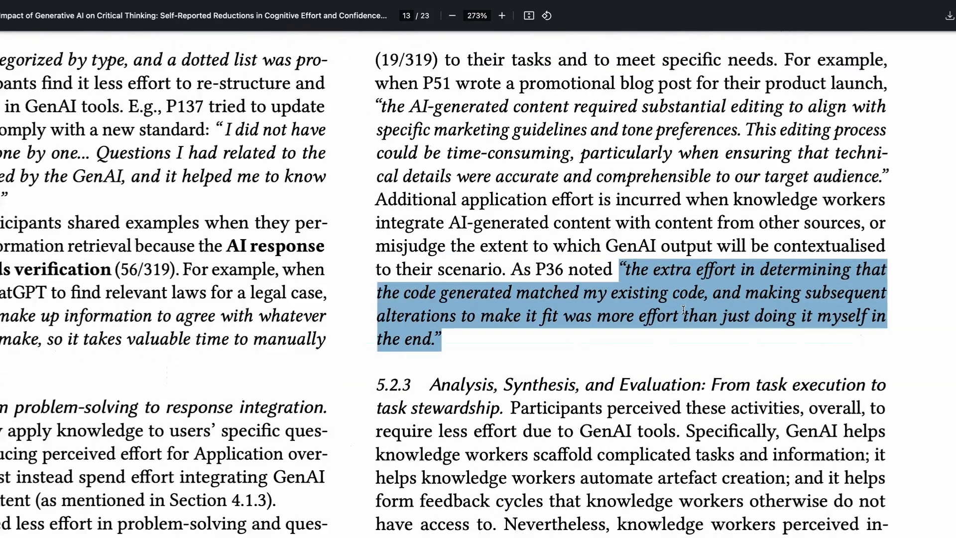
left_click(451, 15)
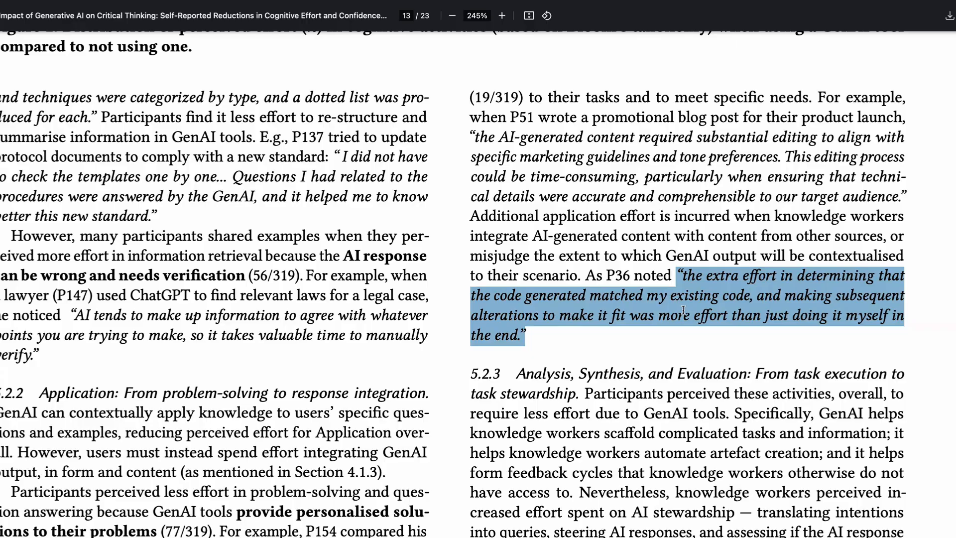
left_click(451, 16)
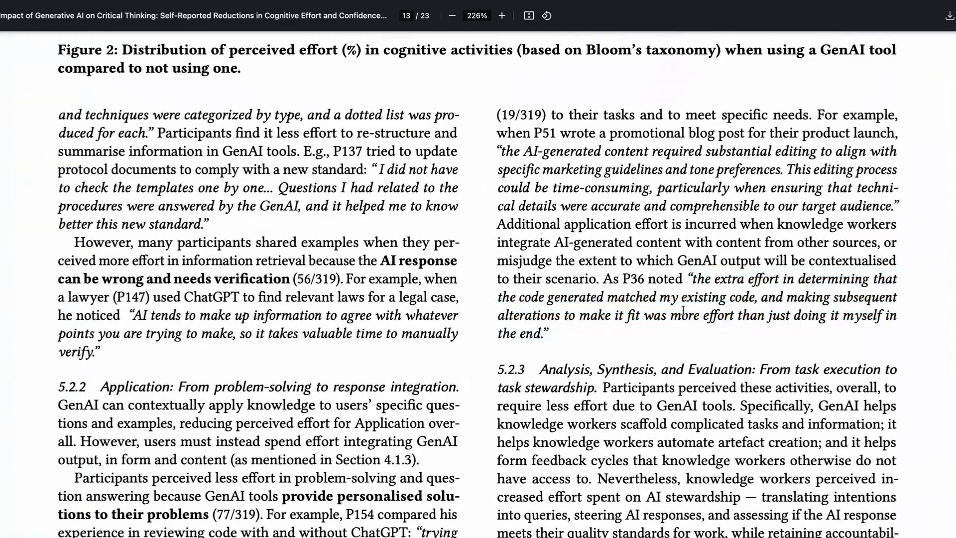
Re-magnify P36's quote, then zoom out to the full page with Figure 2 and scroll down
left_click(501, 15)
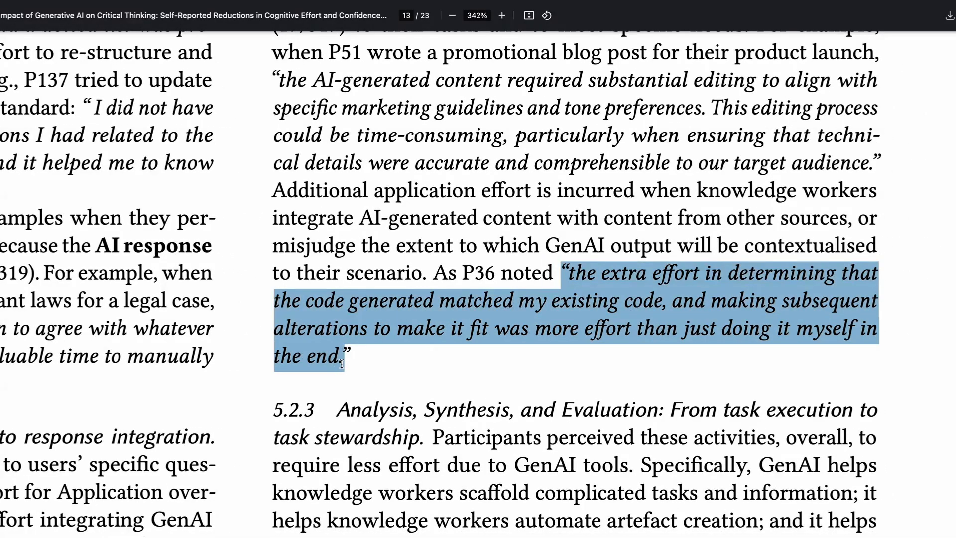
left_click(501, 16)
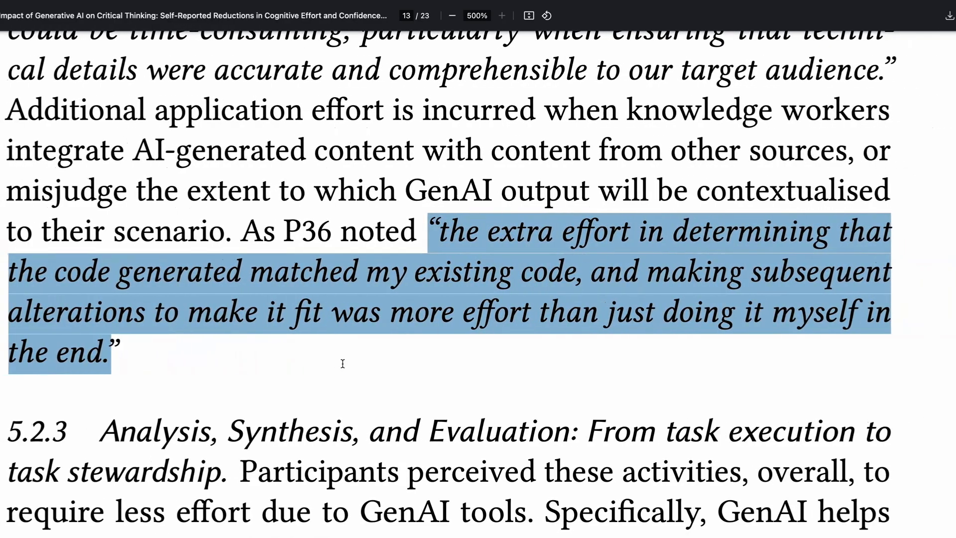
left_click(452, 15)
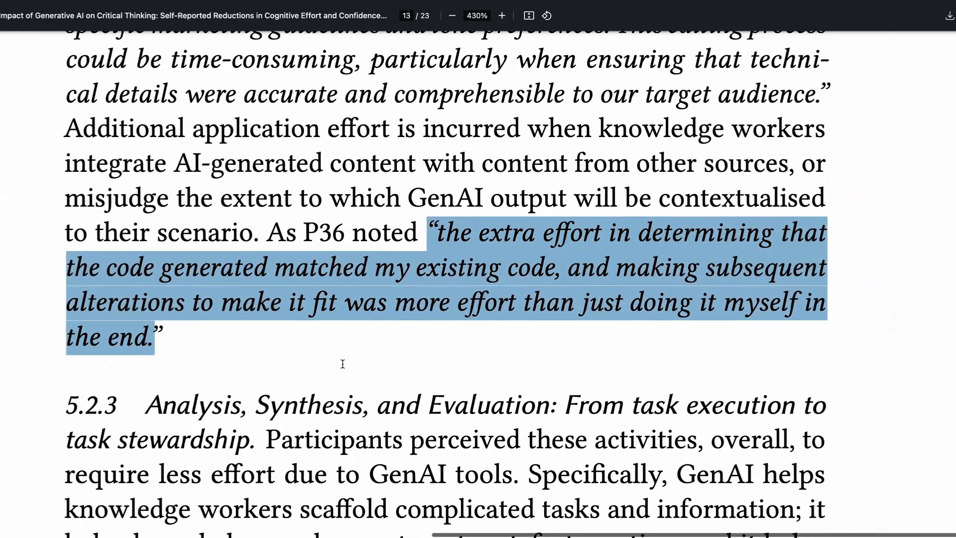
left_click(452, 15)
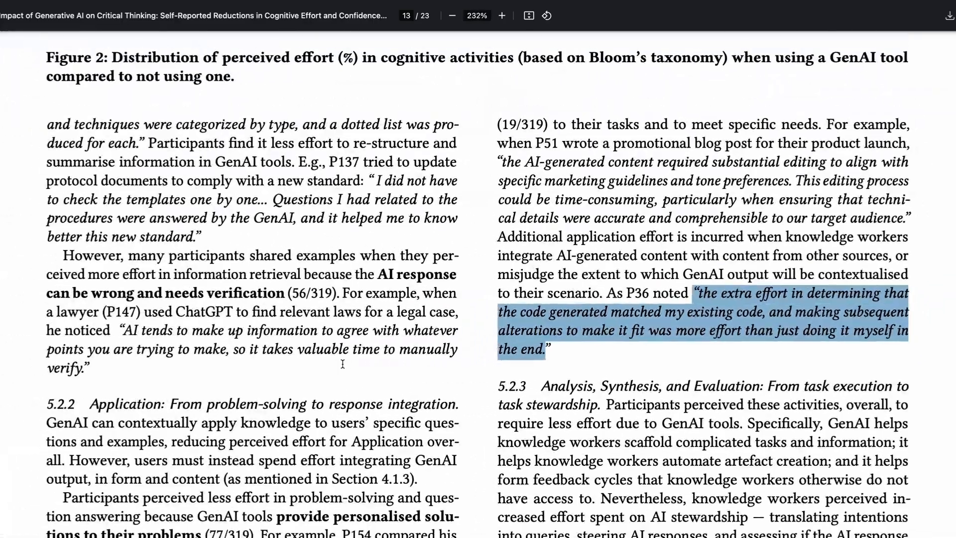
left_click(451, 16)
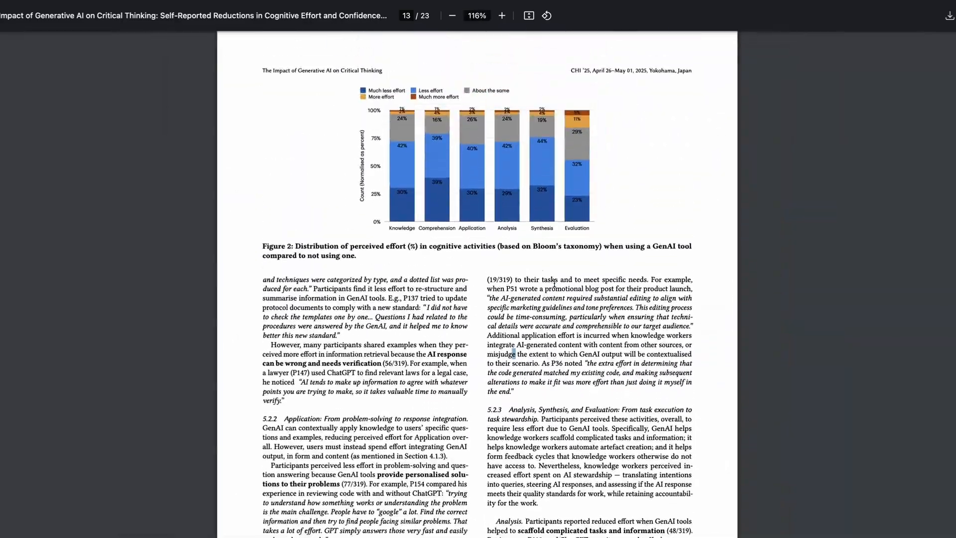
scroll("down", 3)
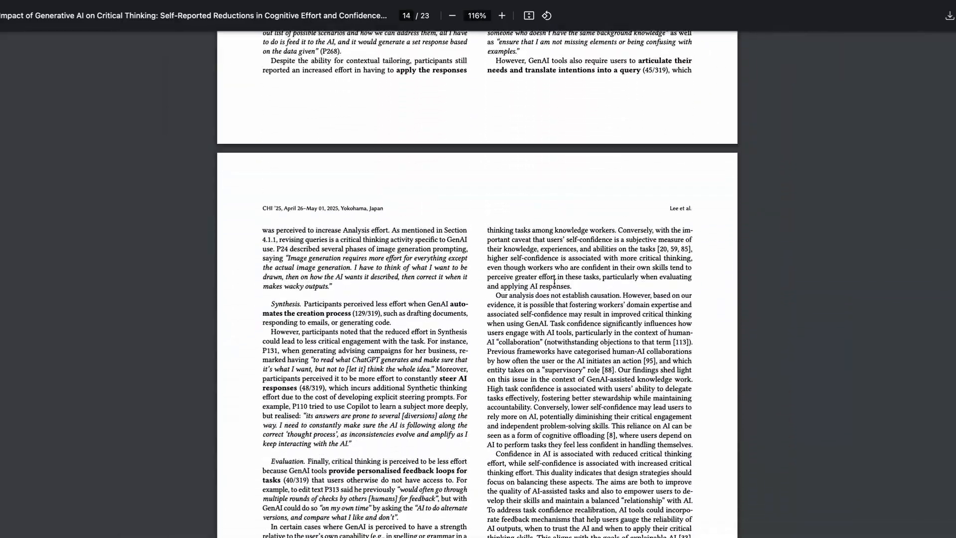
scroll("down", 3)
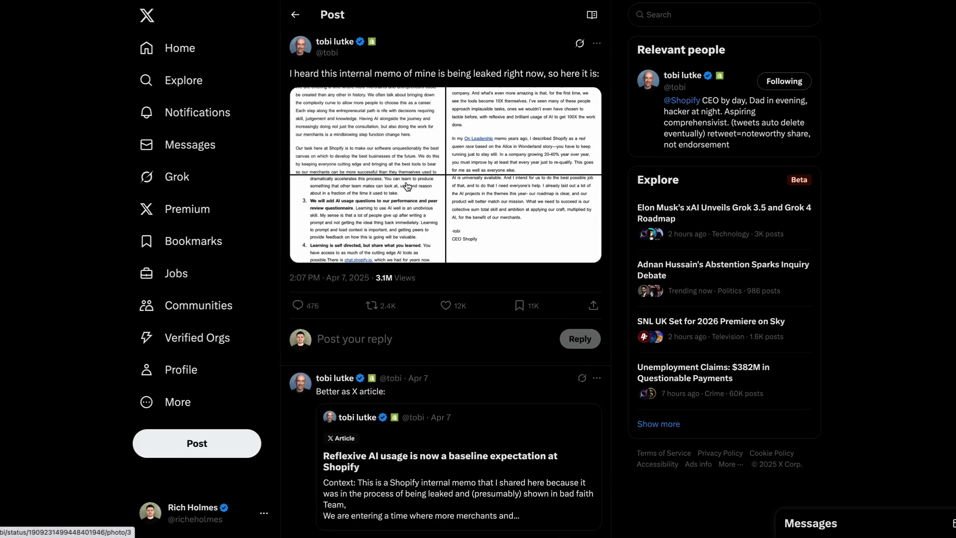
Enlarge the Shopify CEO memo image and read through its 'What This Means' points
key("ctrl+plus")
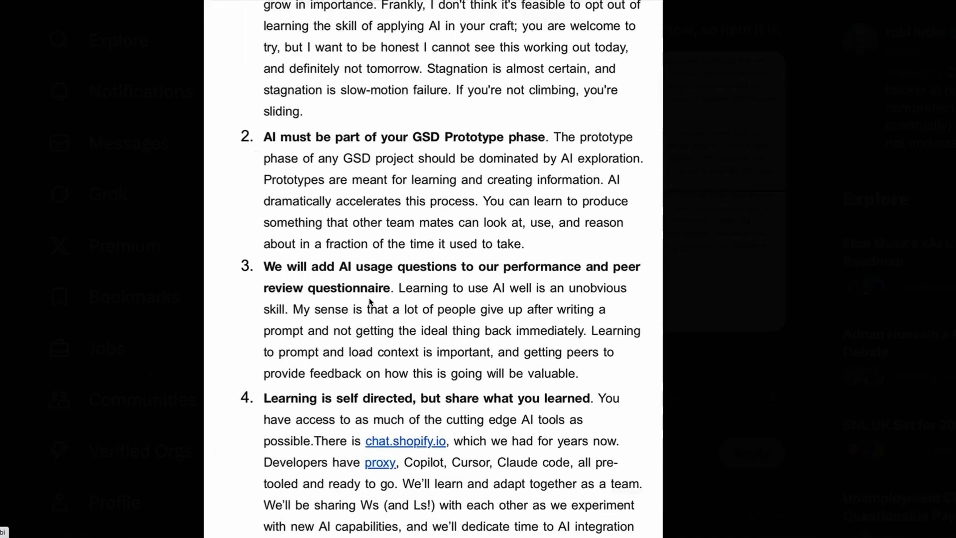
scroll("up", 3)
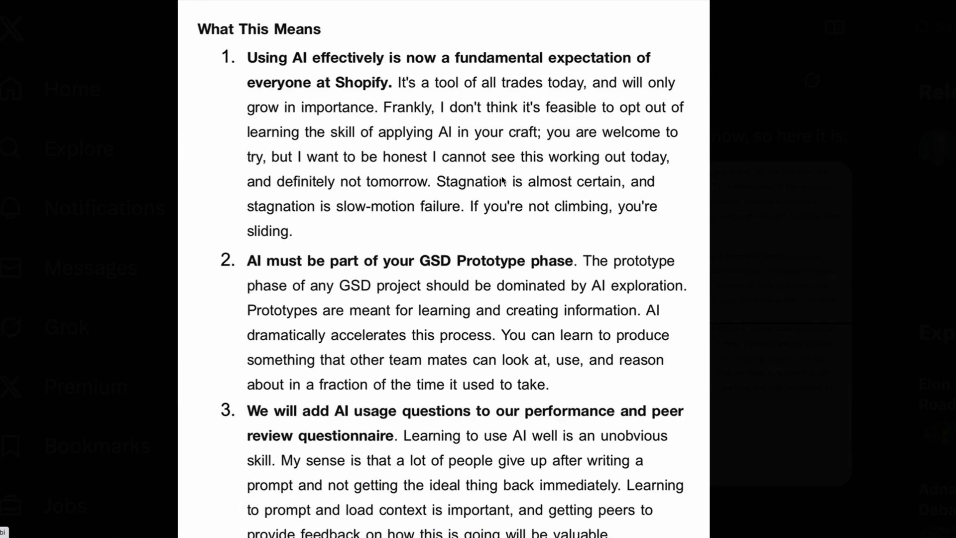
scroll("down", 3)
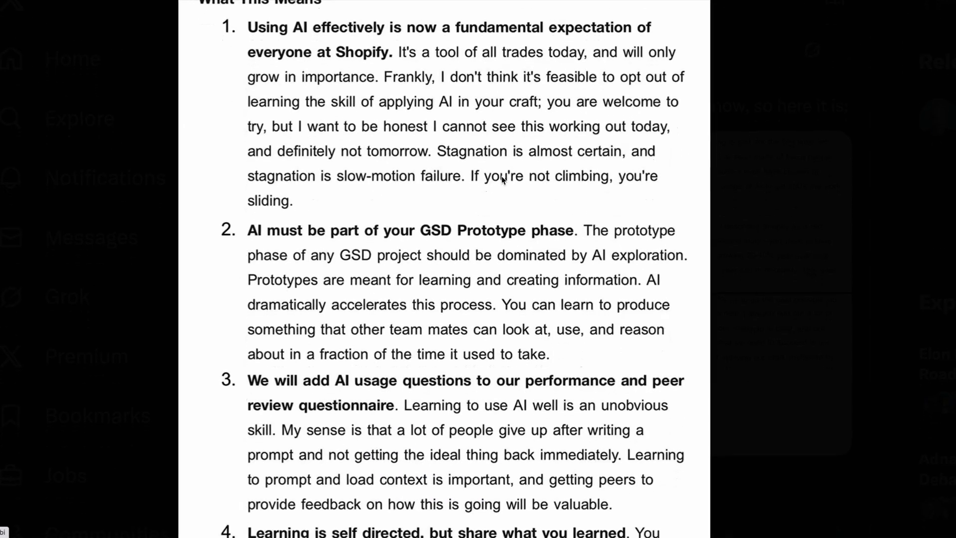
scroll("down", 3)
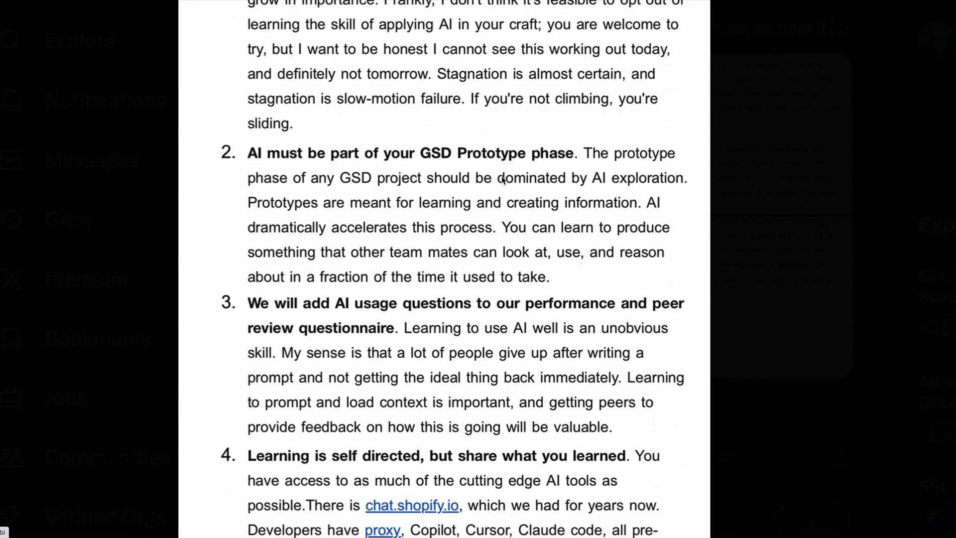
scroll("down", 3)
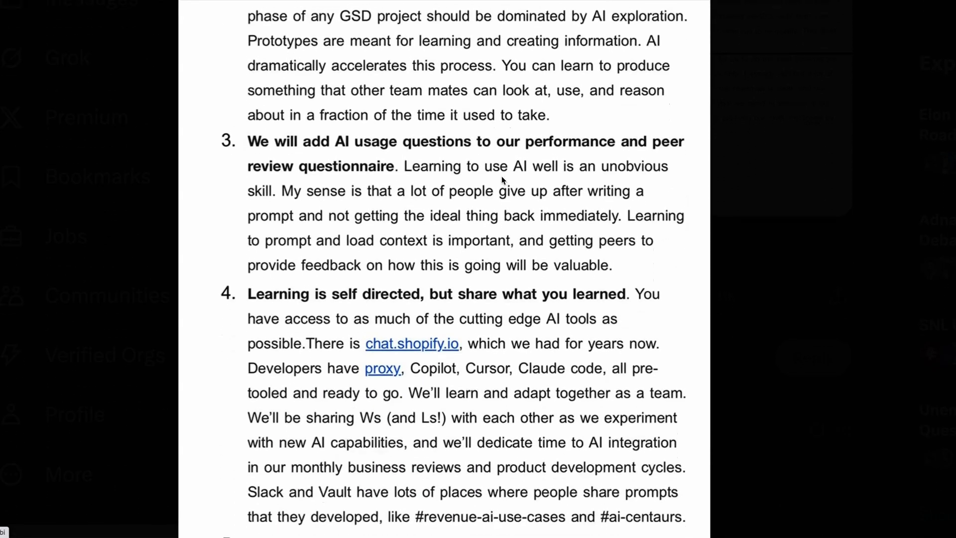
scroll("down", 3)
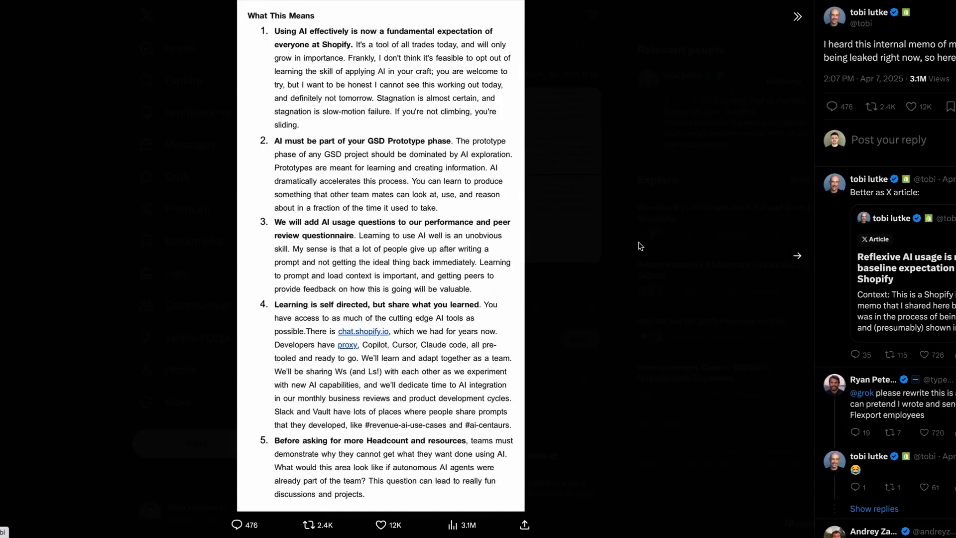
scroll("down", 3)
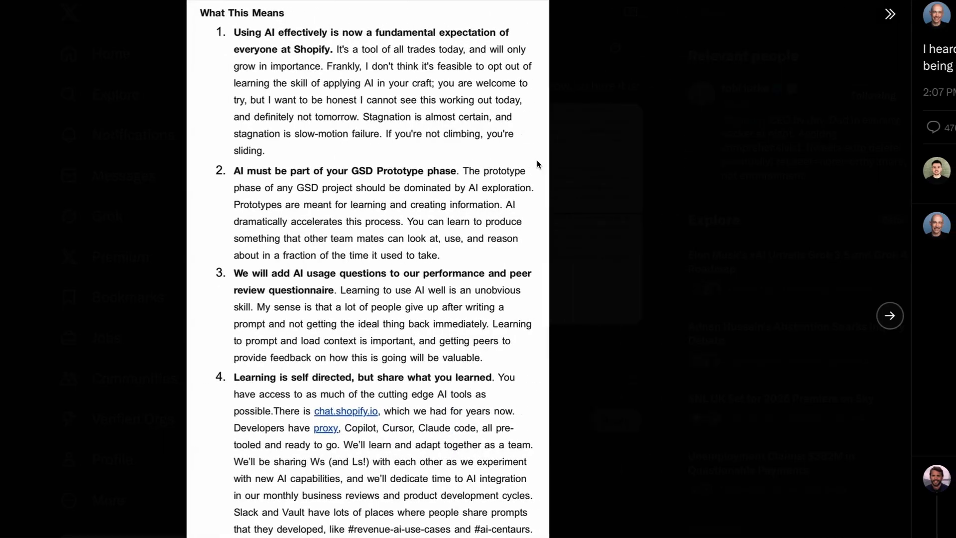
scroll("down", 3)
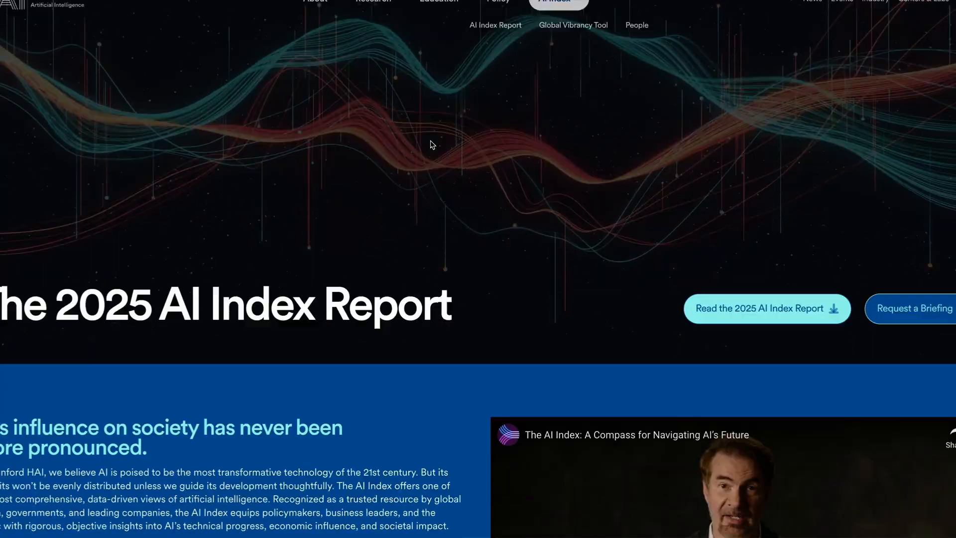
Scroll the Stanford HAI 2025 AI Index page past Top Takeaways to the AI optimism chart
scroll("down", 3)
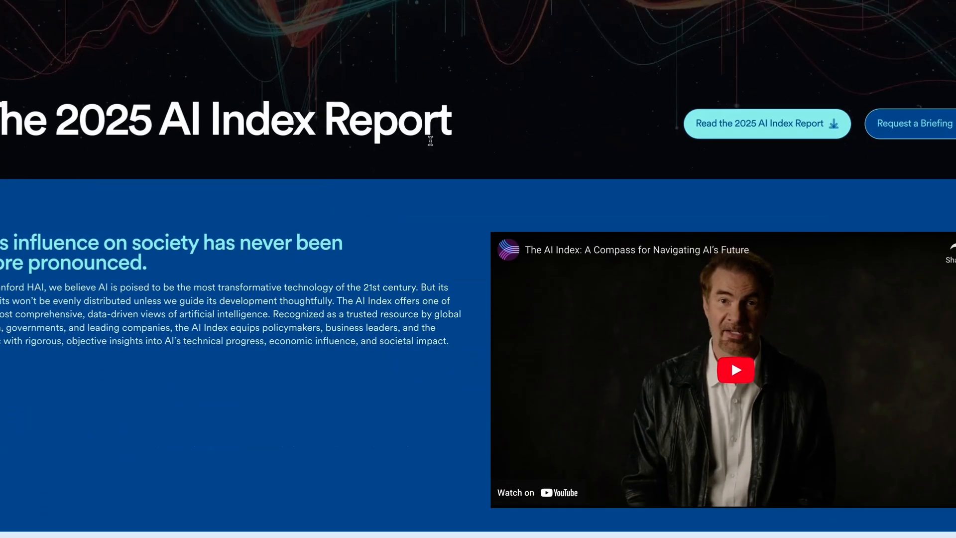
scroll("down", 3)
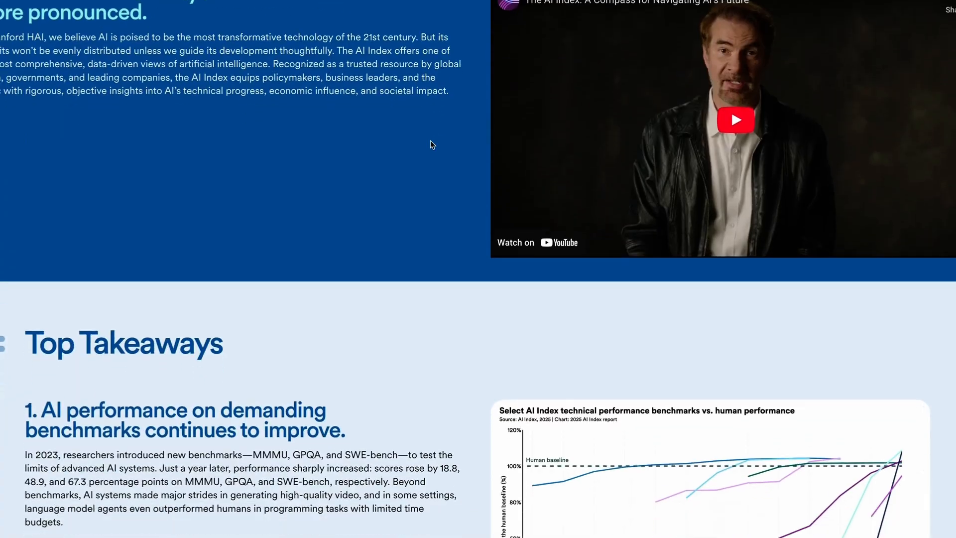
scroll("down", 3)
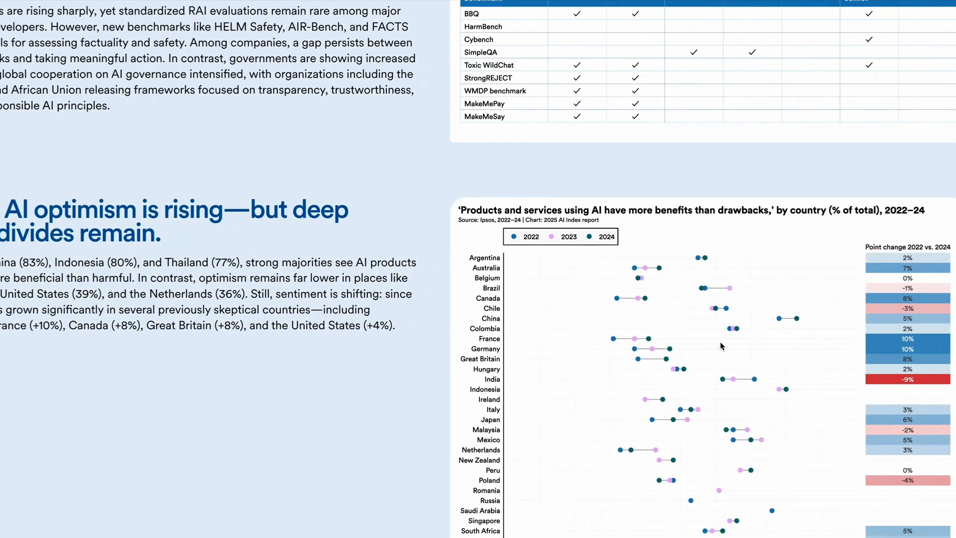
scroll("down", 3)
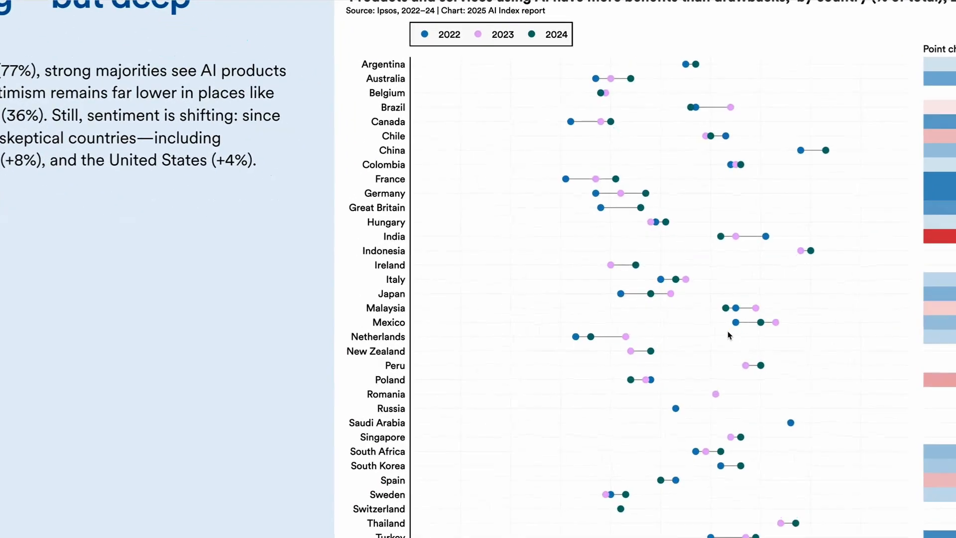
scroll("up", 3)
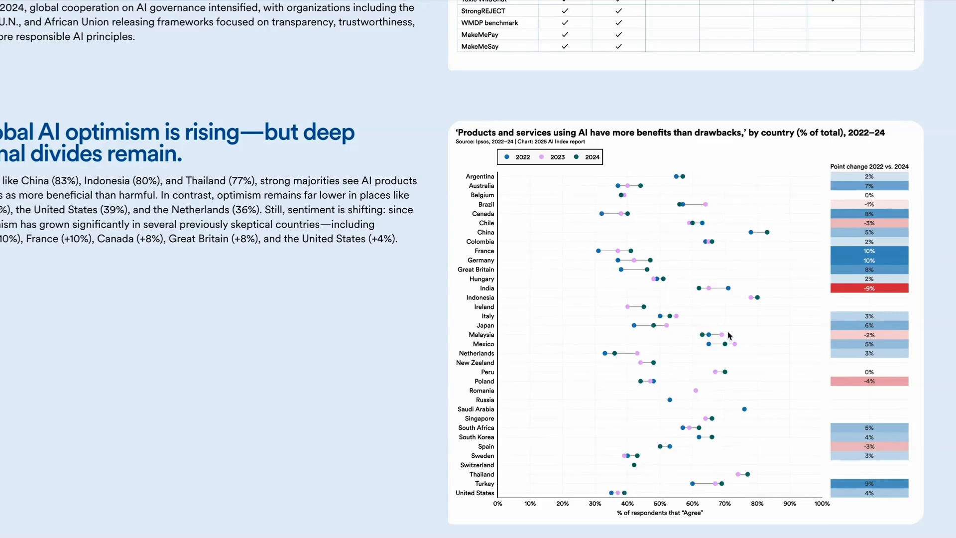
scroll("down", 3)
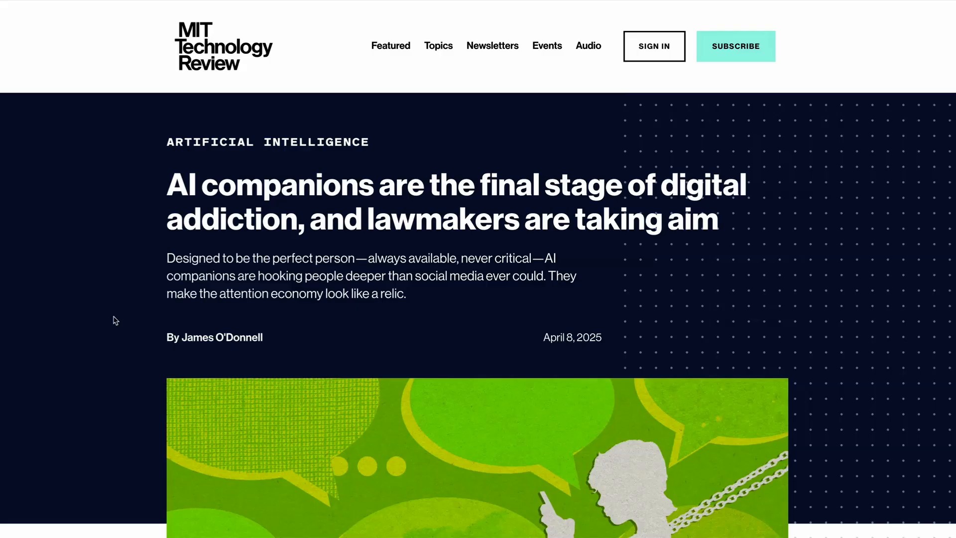
scroll("down", 3)
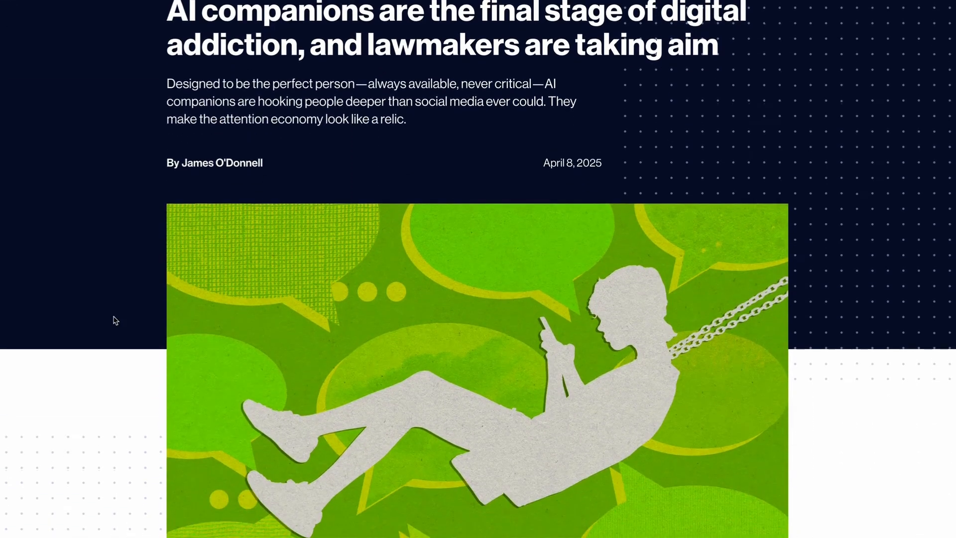
scroll("down", 3)
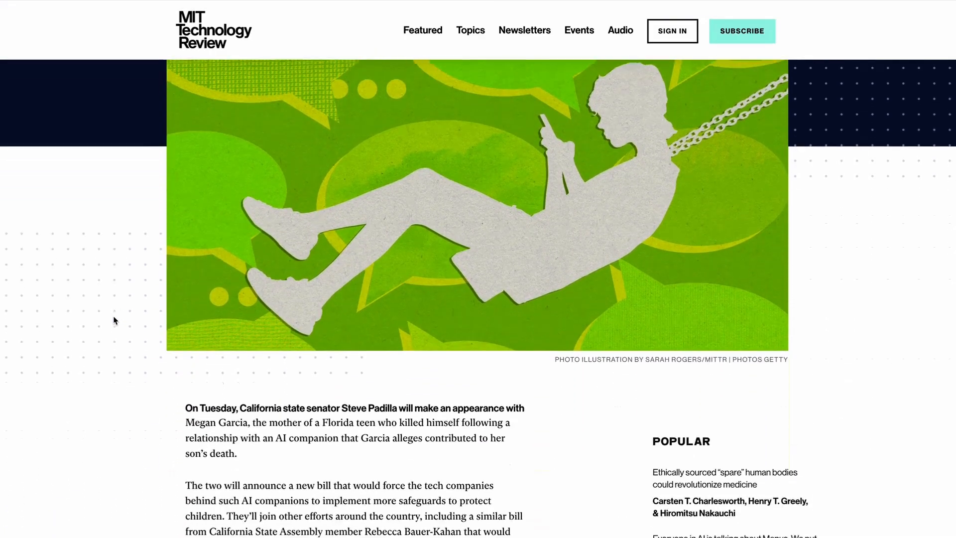
scroll("down", 3)
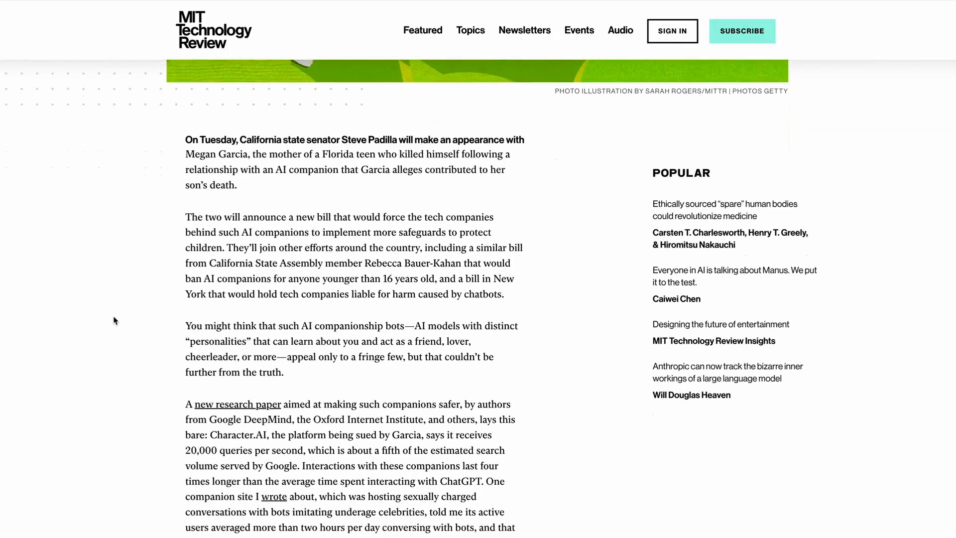
scroll("down", 3)
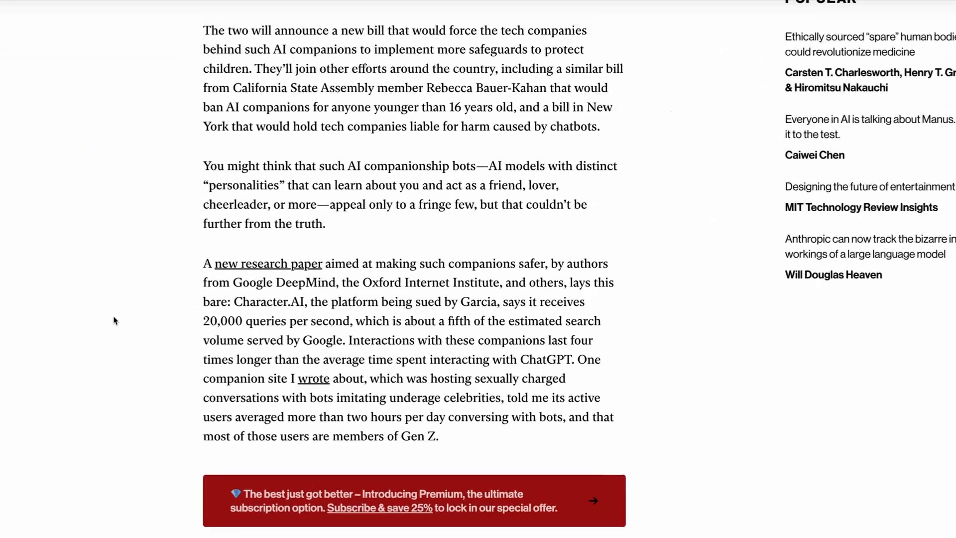
scroll("down", 3)
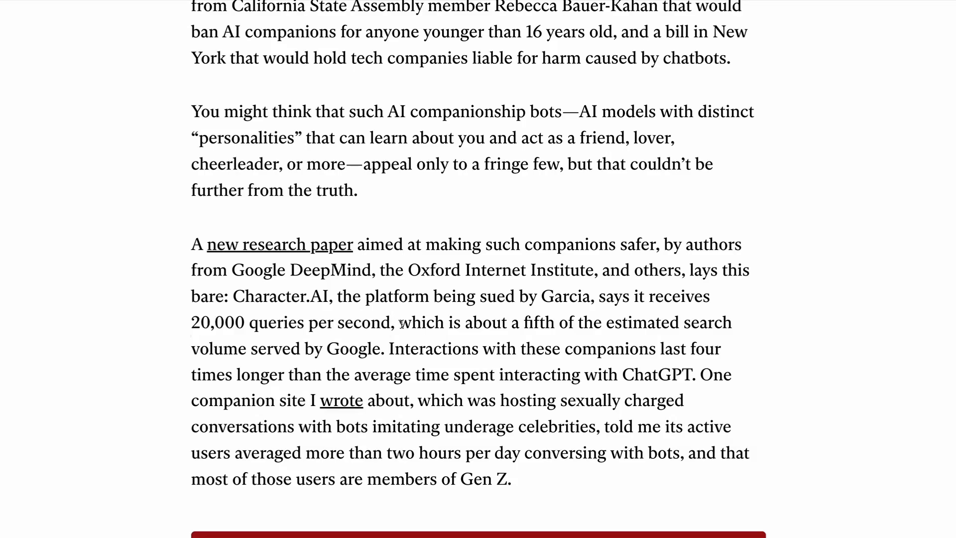
mouse_move(800, 306)
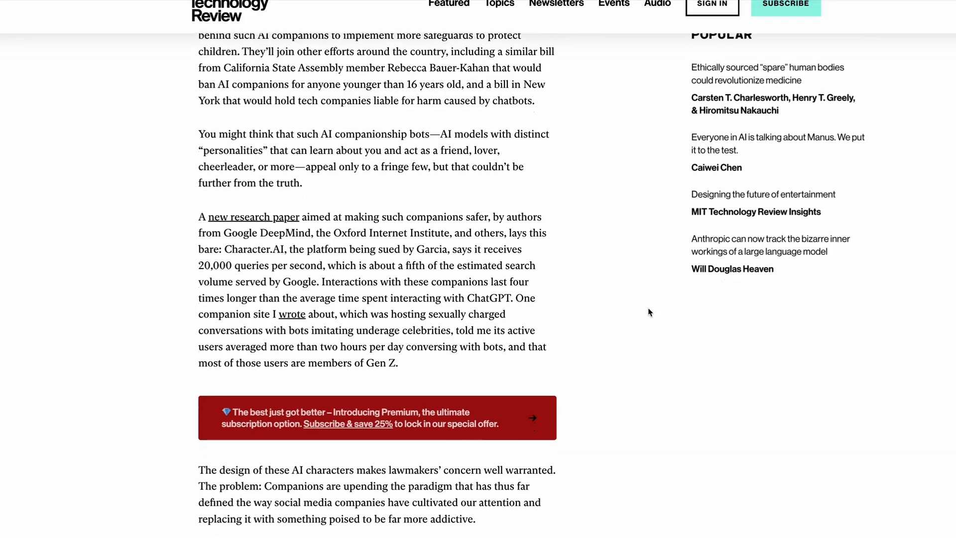
scroll("down", 3)
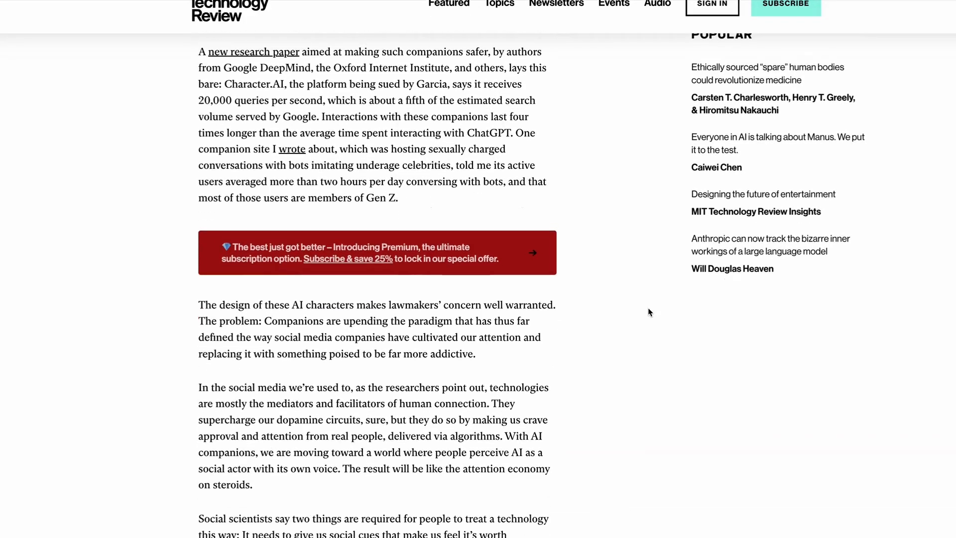
scroll("down", 3)
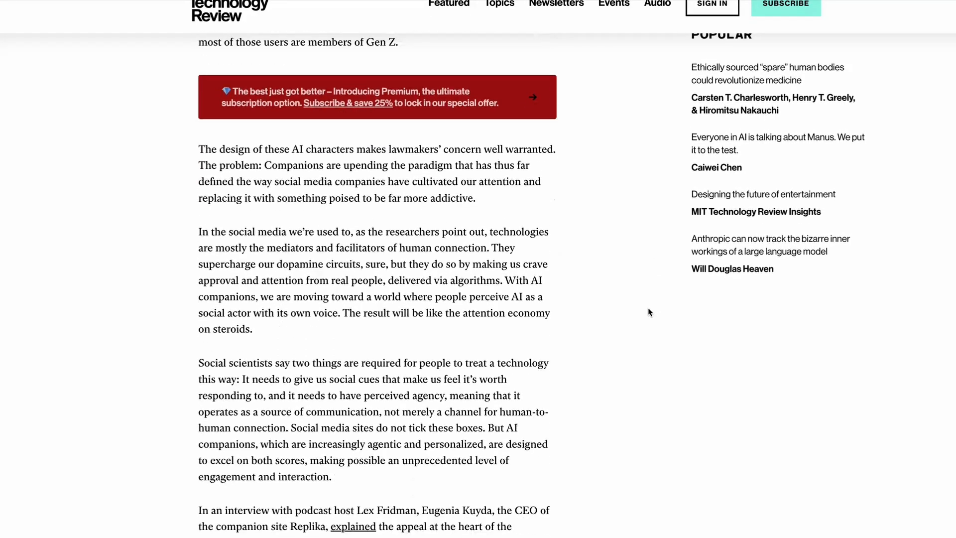
scroll("down", 3)
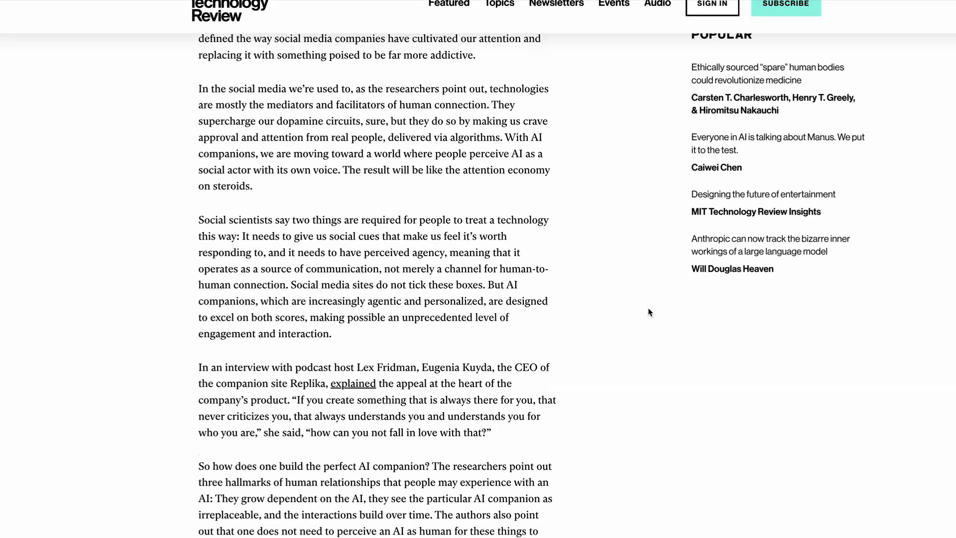
scroll("down", 3)
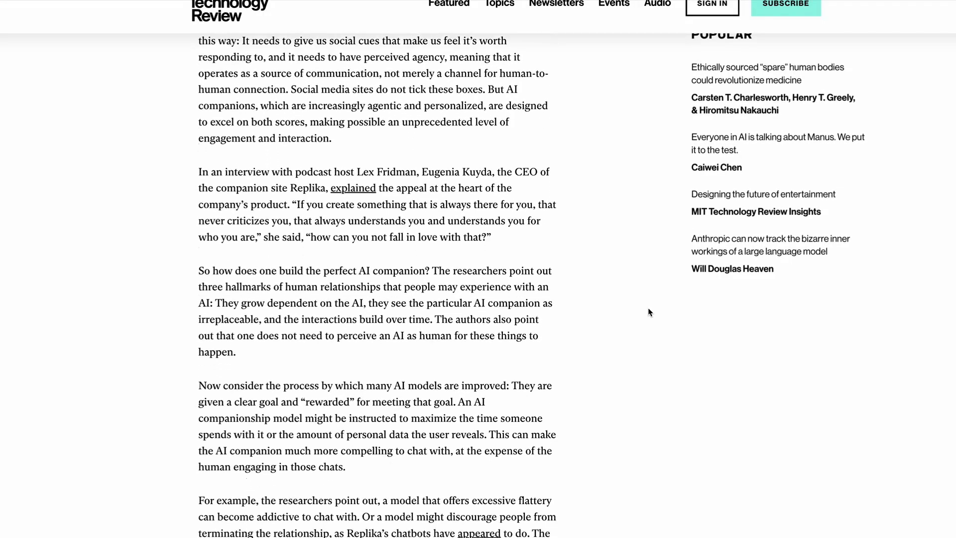
scroll("down", 3)
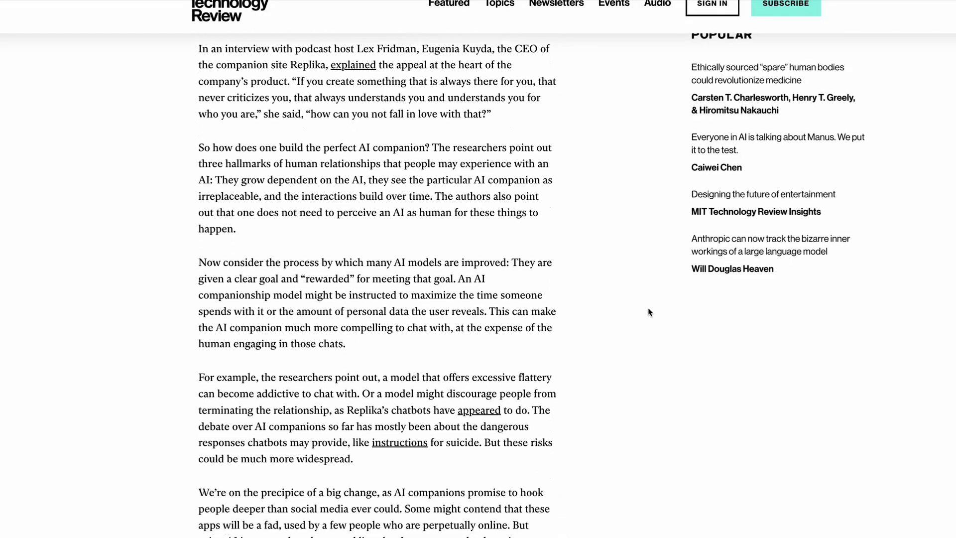
scroll("down", 3)
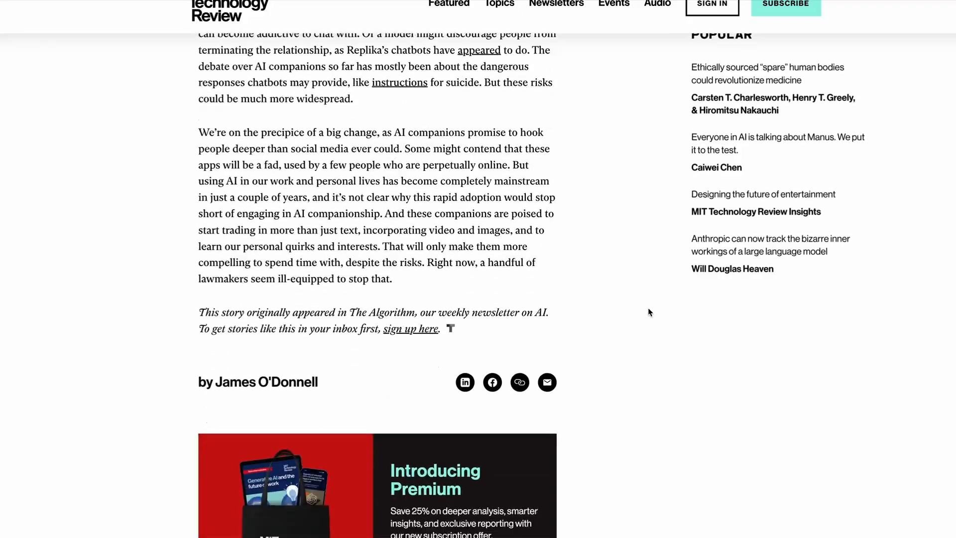
scroll("up", 3)
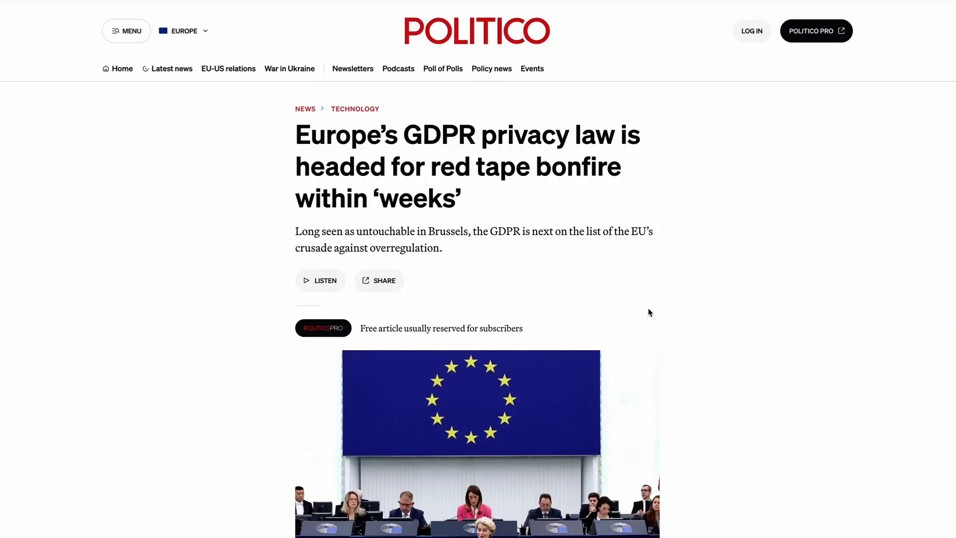
Read the Politico GDPR article down to the Draghi criticism and SME paperwork passage
scroll("down", 3)
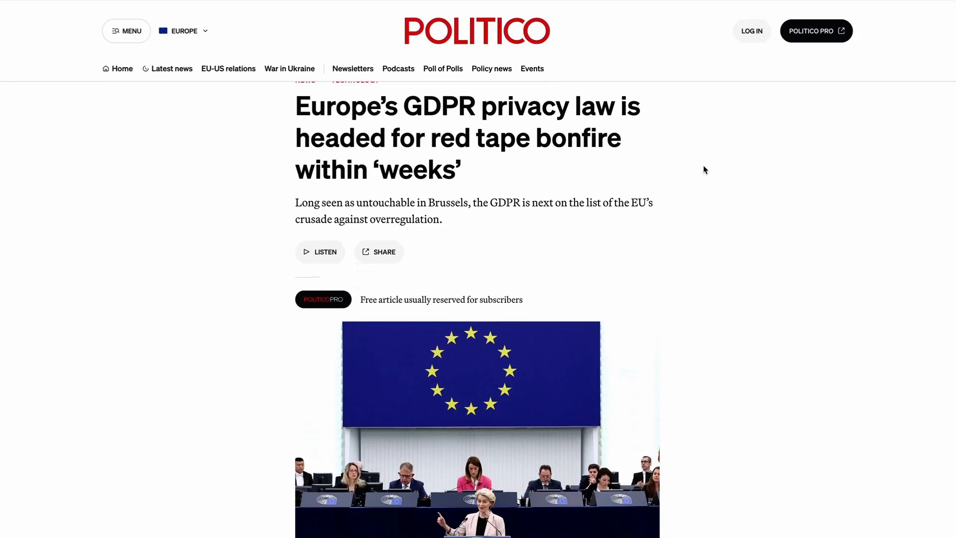
scroll("down", 3)
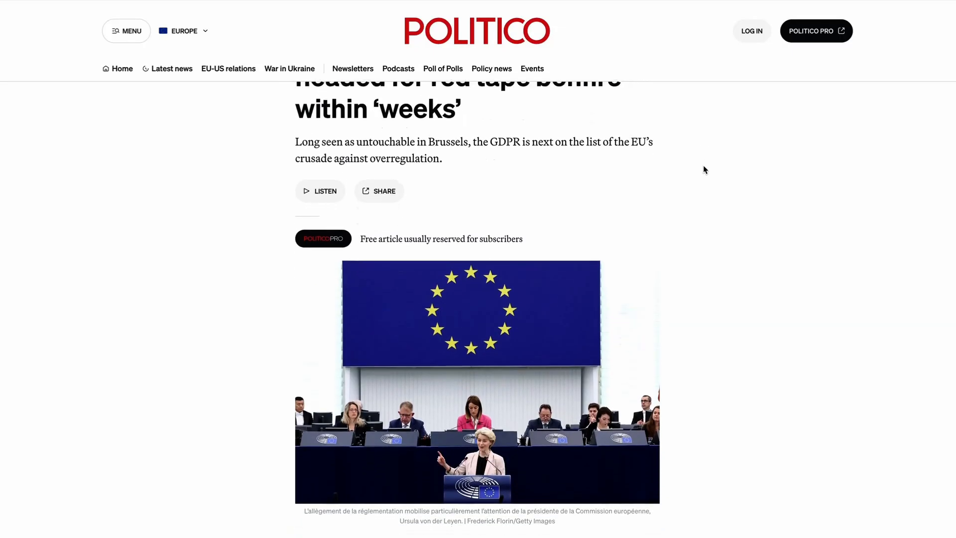
scroll("down", 3)
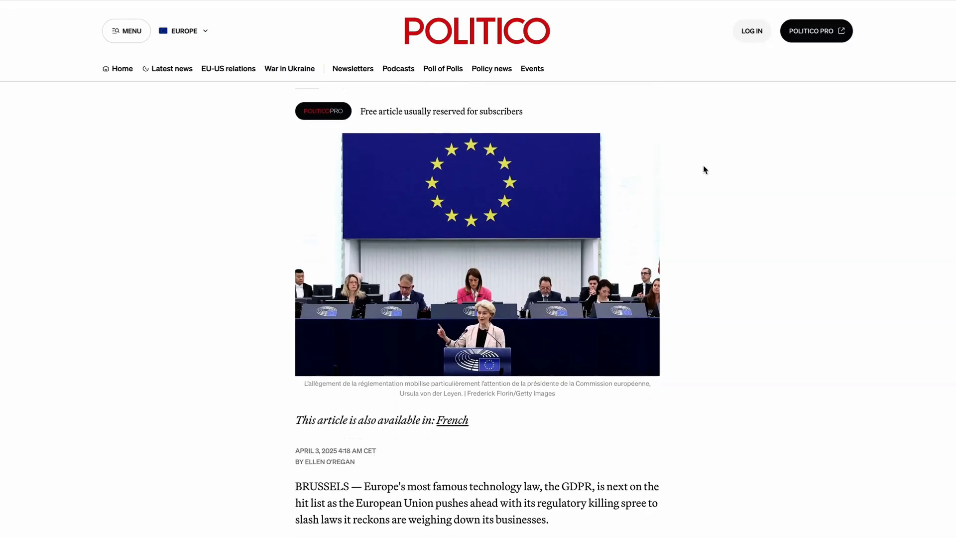
scroll("down", 3)
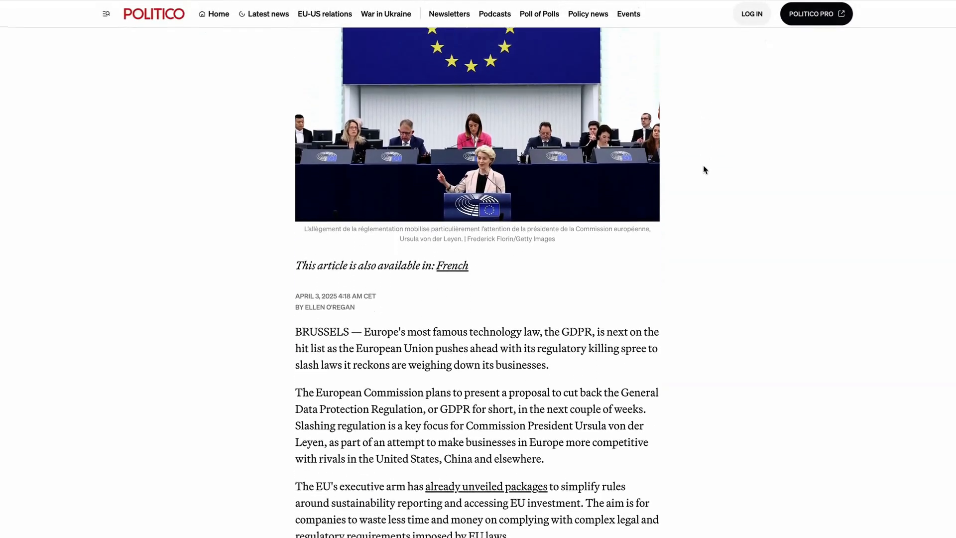
scroll("down", 3)
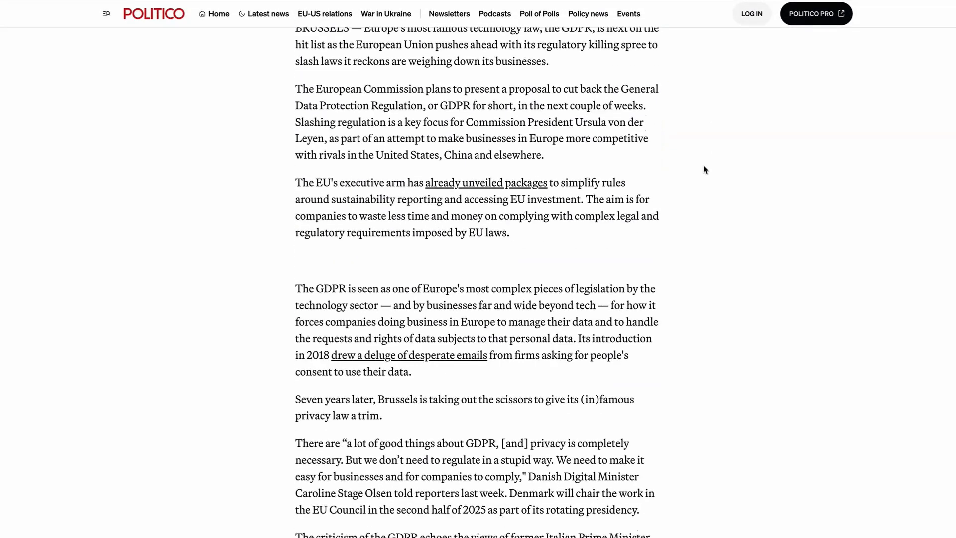
scroll("down", 3)
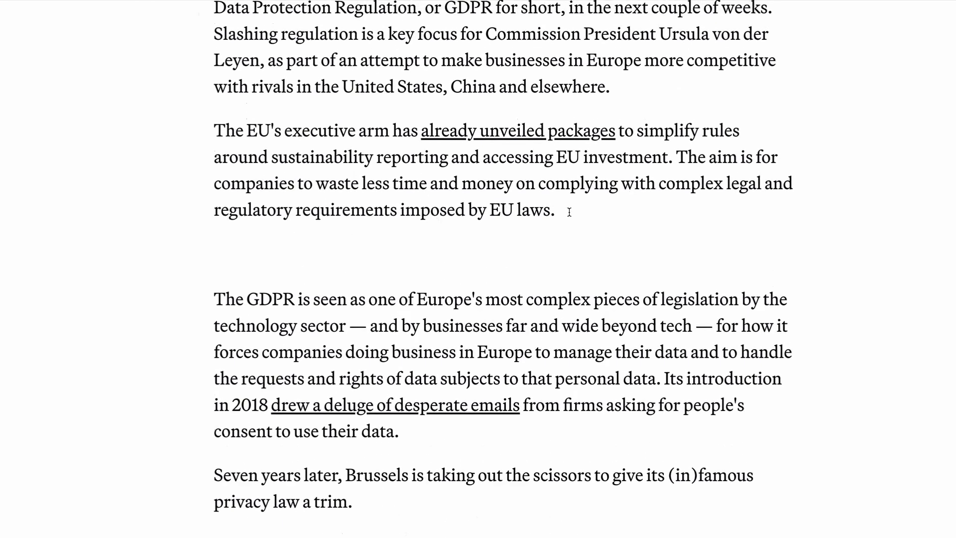
scroll("down", 3)
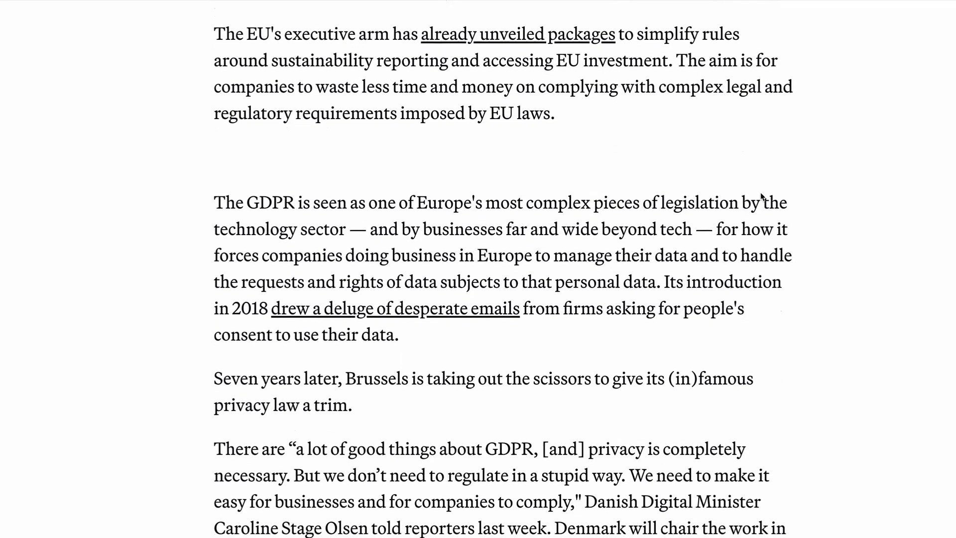
scroll("down", 3)
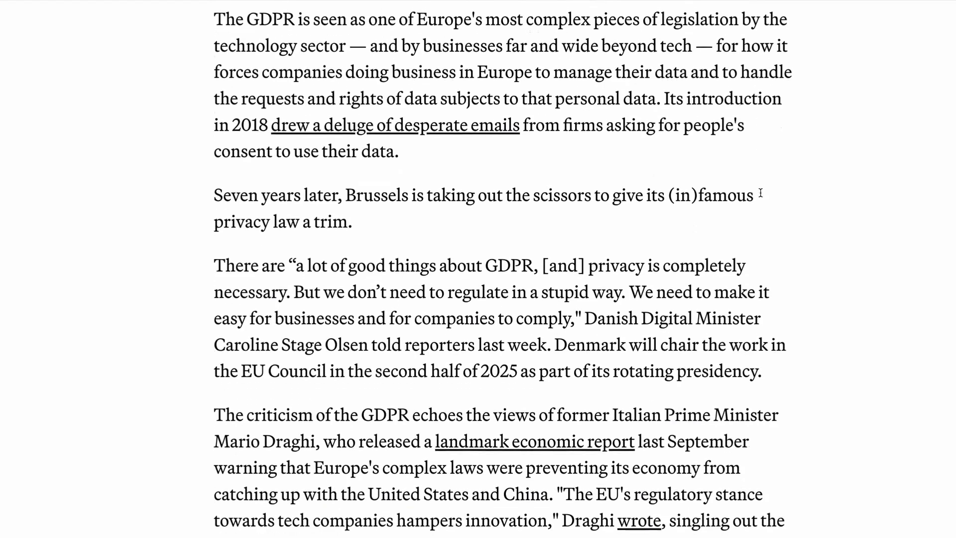
scroll("up", 3)
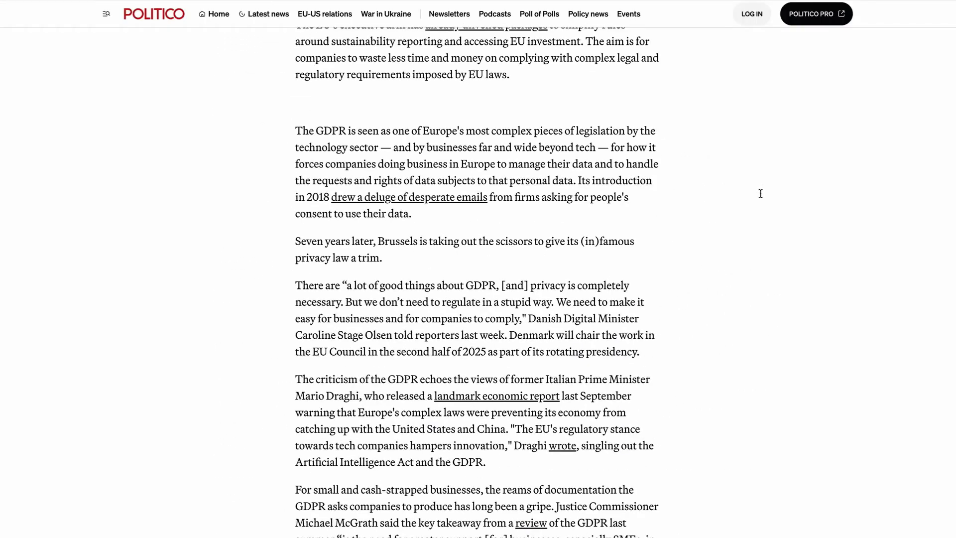